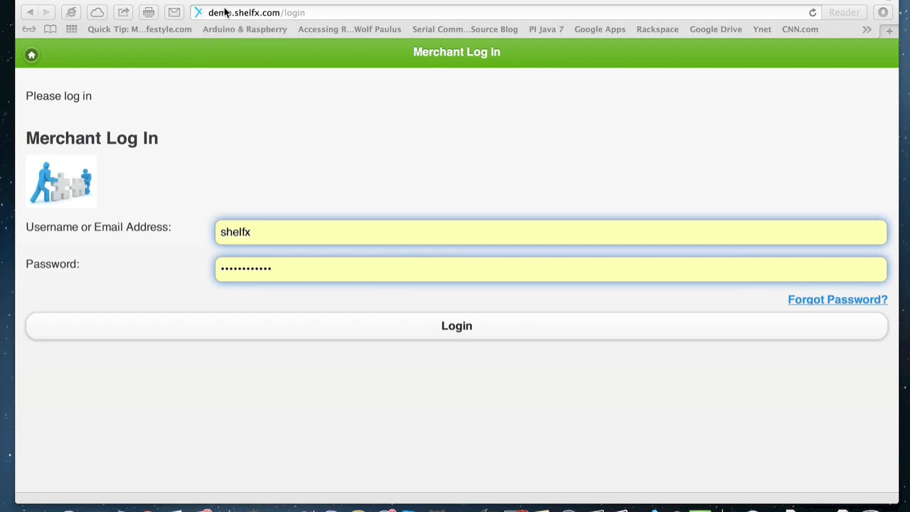
mouse_move(367, 174)
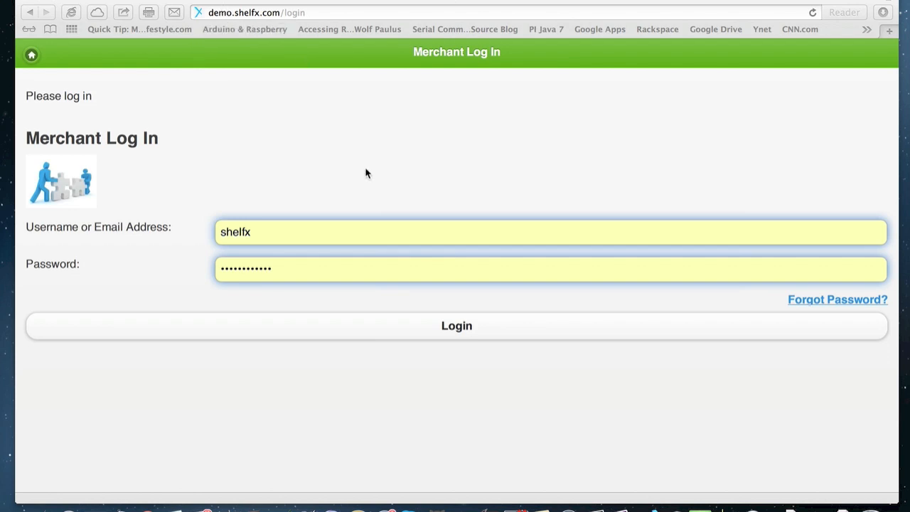
mouse_move(423, 112)
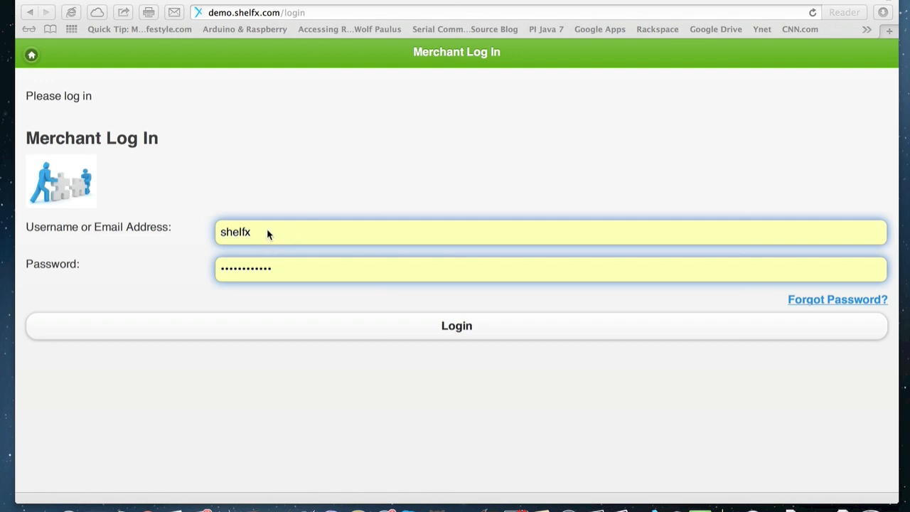
mouse_move(298, 266)
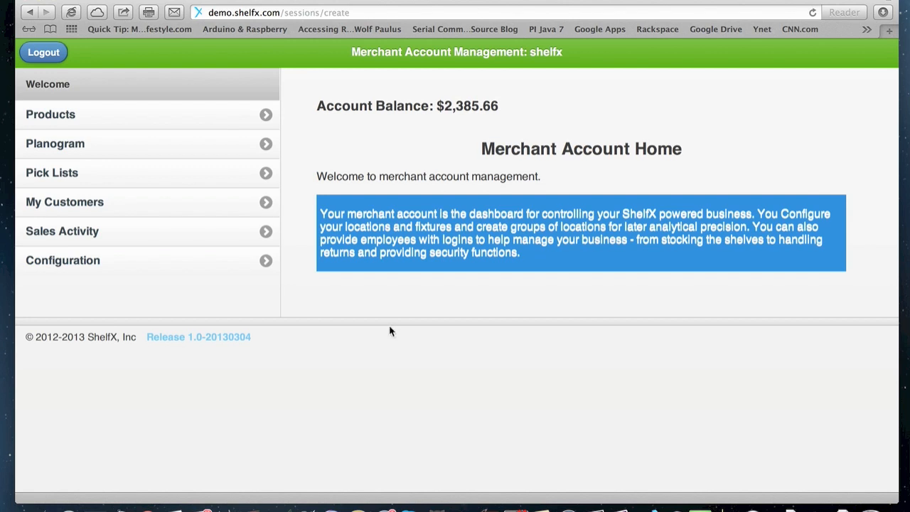
mouse_move(897, 494)
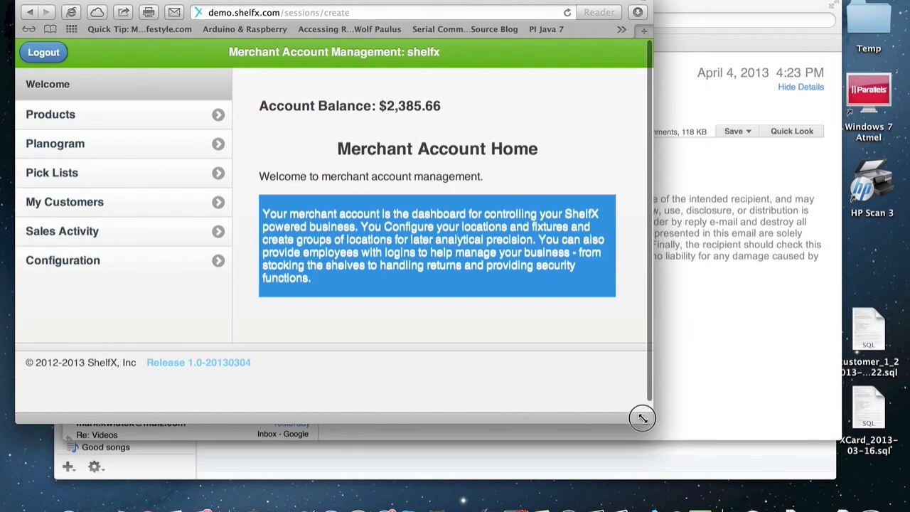
Enlarge the ShelfX Merchant browser window to full width after logging in
left_click_drag(642, 418, 449, 409)
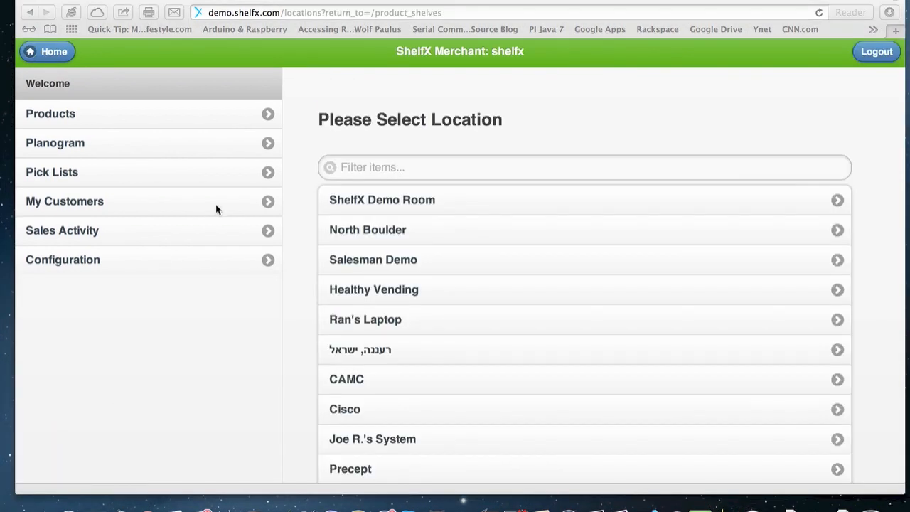
mouse_move(114, 117)
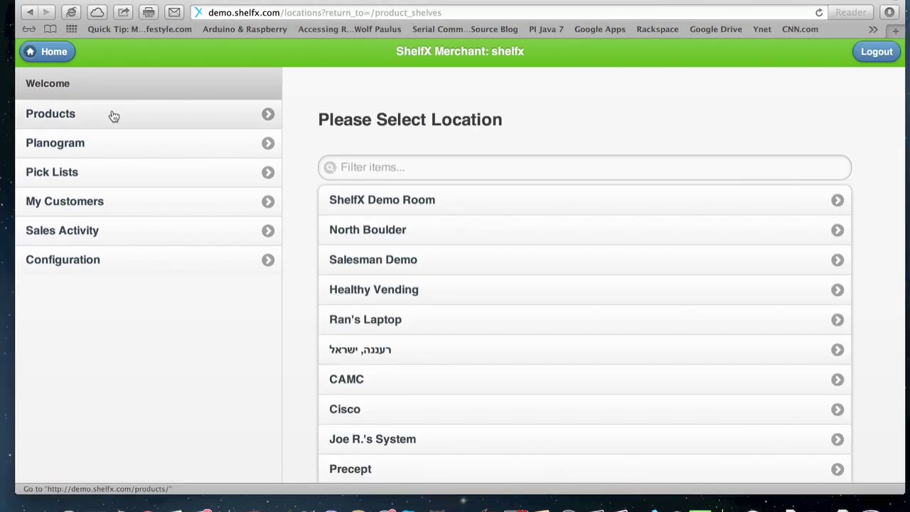
From Products > New Product > Product Categories, create a category named Candy
left_click(114, 114)
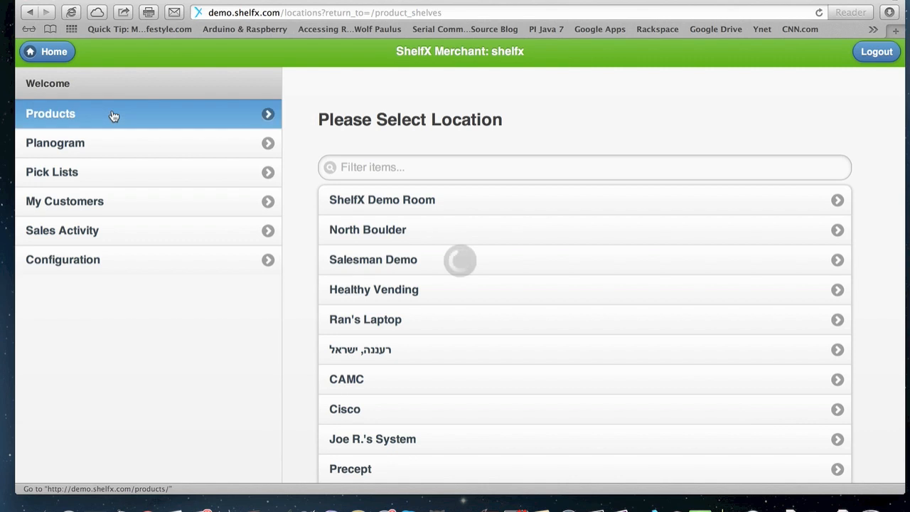
left_click(50, 114)
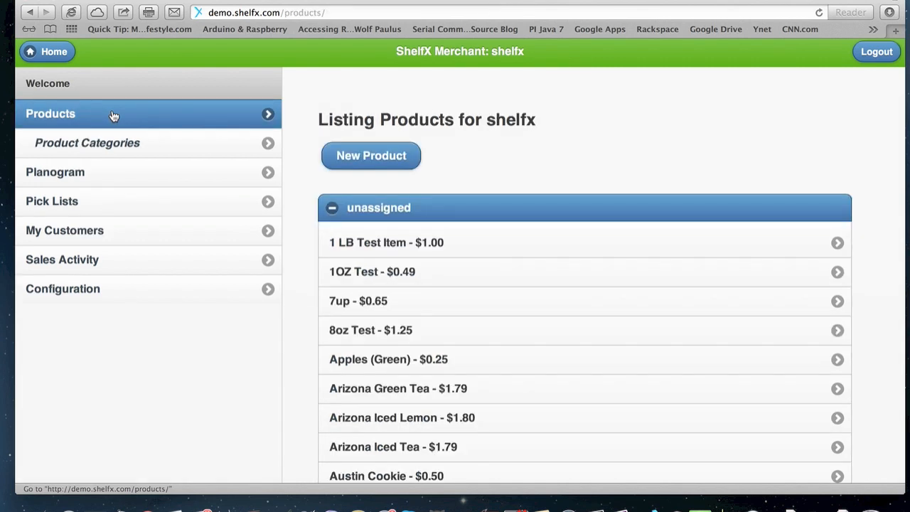
left_click(370, 155)
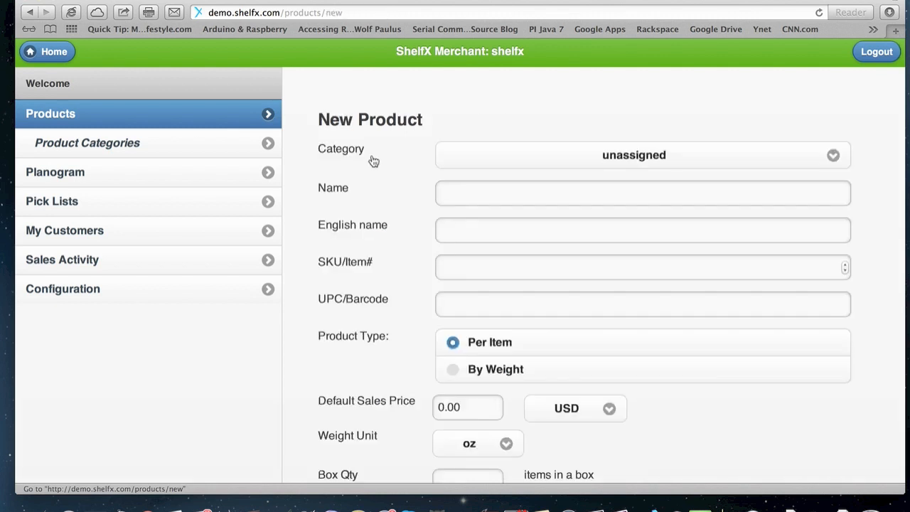
left_click(642, 155)
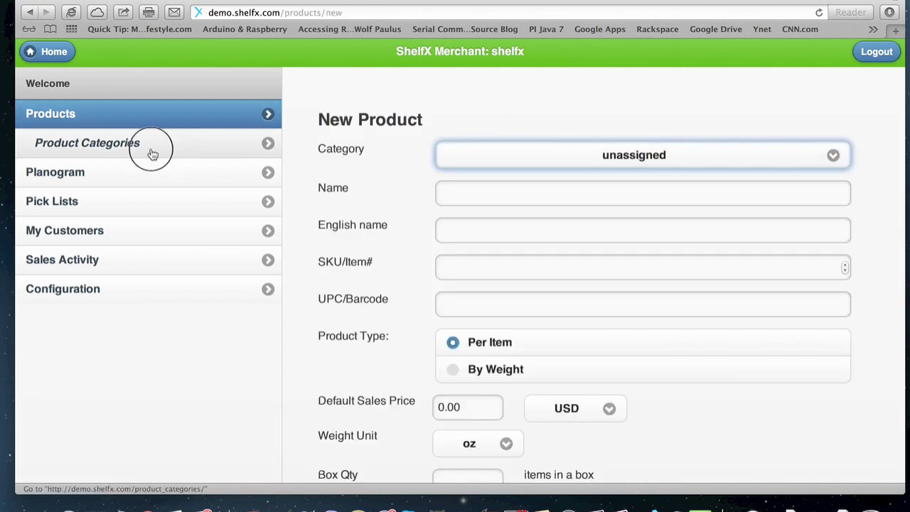
left_click(86, 143)
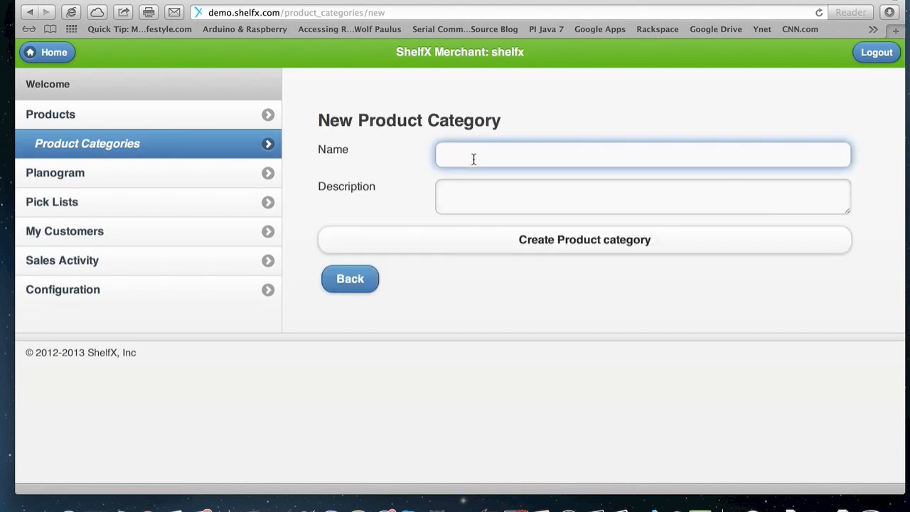
type("Candy")
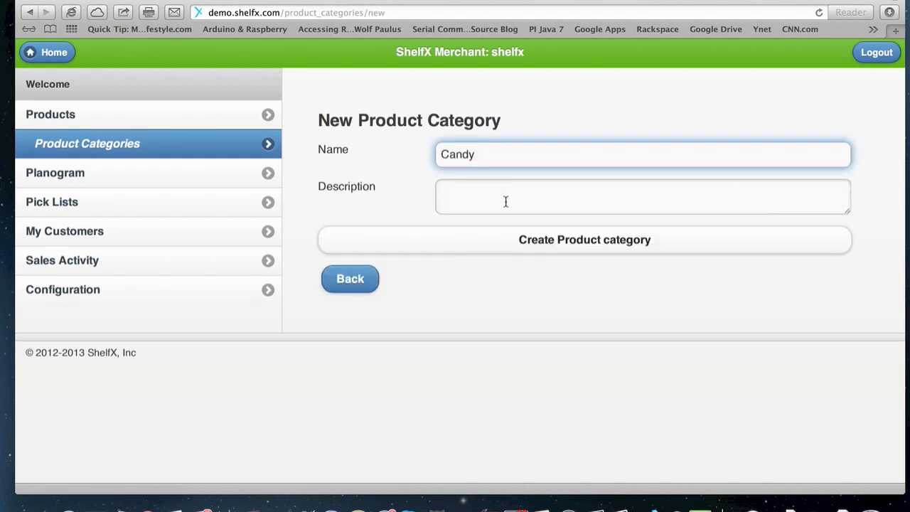
left_click(583, 239)
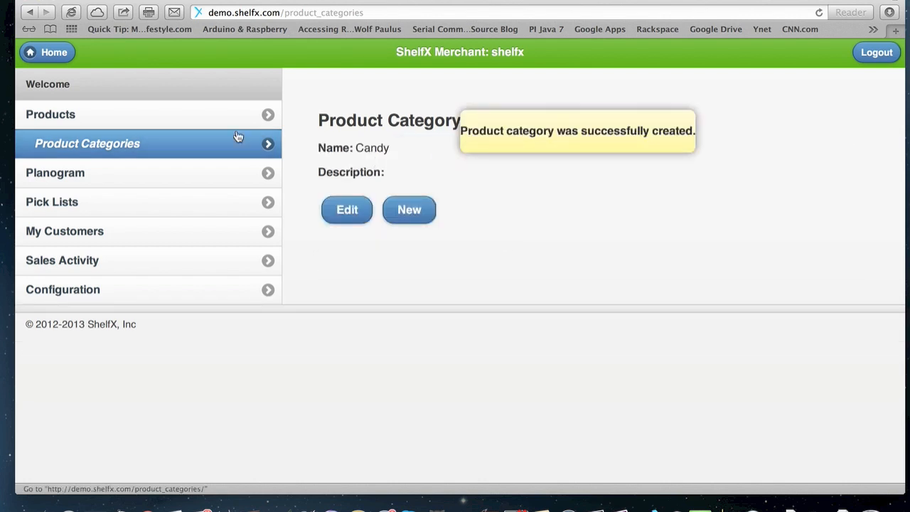
Add a new product Gum in the Candy category with default sales price 1.00
left_click(50, 113)
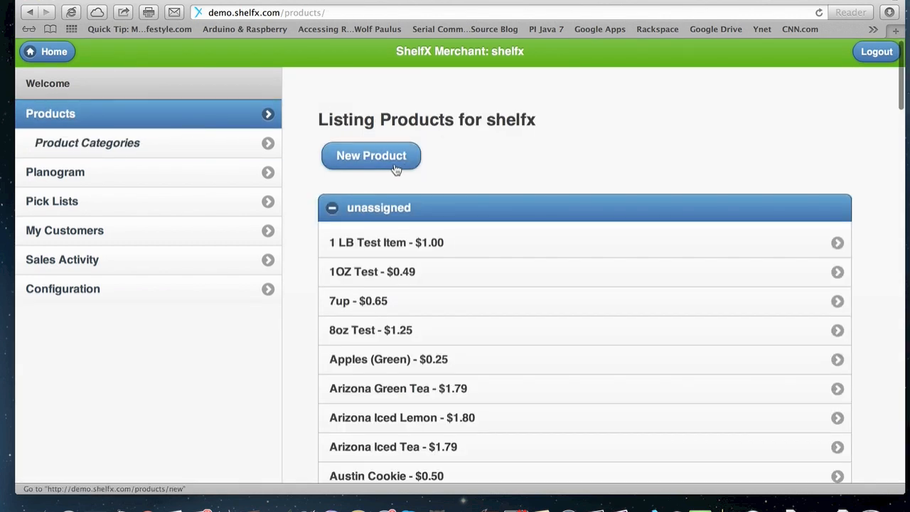
left_click(369, 155)
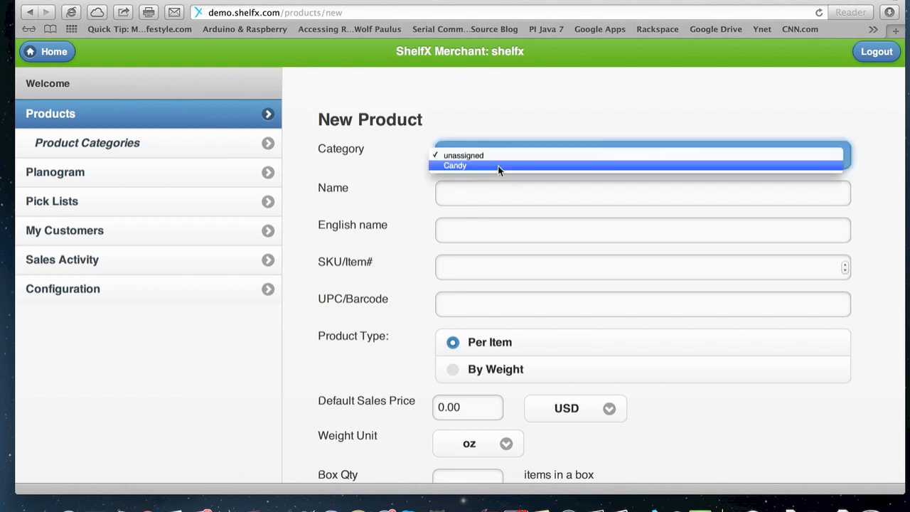
left_click(455, 165)
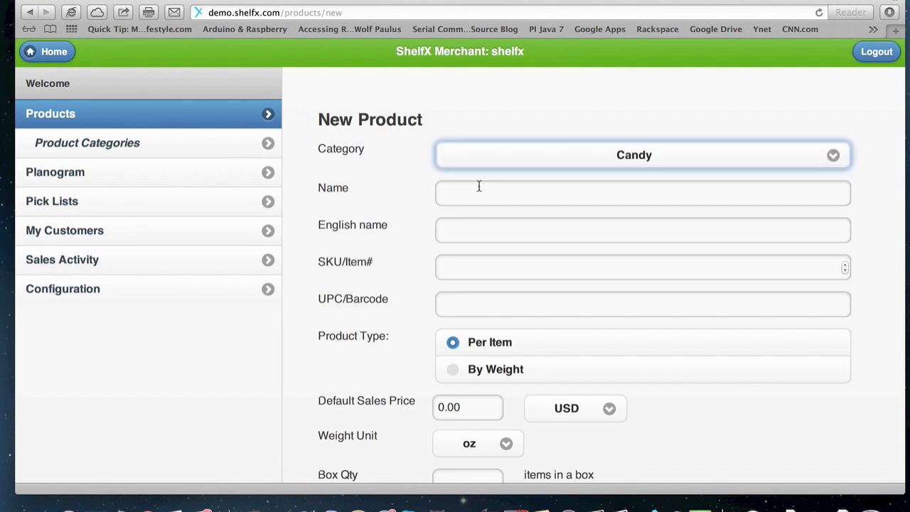
type("Gum")
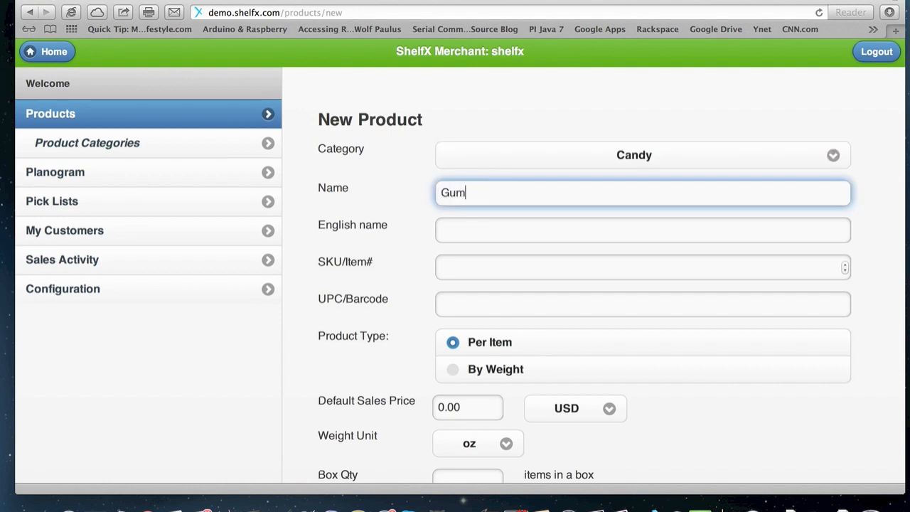
scroll("down", 3)
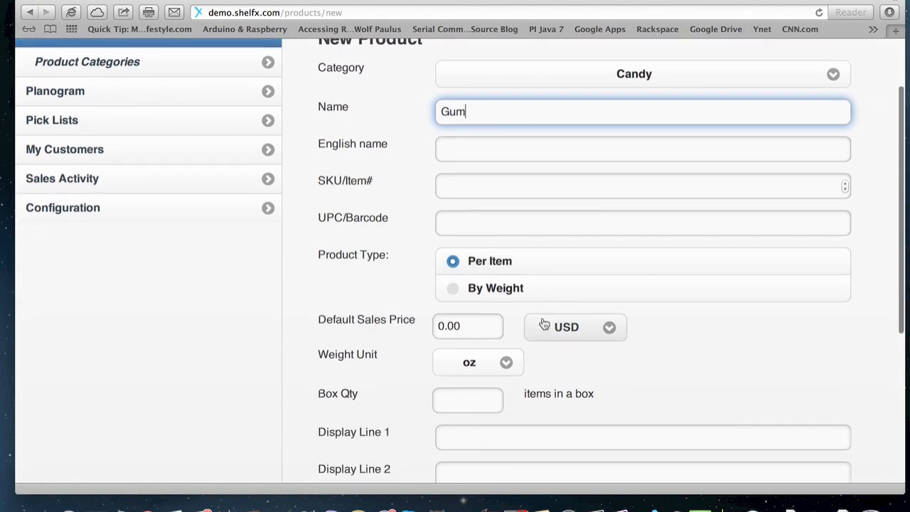
left_click(468, 326)
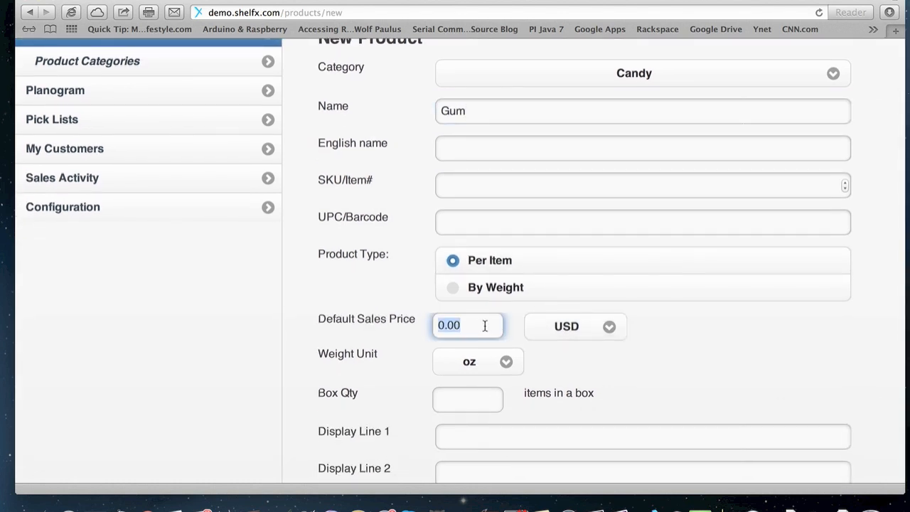
type("1")
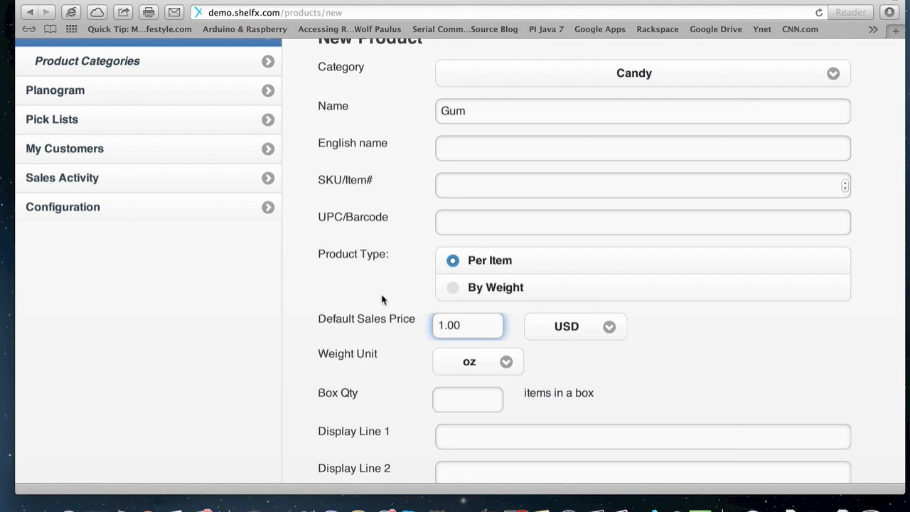
scroll("down", 3)
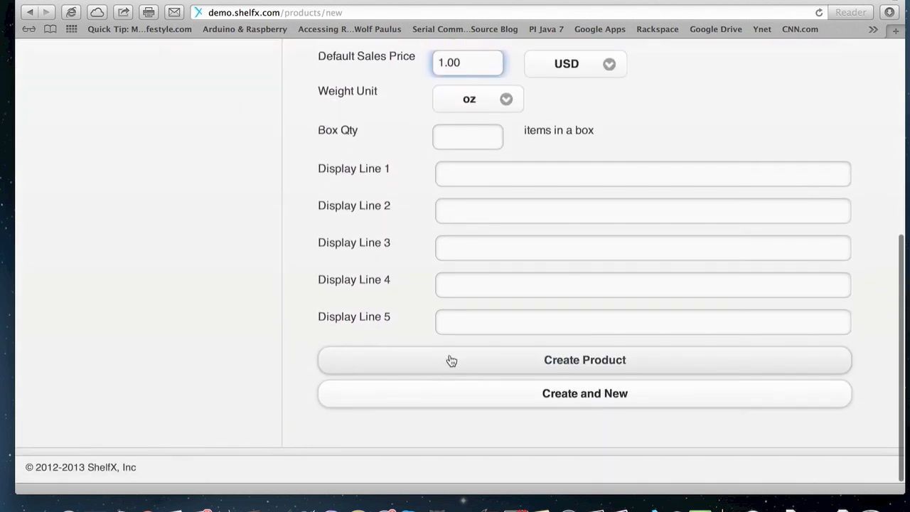
mouse_move(443, 395)
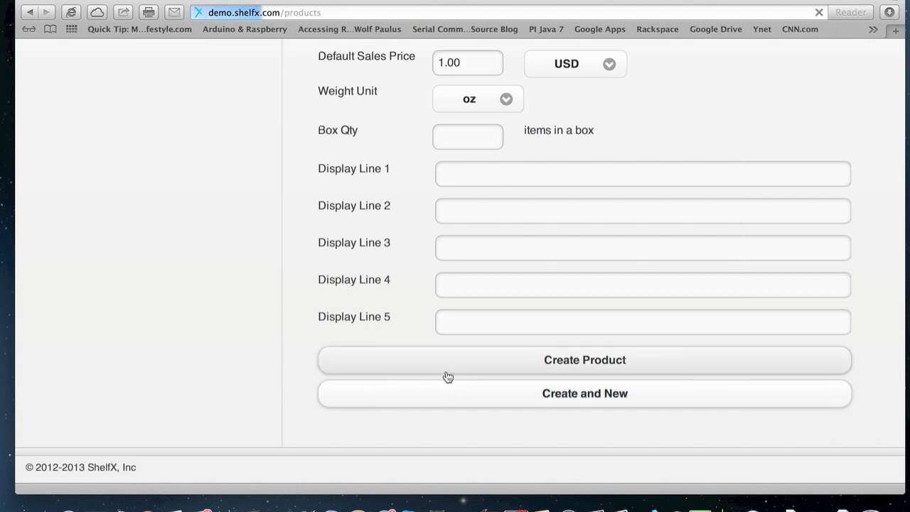
Collapse the unassigned group, expand Candy to show Gum, and return to the account home
left_click(584, 360)
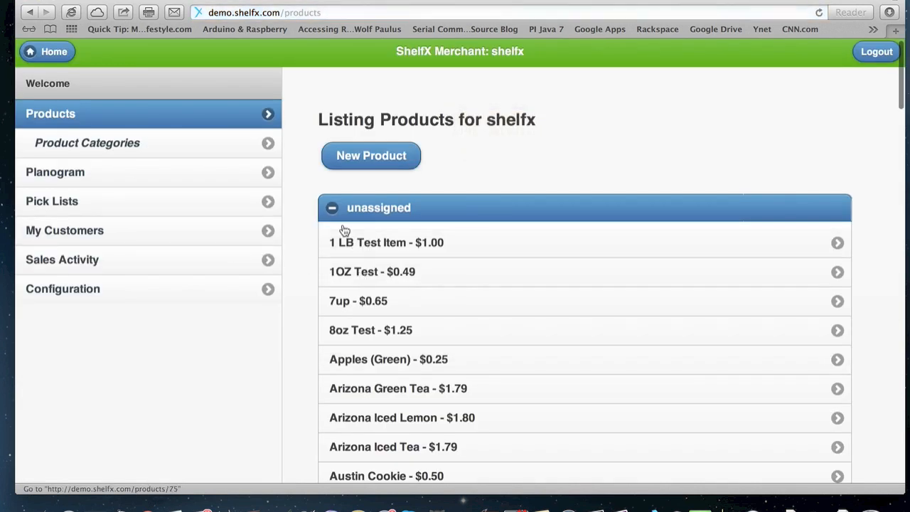
left_click(331, 208)
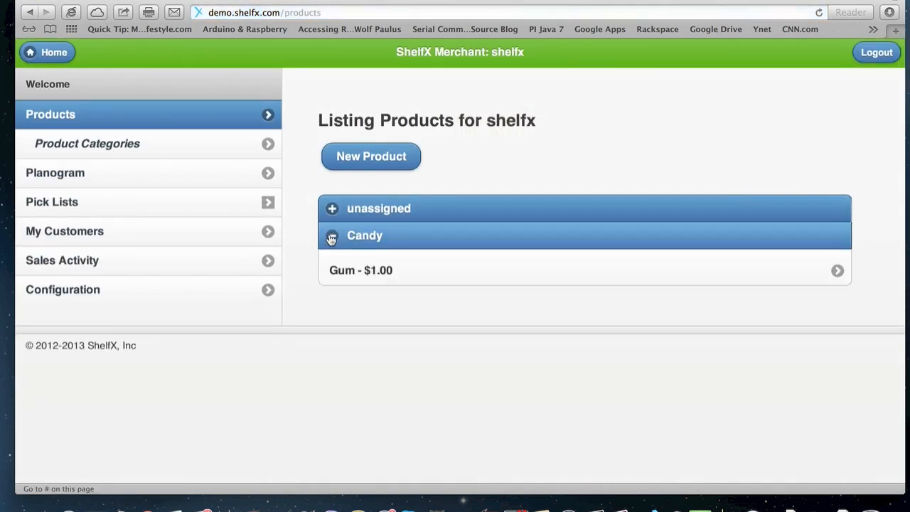
left_click(329, 236)
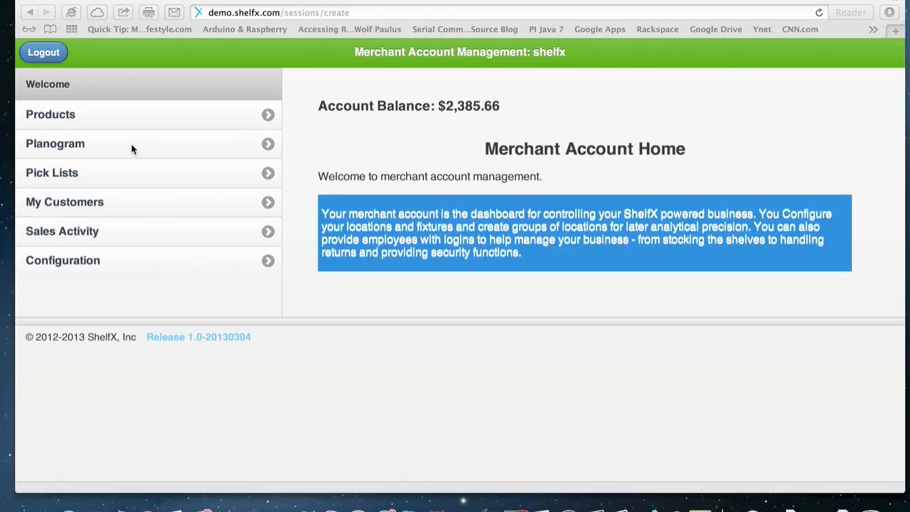
mouse_move(133, 149)
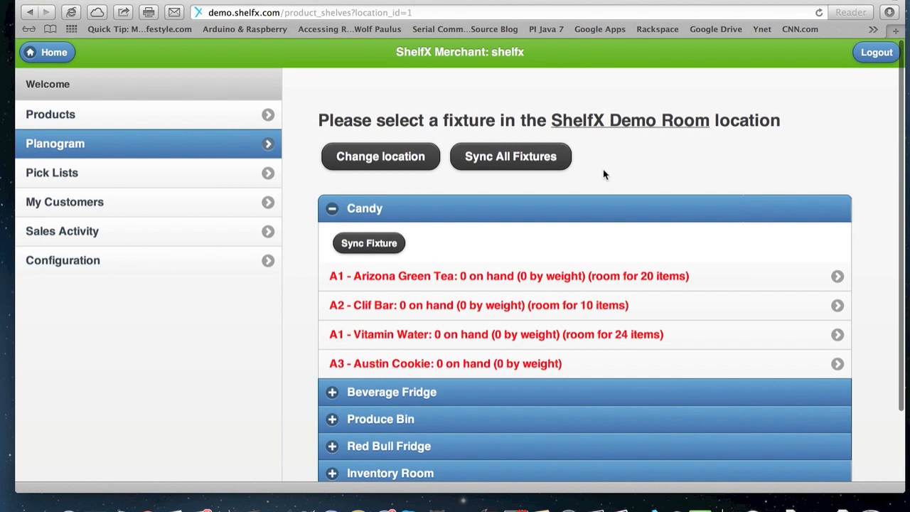
mouse_move(442, 286)
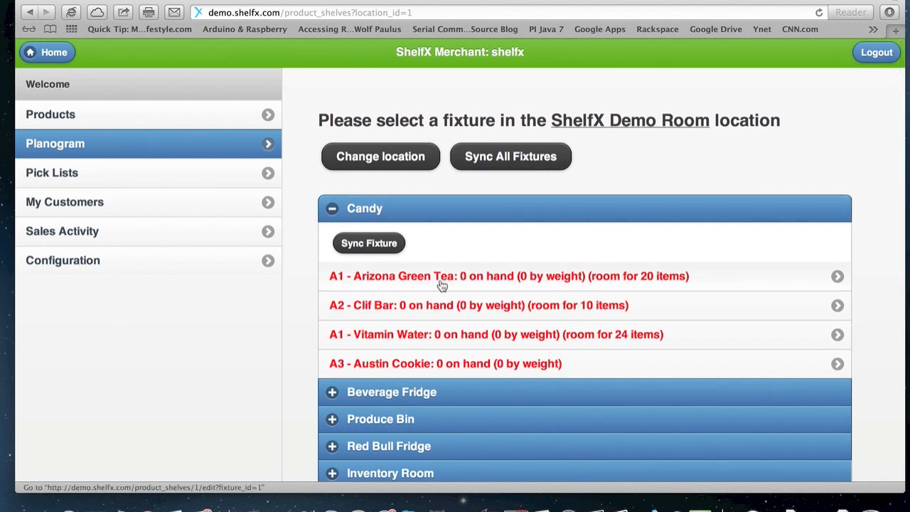
mouse_move(466, 290)
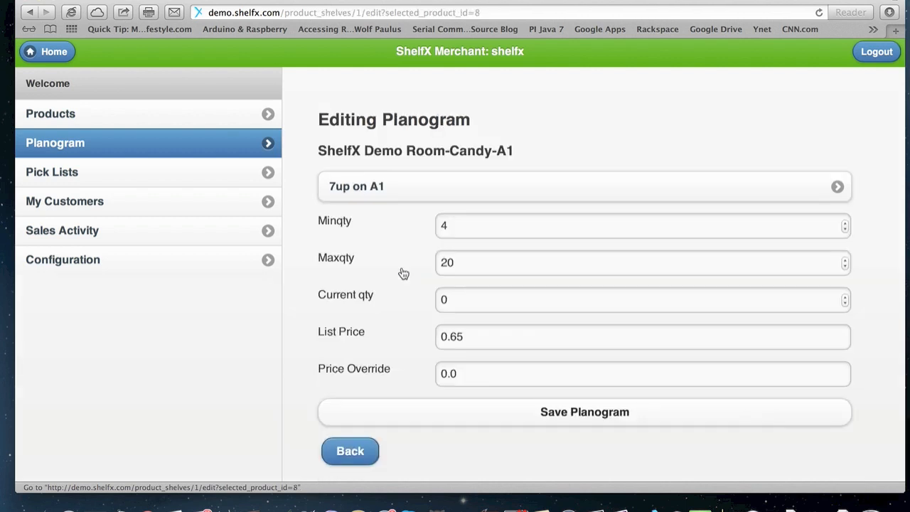
left_click(486, 224)
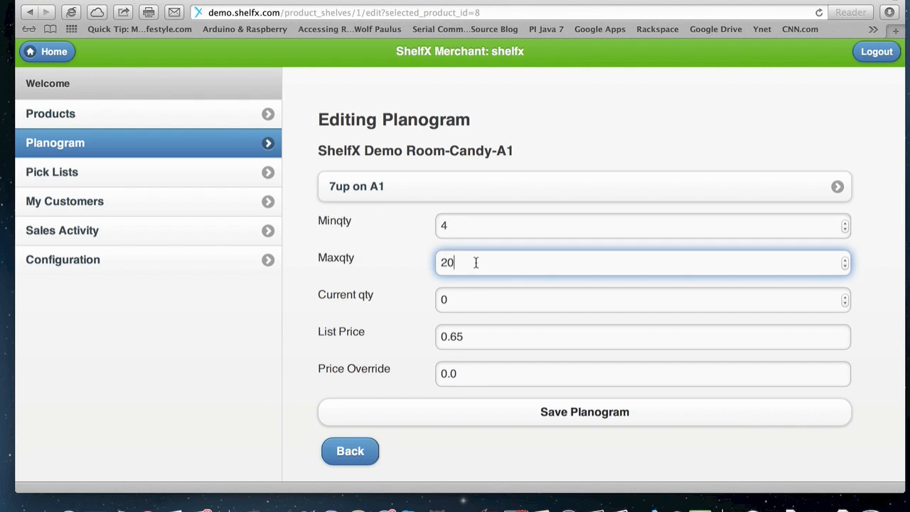
mouse_move(467, 280)
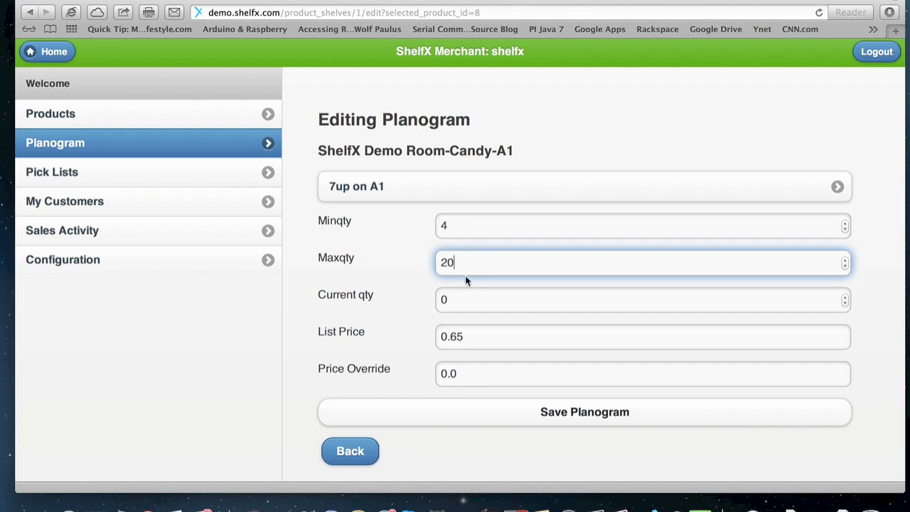
mouse_move(493, 245)
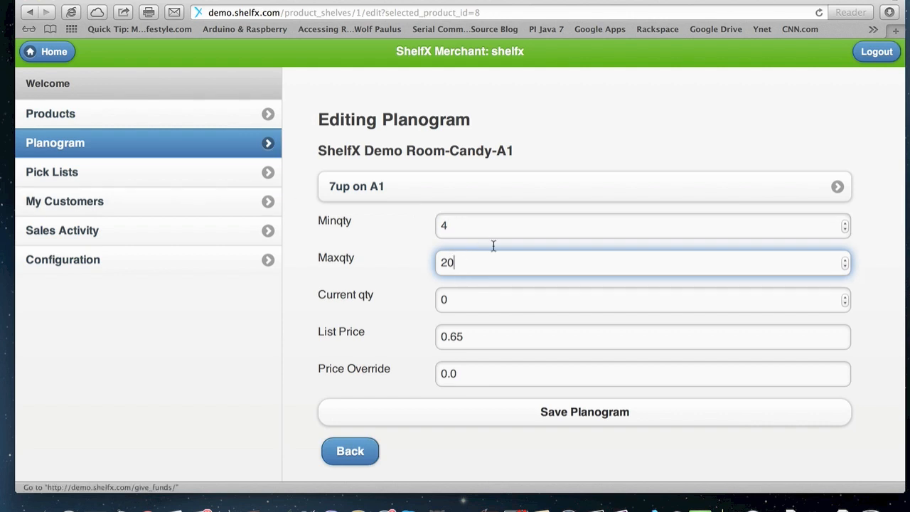
mouse_move(503, 262)
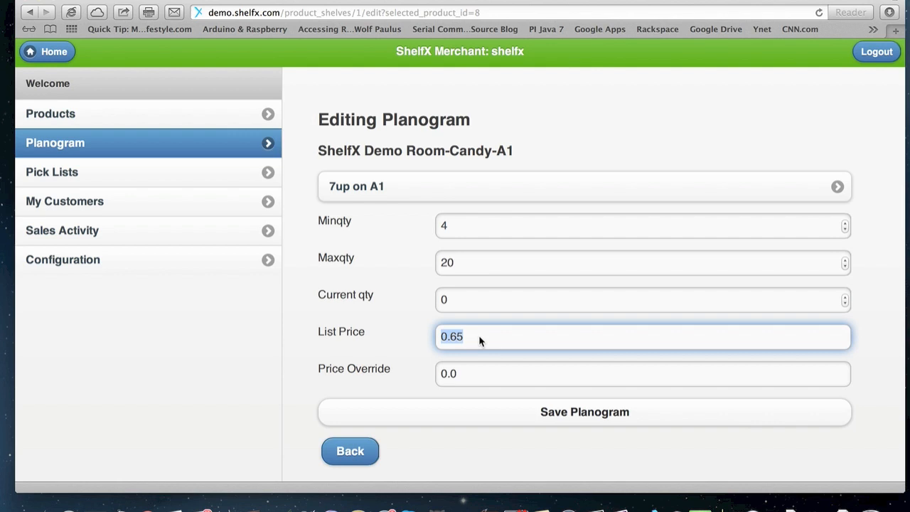
mouse_move(248, 118)
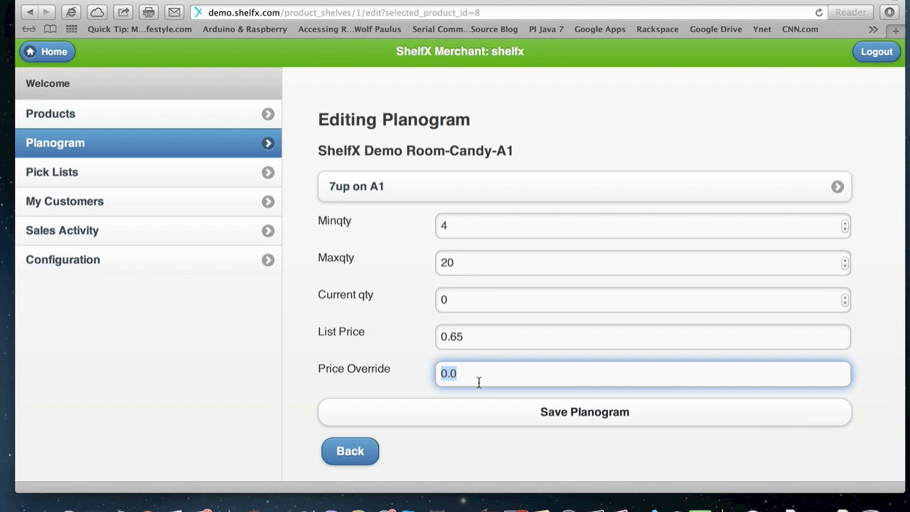
mouse_move(543, 334)
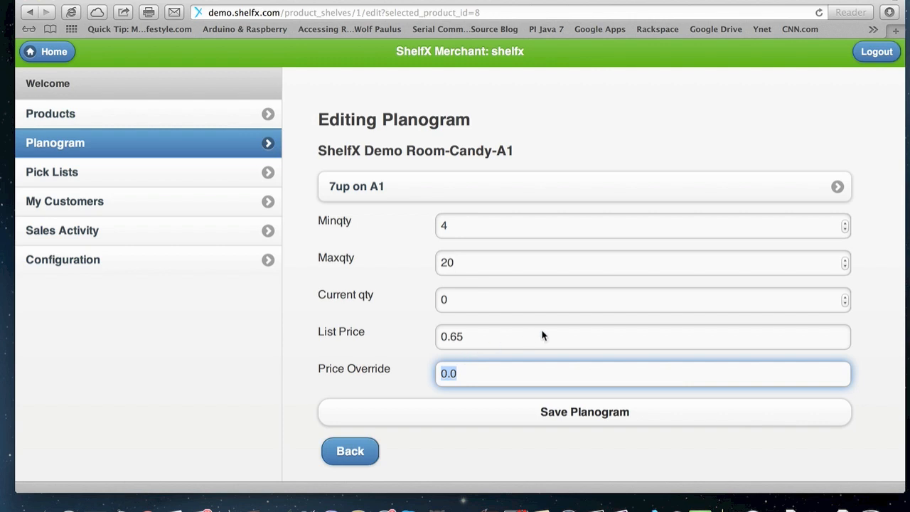
mouse_move(438, 358)
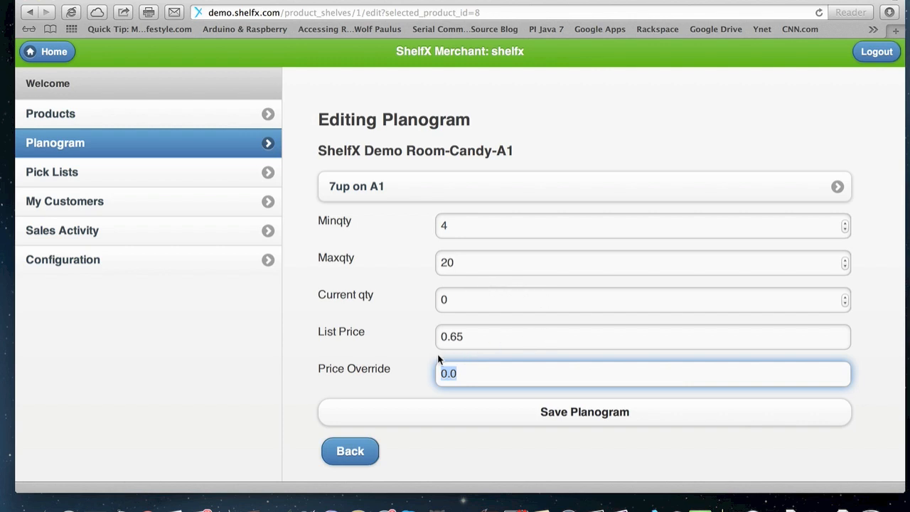
mouse_move(156, 153)
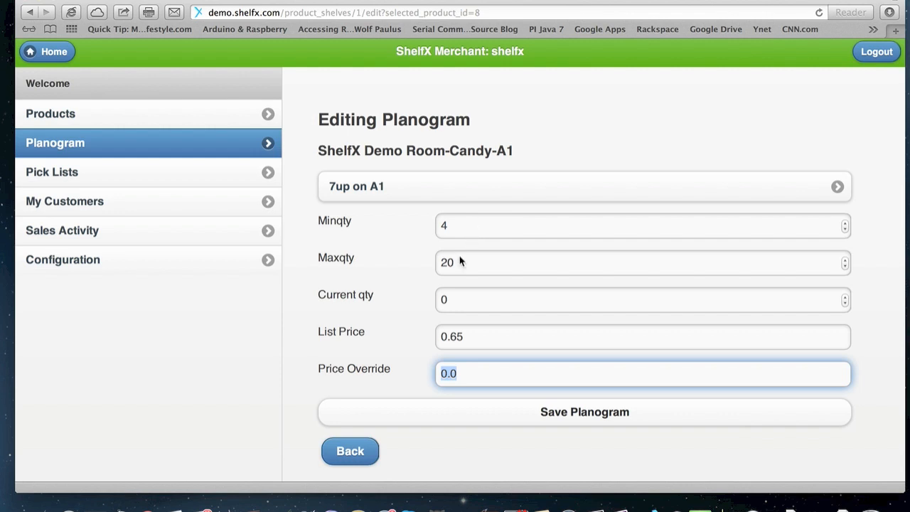
mouse_move(515, 293)
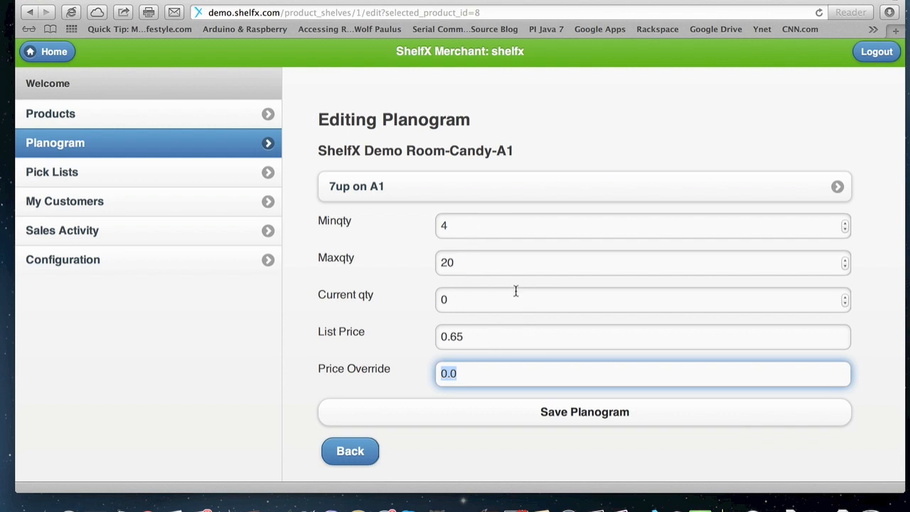
mouse_move(208, 185)
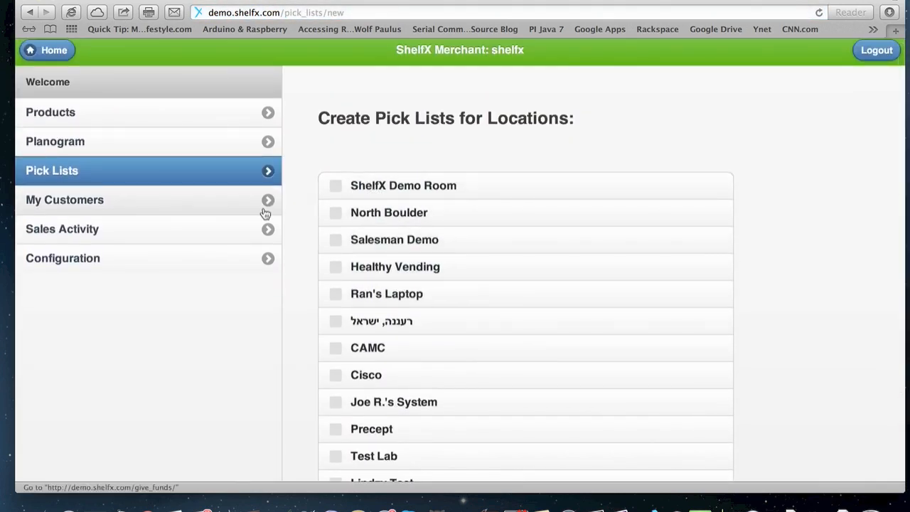
Generate a pick list with ShelfX Demo Room ticked as the location
left_click(336, 185)
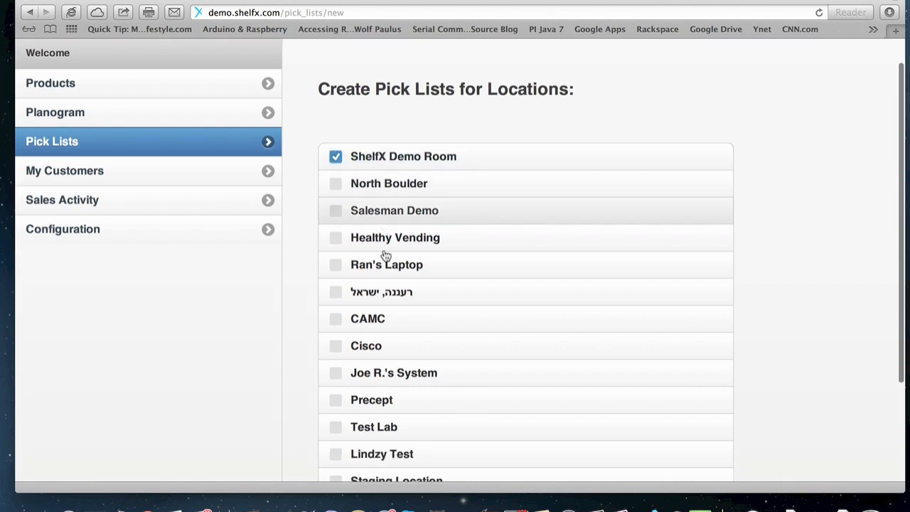
scroll("down", 3)
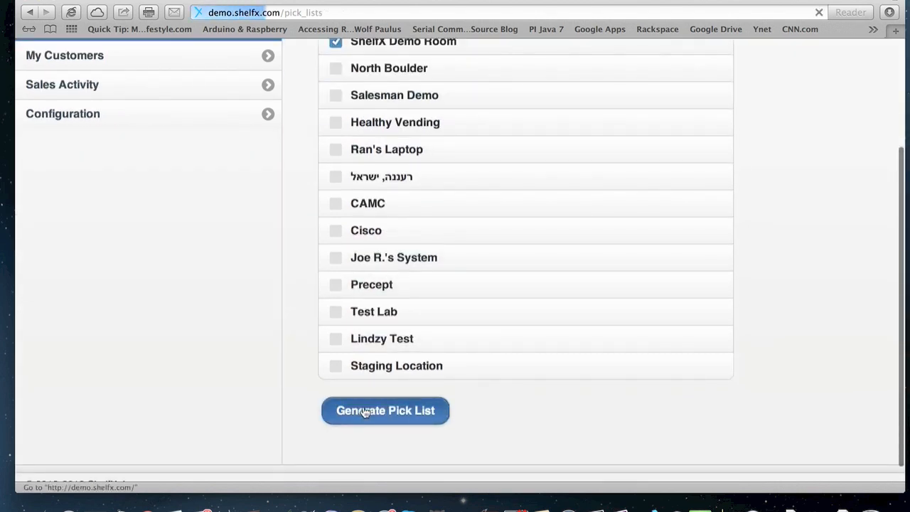
left_click(384, 410)
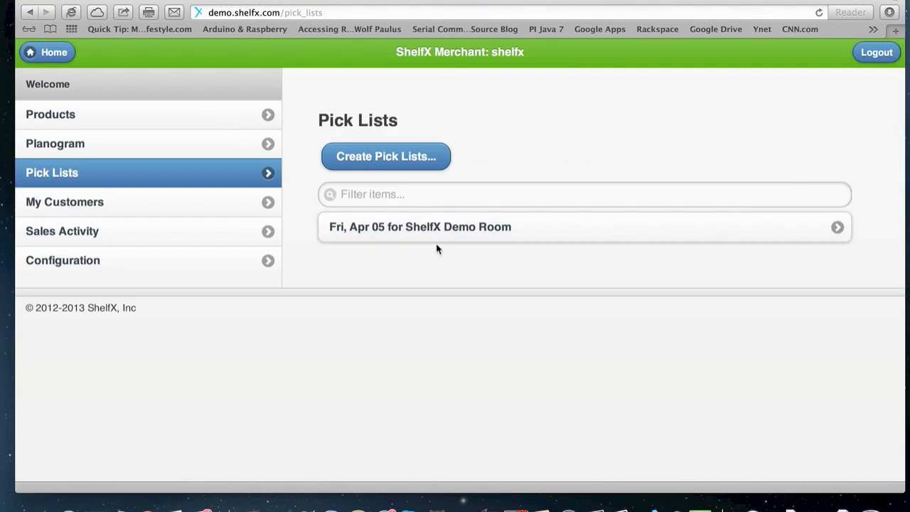
Open the 'Fri, Apr 05 for ShelfX Demo Room' pick list and review sending quantities per product
left_click(432, 234)
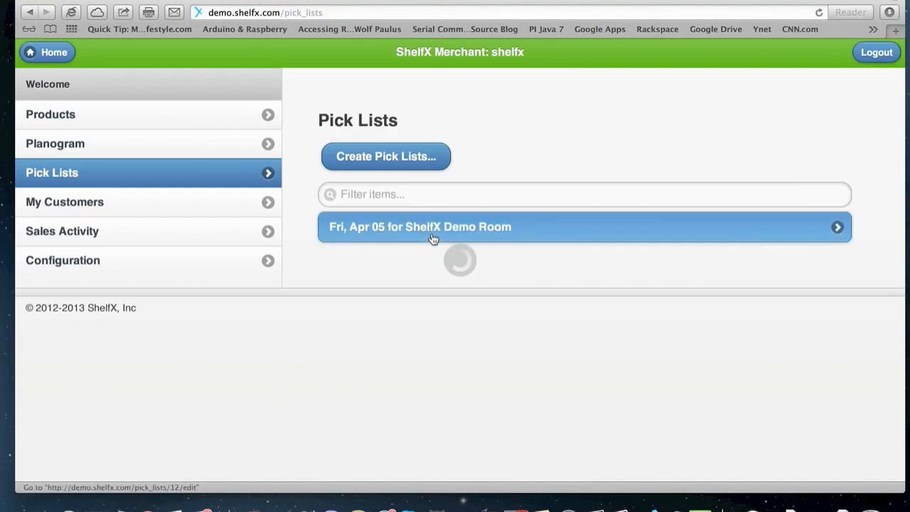
left_click(420, 226)
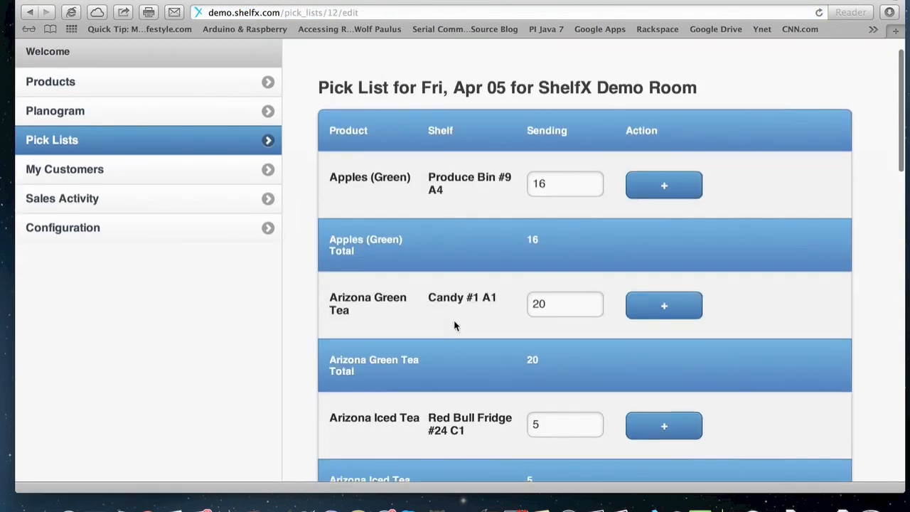
scroll("down", 3)
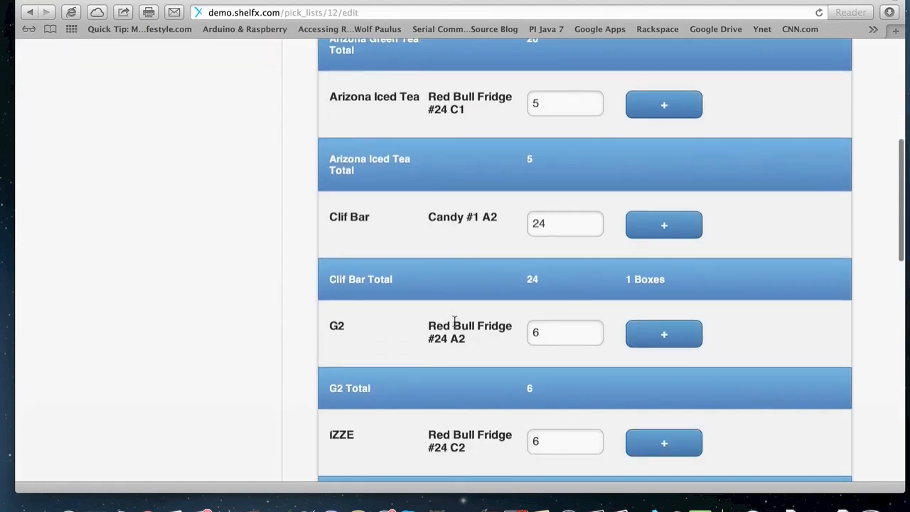
scroll("down", 3)
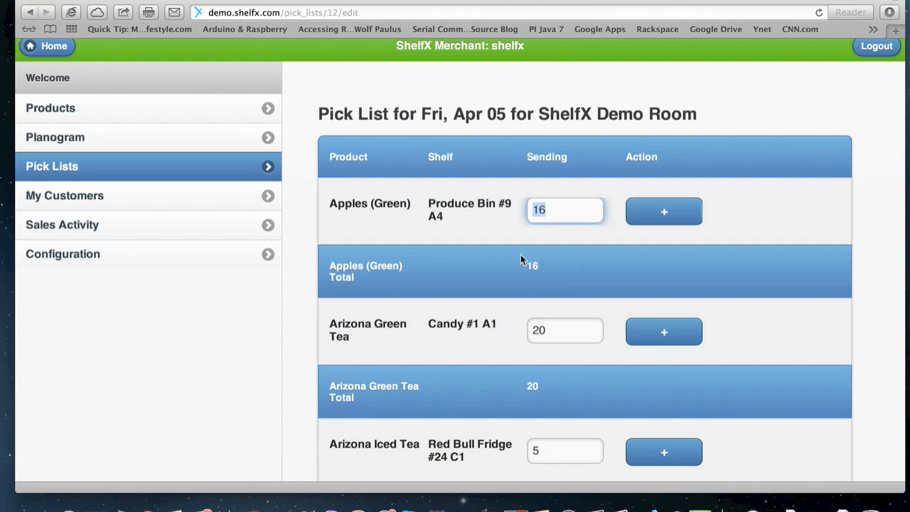
mouse_move(332, 202)
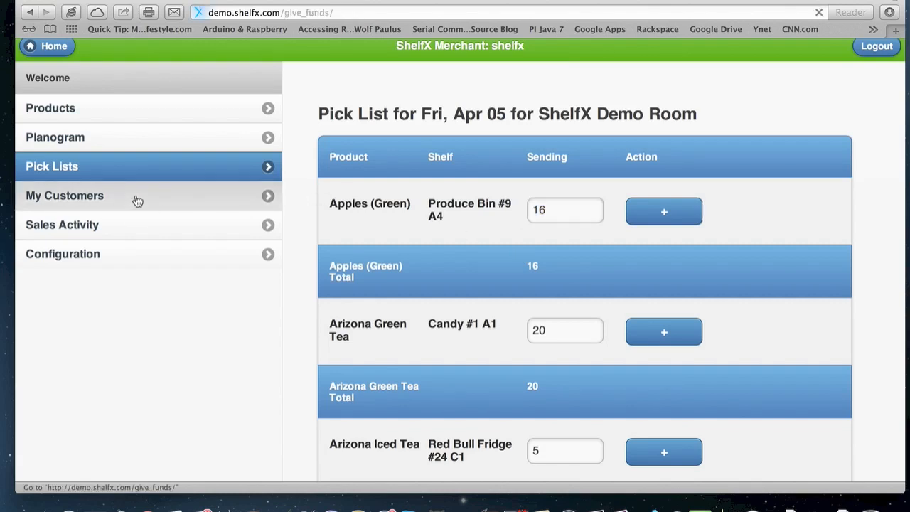
left_click(65, 196)
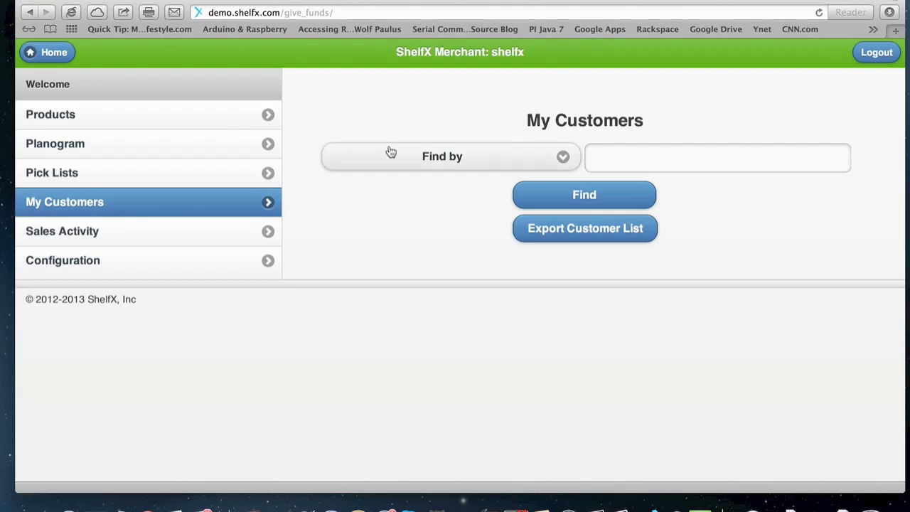
mouse_move(111, 463)
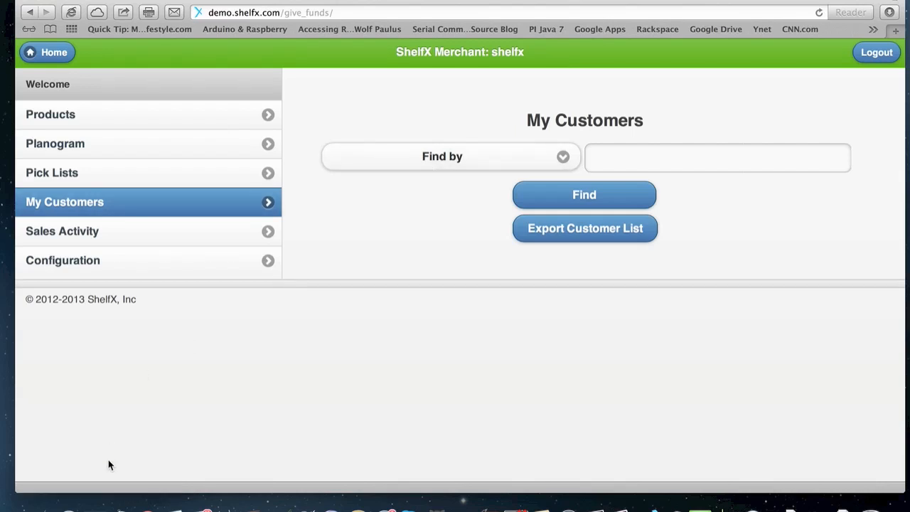
mouse_move(404, 164)
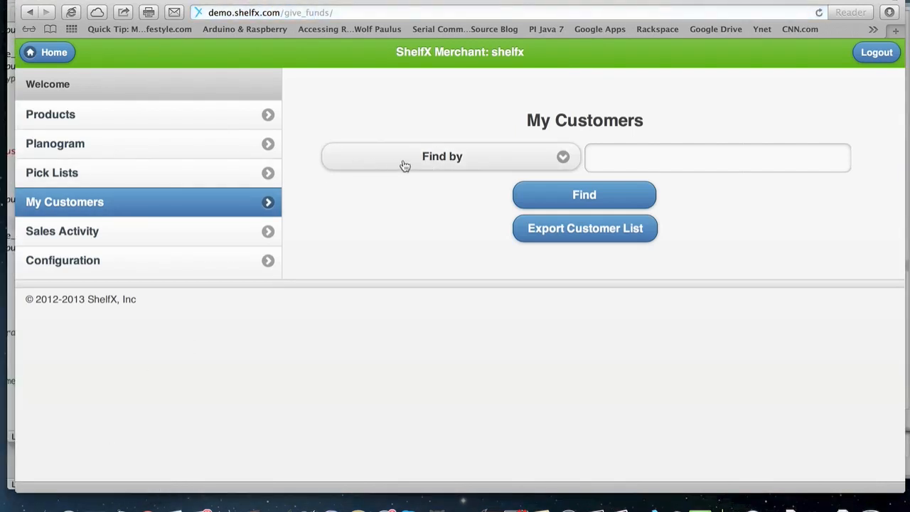
left_click(442, 156)
type("ran")
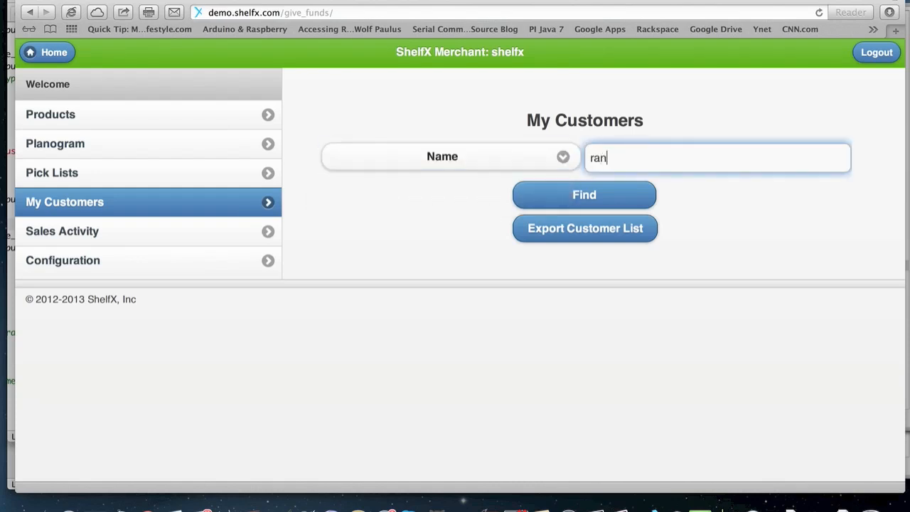
left_click(585, 193)
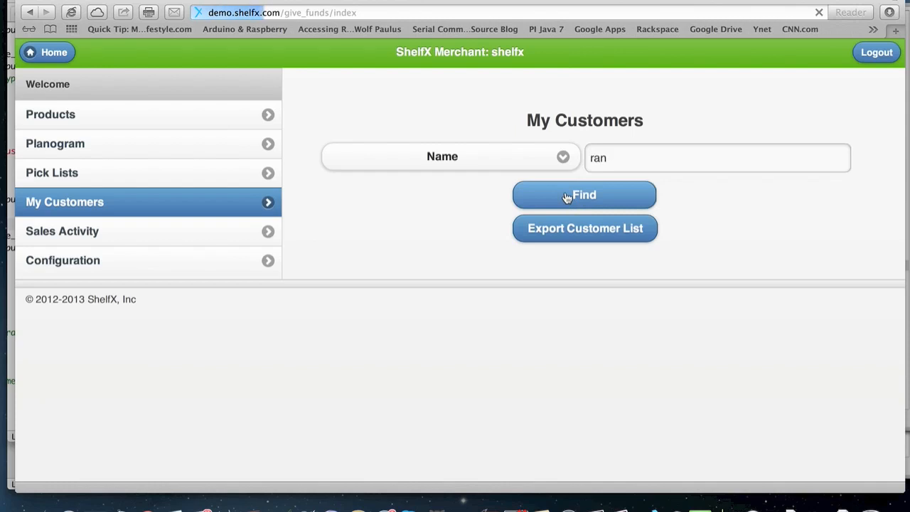
left_click(584, 193)
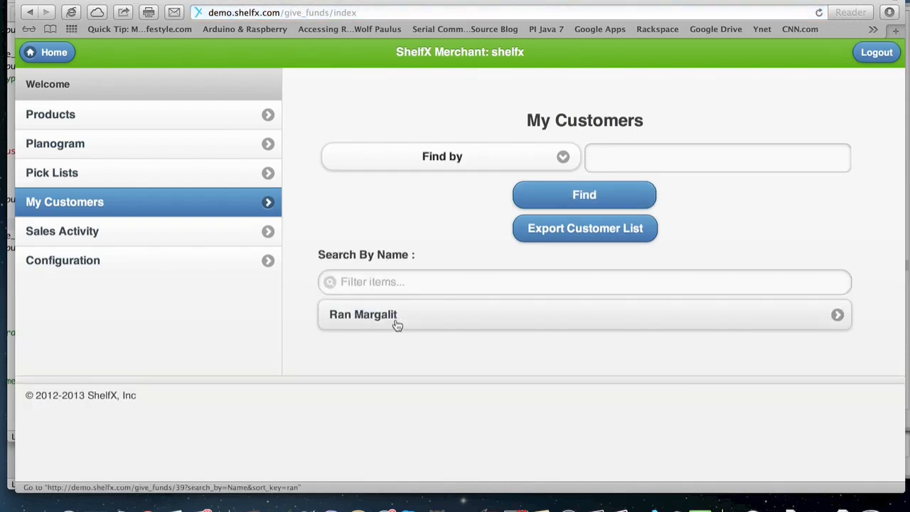
left_click(363, 316)
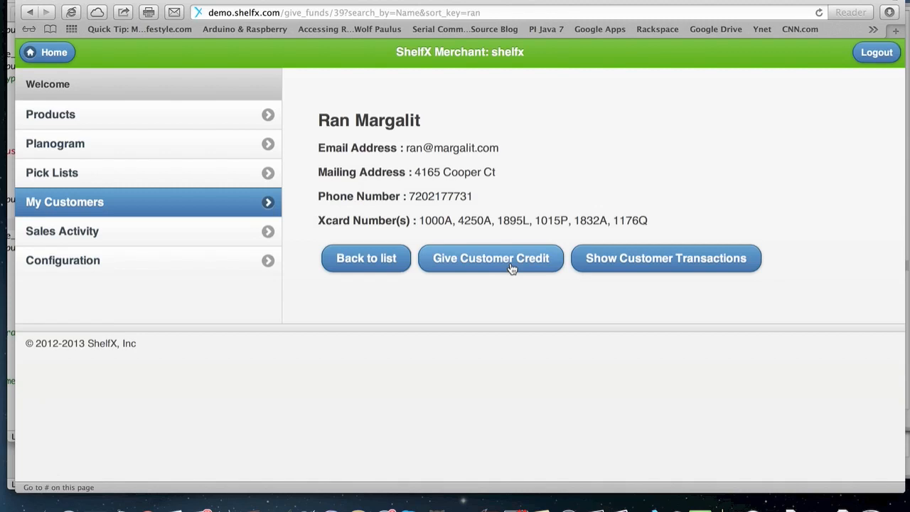
mouse_move(572, 256)
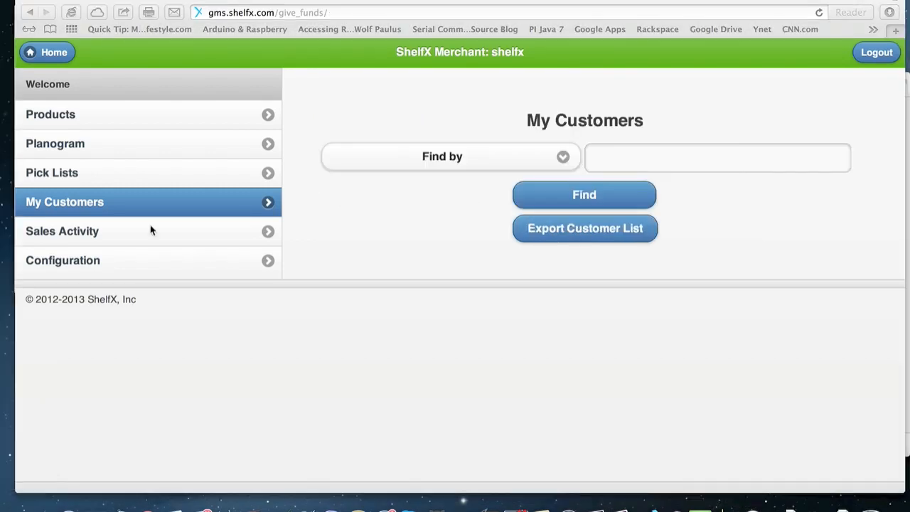
mouse_move(94, 235)
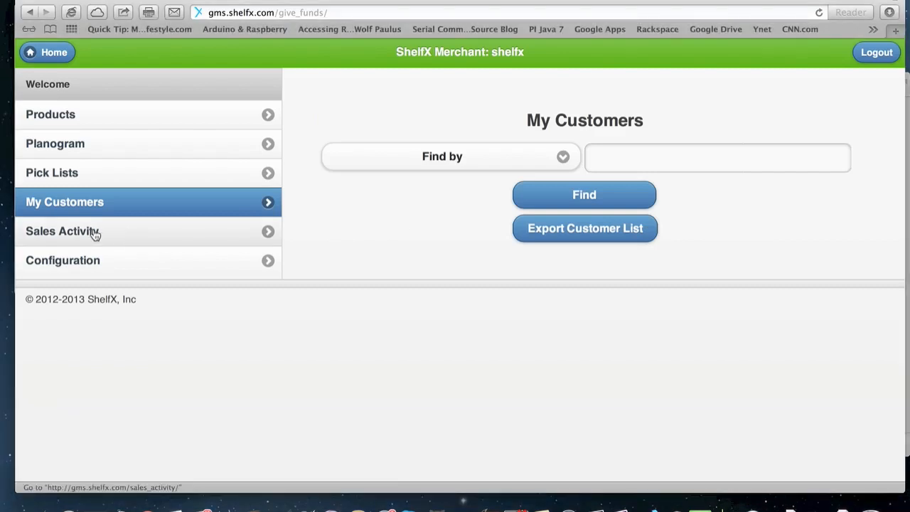
Run the Sales by Location report for This Week and open GMS Offices' sales details
left_click(63, 231)
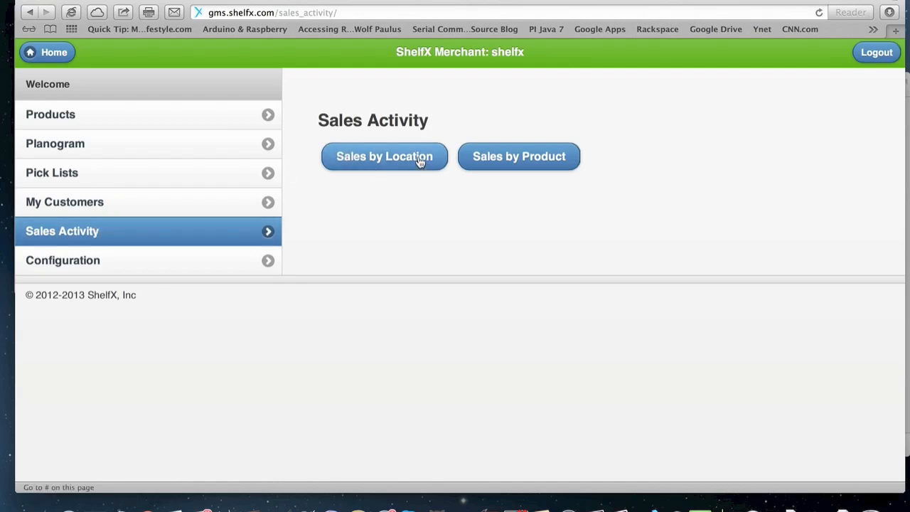
left_click(383, 155)
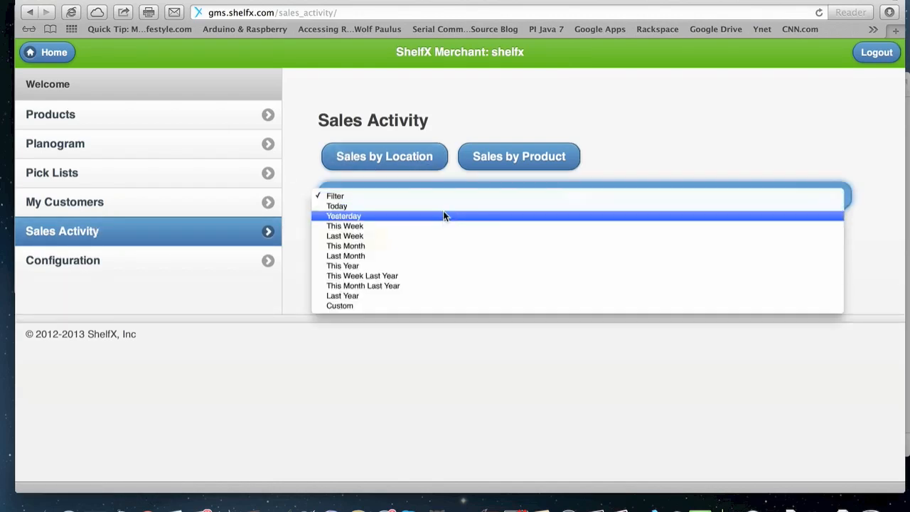
left_click(344, 225)
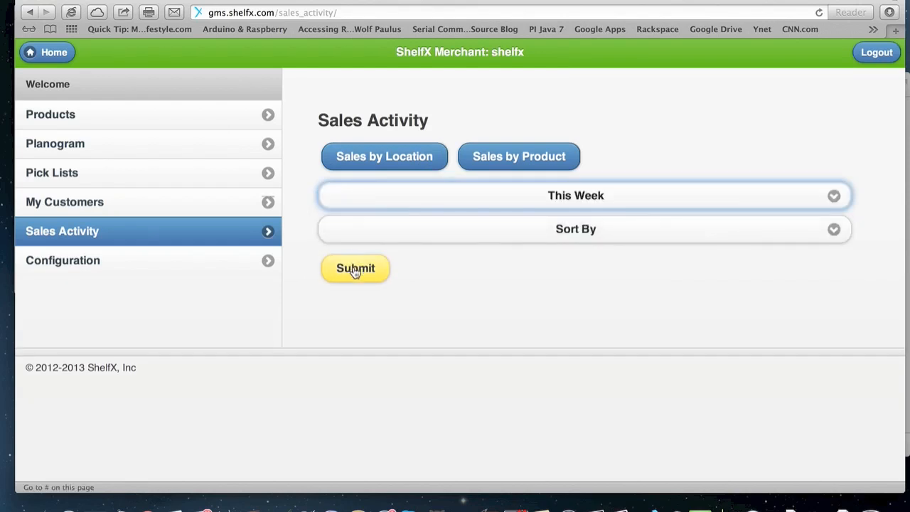
left_click(355, 267)
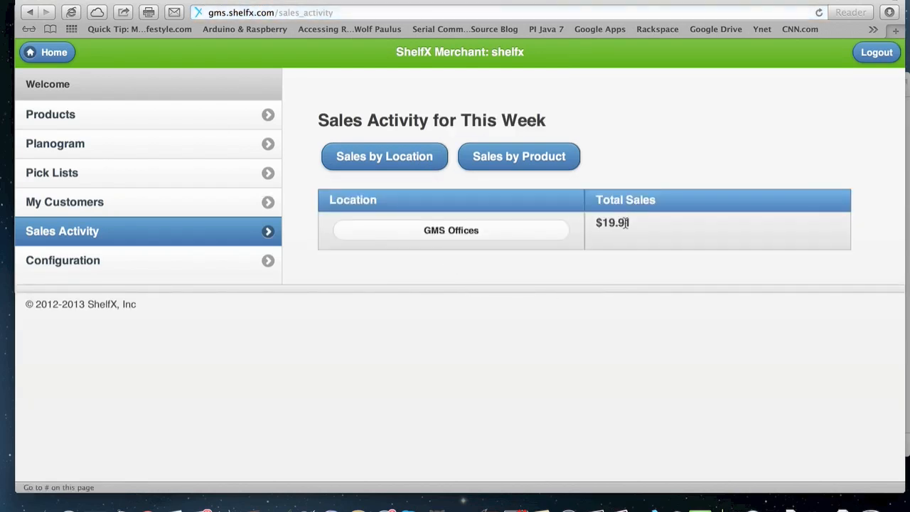
mouse_move(478, 236)
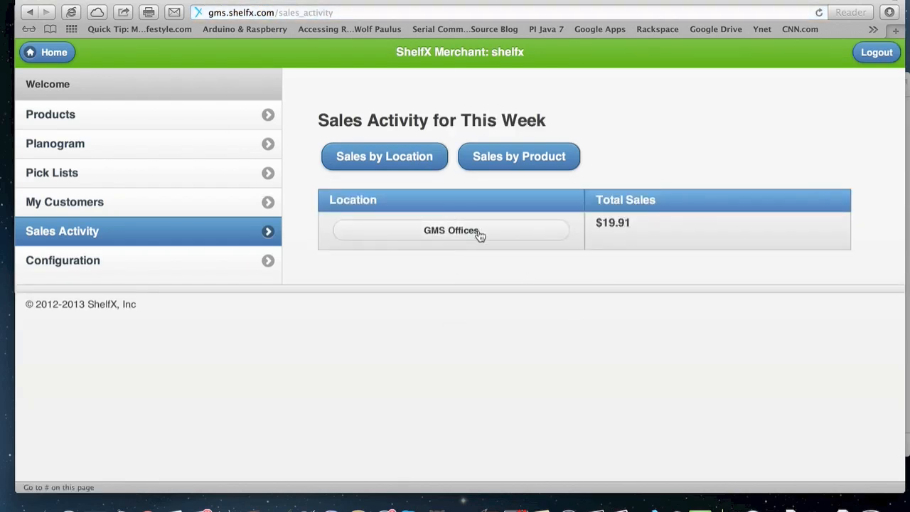
left_click(449, 231)
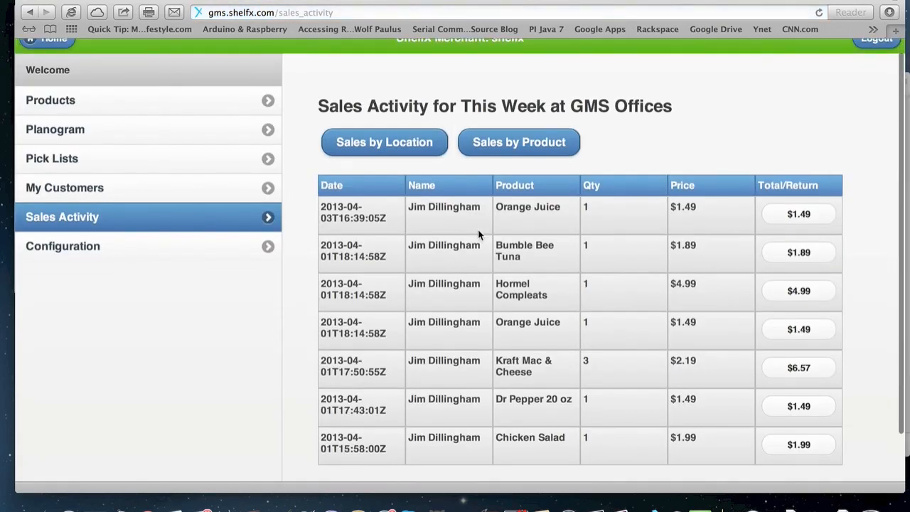
scroll("down", 3)
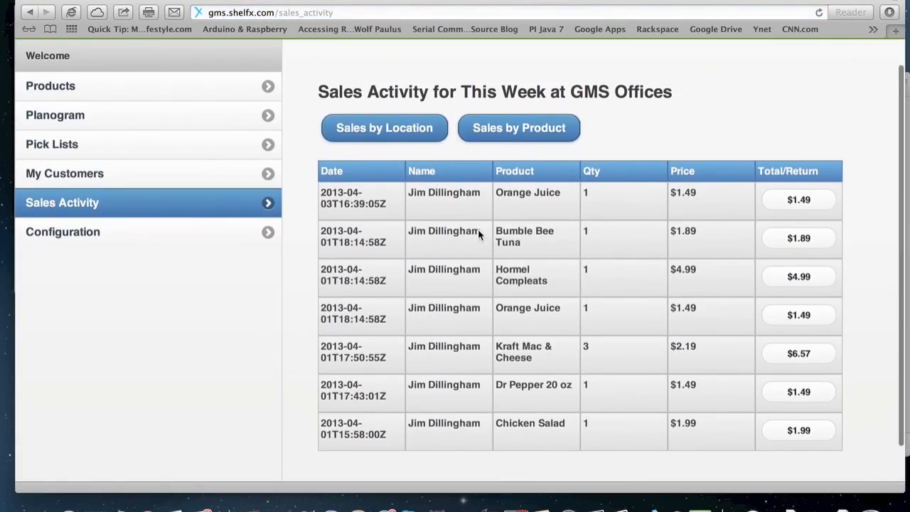
mouse_move(607, 314)
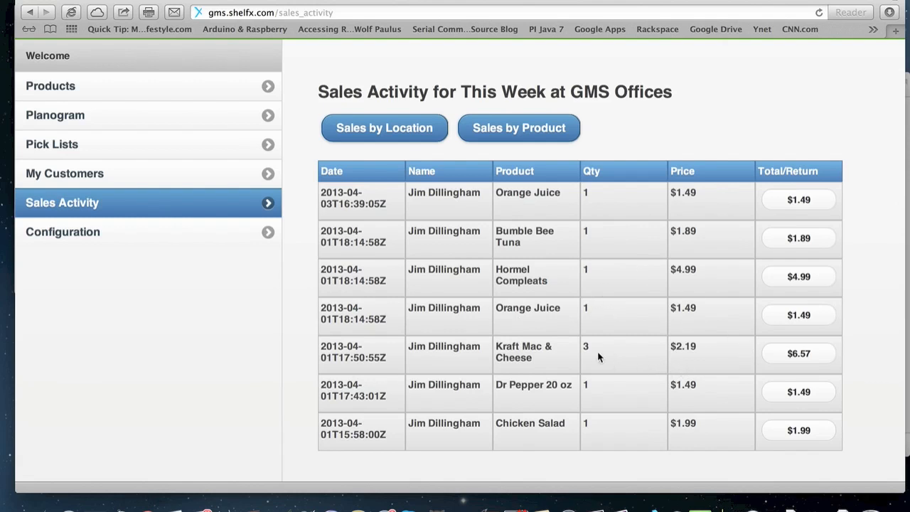
mouse_move(799, 354)
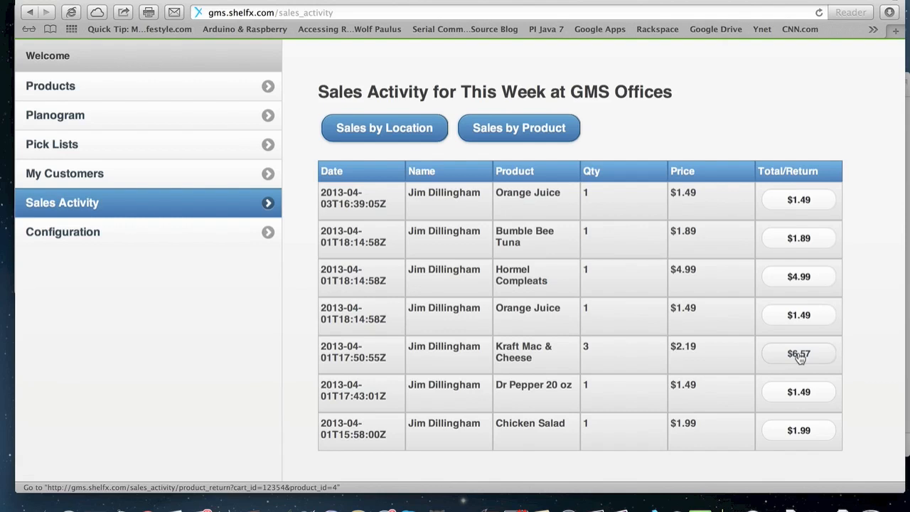
Return one Kraft Mac & Cheese from the $6.57 sale row, keeping quantity 1
left_click(797, 352)
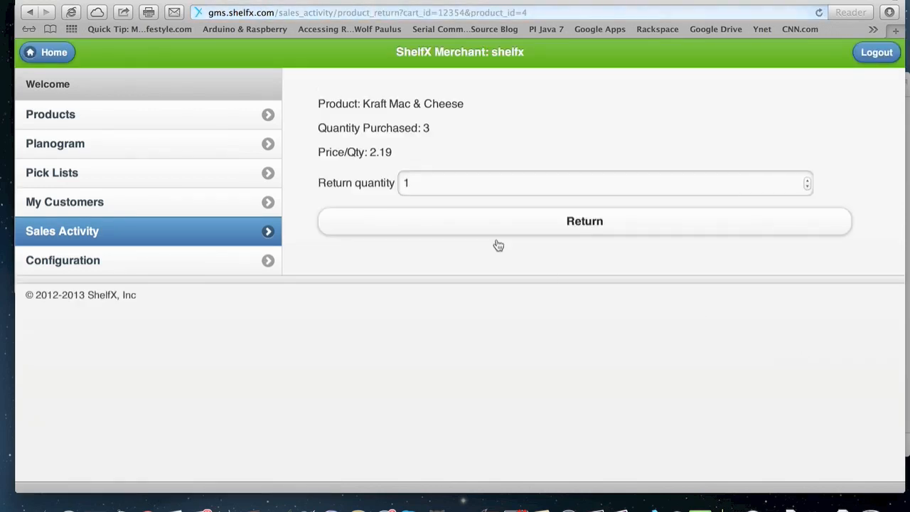
left_click(452, 188)
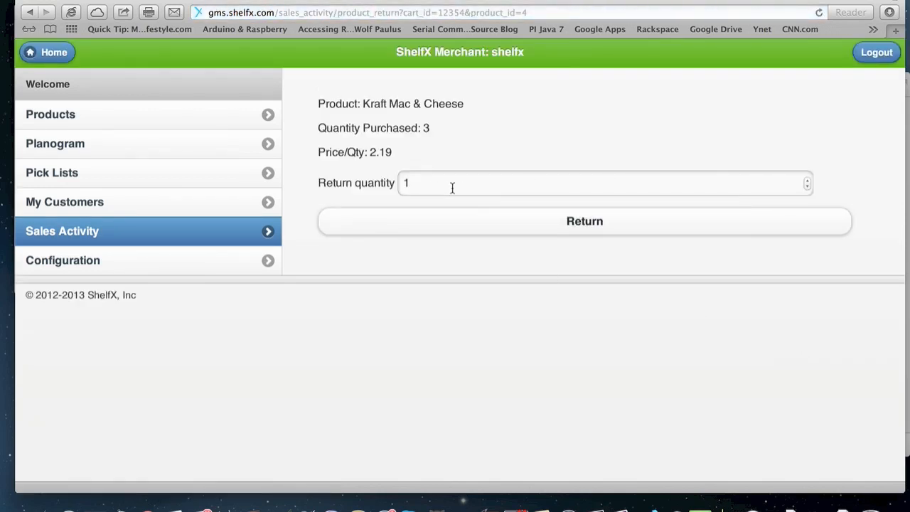
left_click(583, 221)
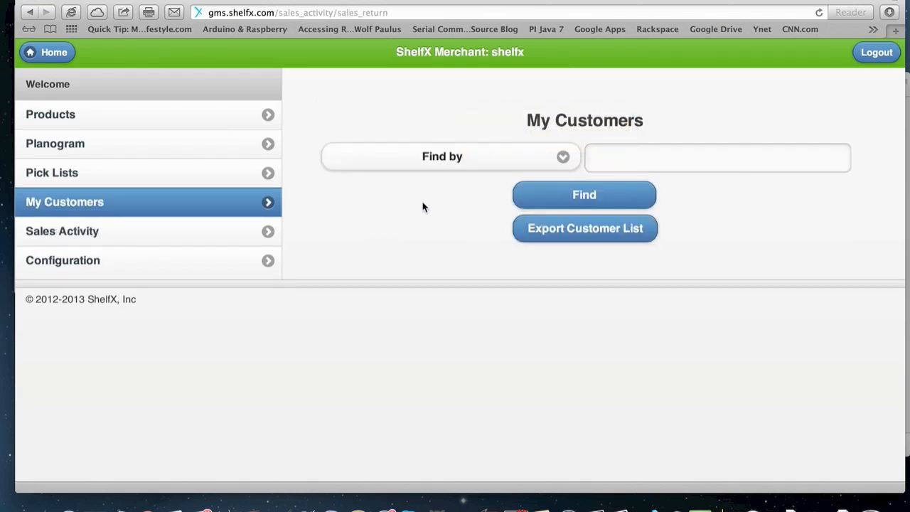
mouse_move(170, 267)
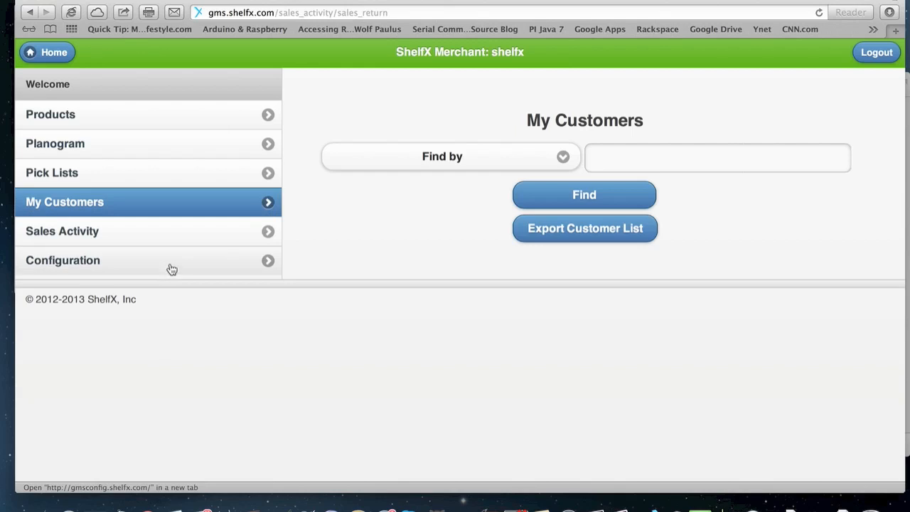
mouse_move(205, 243)
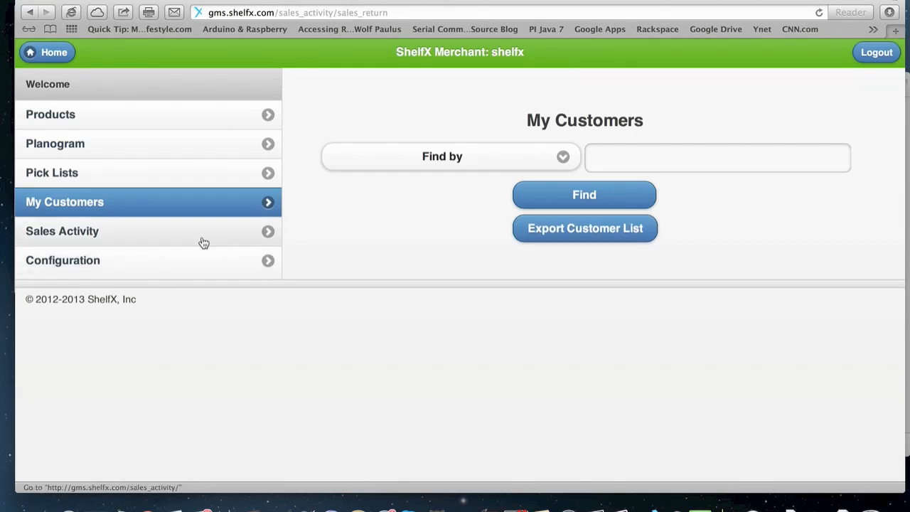
Run Sales by Product for This Week and drill into Hormel Compleats: one $4.99 sale at GMS Offices
left_click(62, 230)
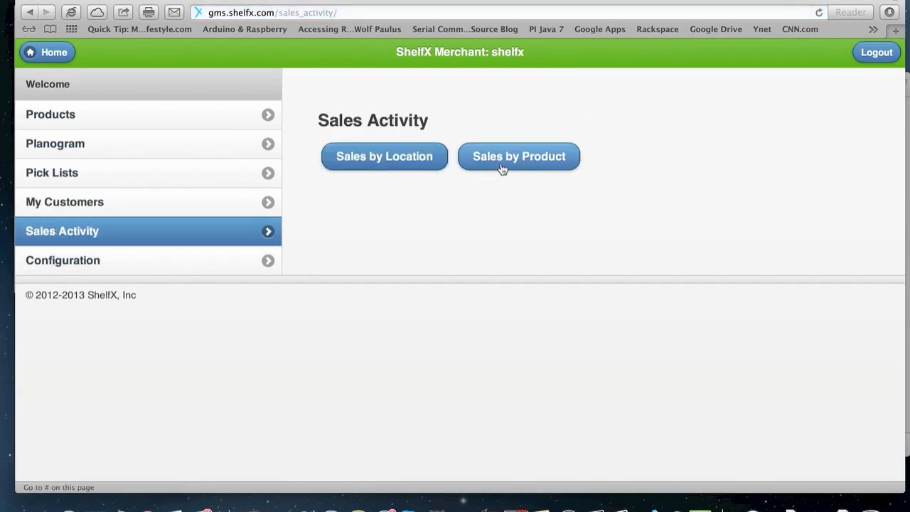
left_click(518, 155)
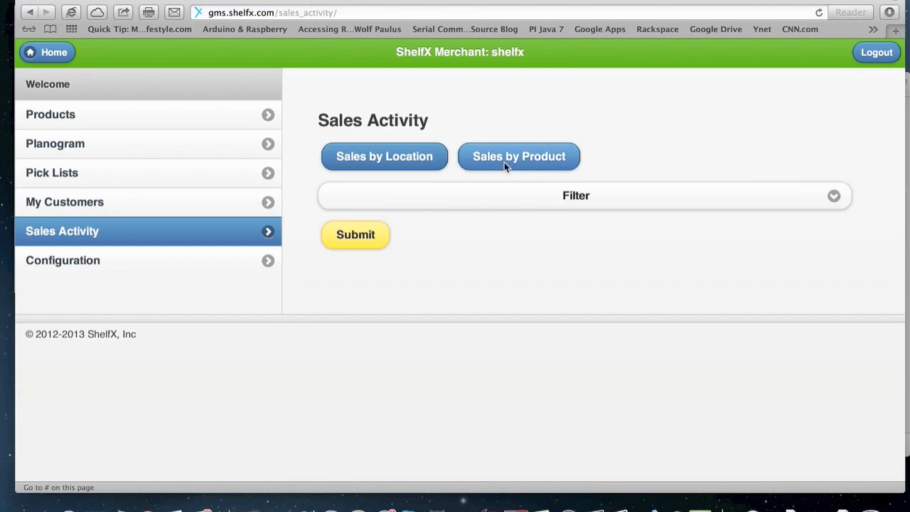
mouse_move(526, 205)
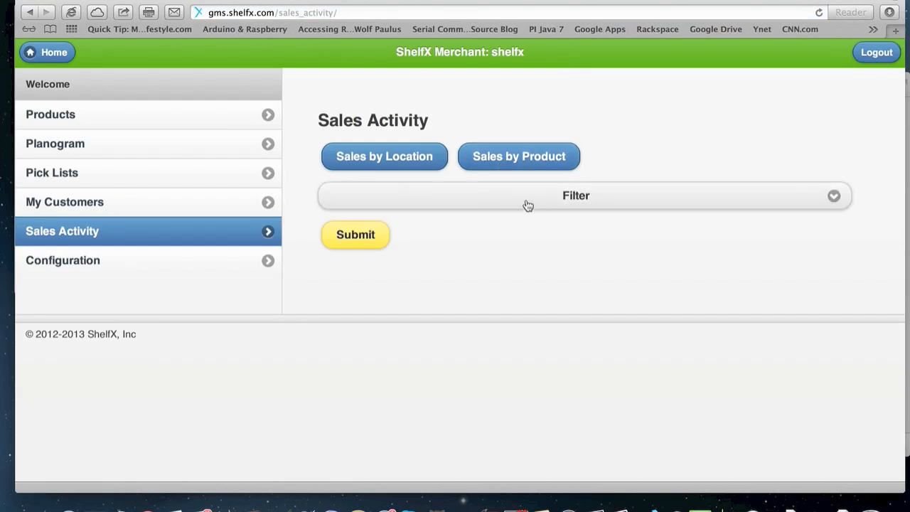
left_click(576, 196)
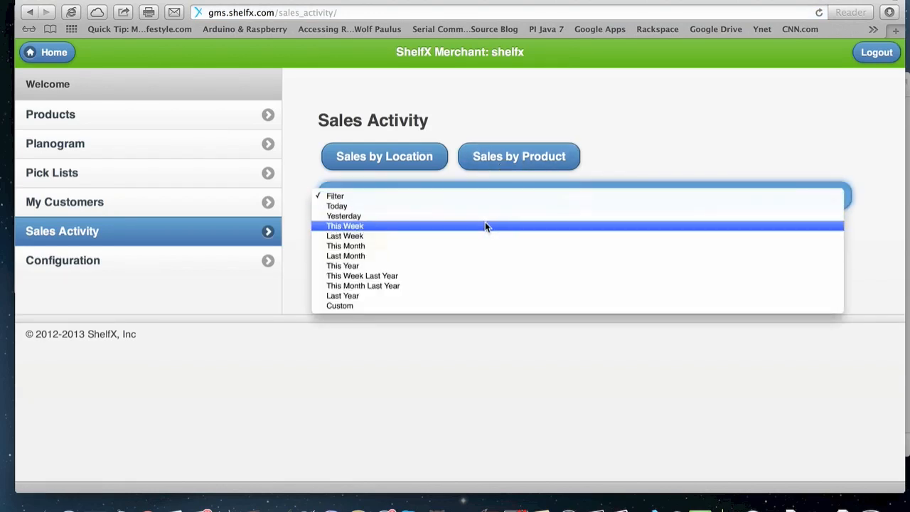
left_click(344, 225)
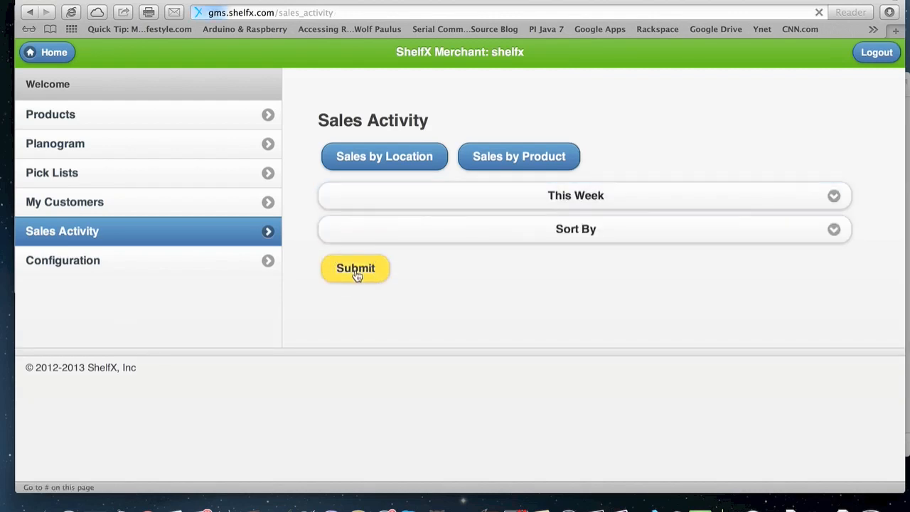
left_click(355, 267)
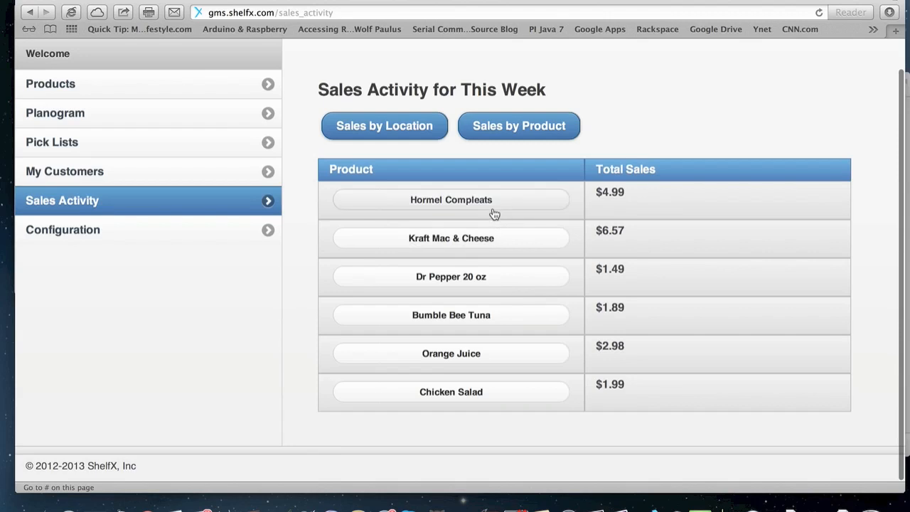
left_click(451, 199)
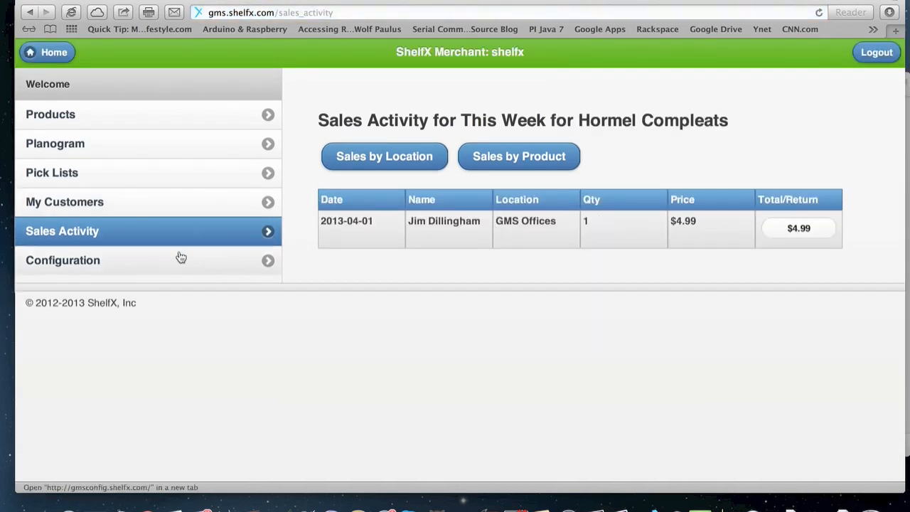
mouse_move(170, 258)
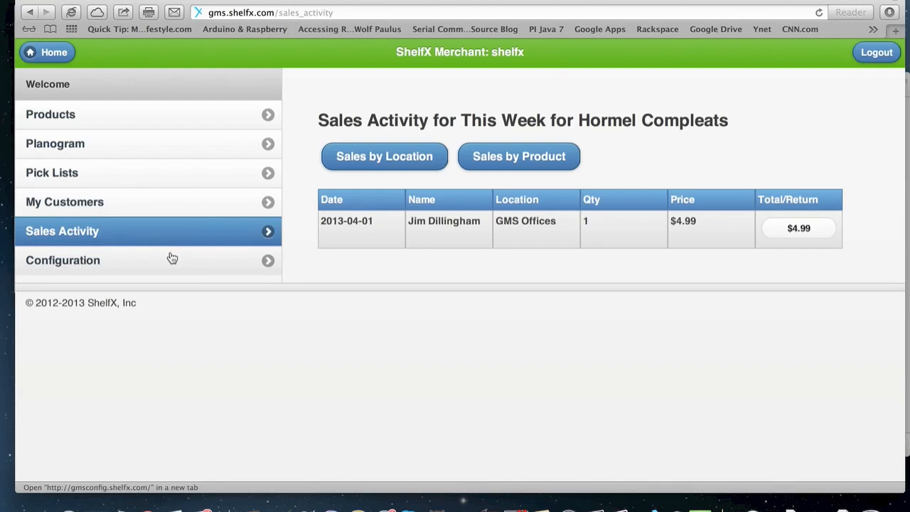
mouse_move(115, 268)
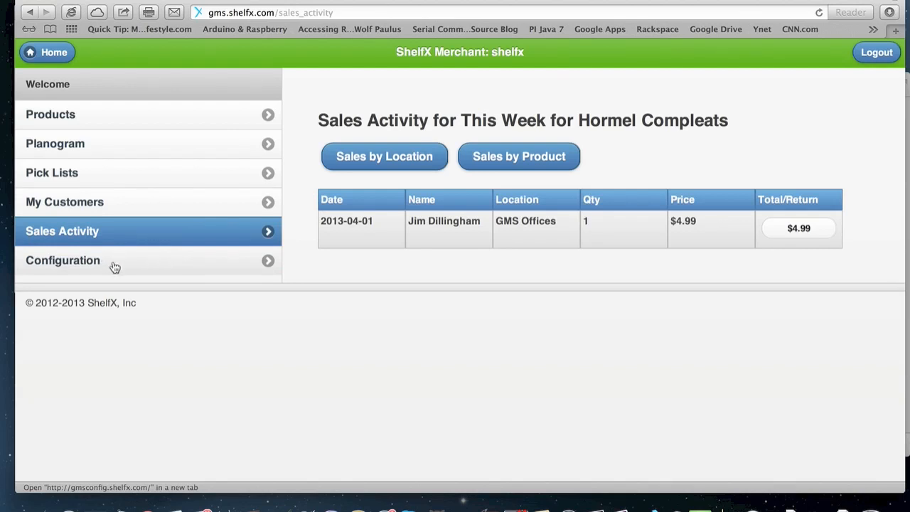
mouse_move(161, 307)
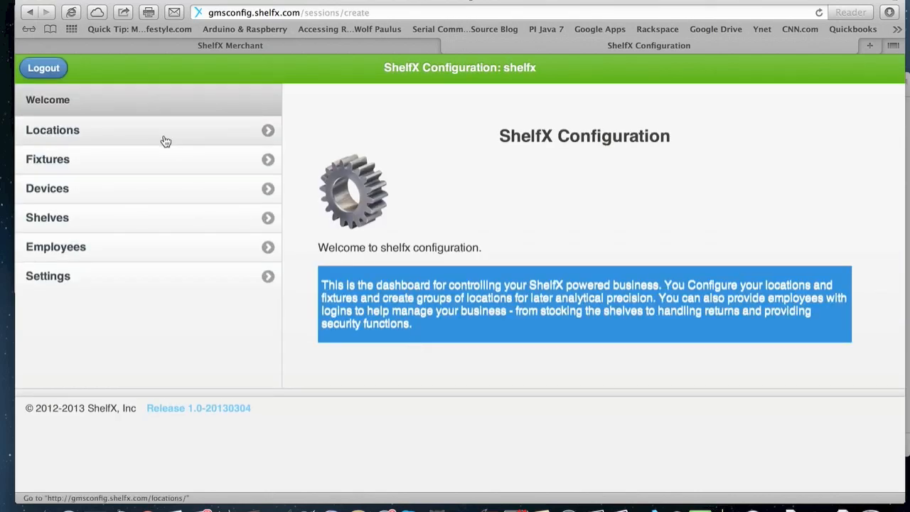
Go through Locations and New Location to GMS Offices' Fixtures and start a New Fixture
left_click(51, 131)
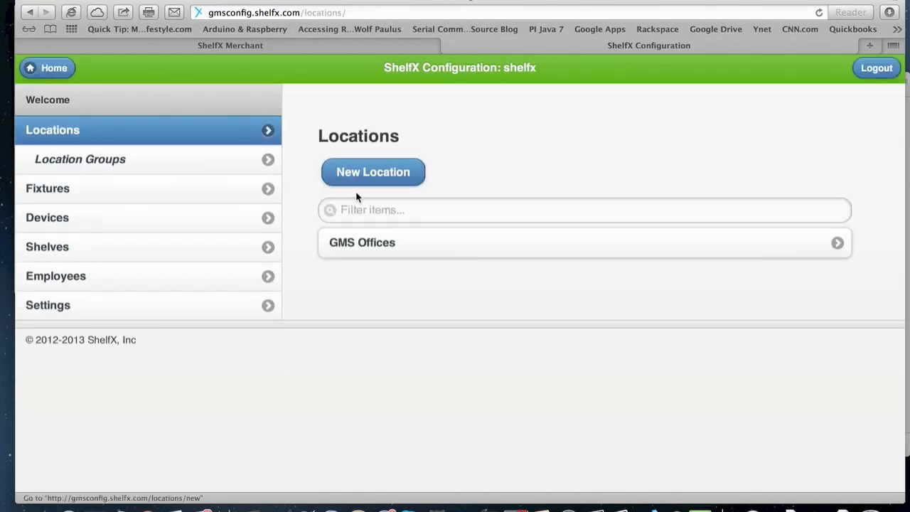
left_click(372, 172)
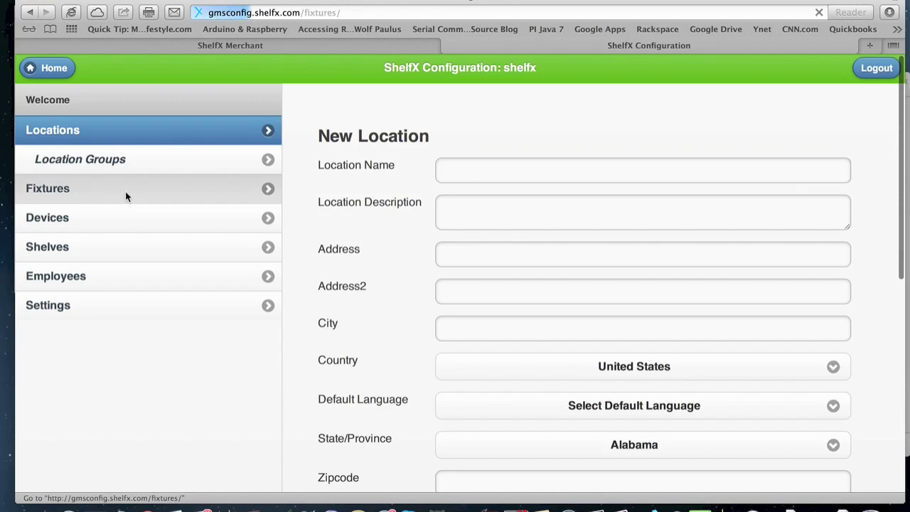
left_click(48, 187)
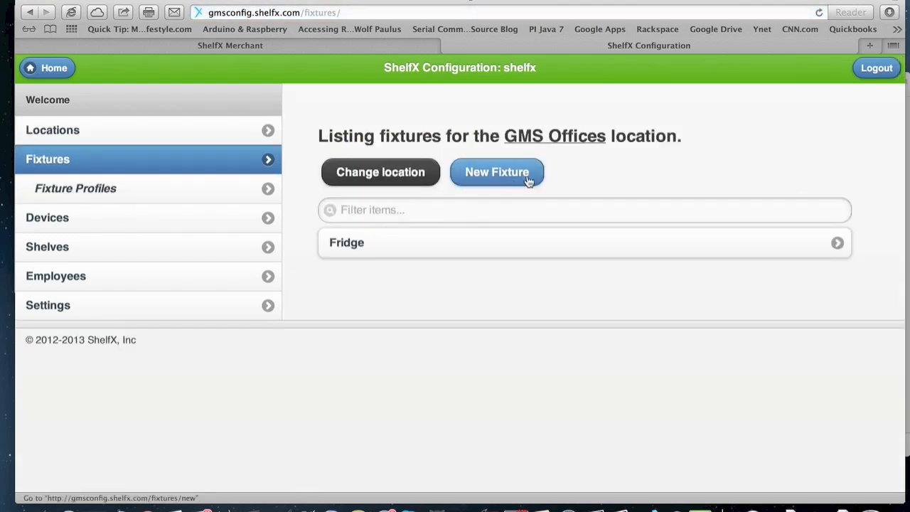
left_click(498, 172)
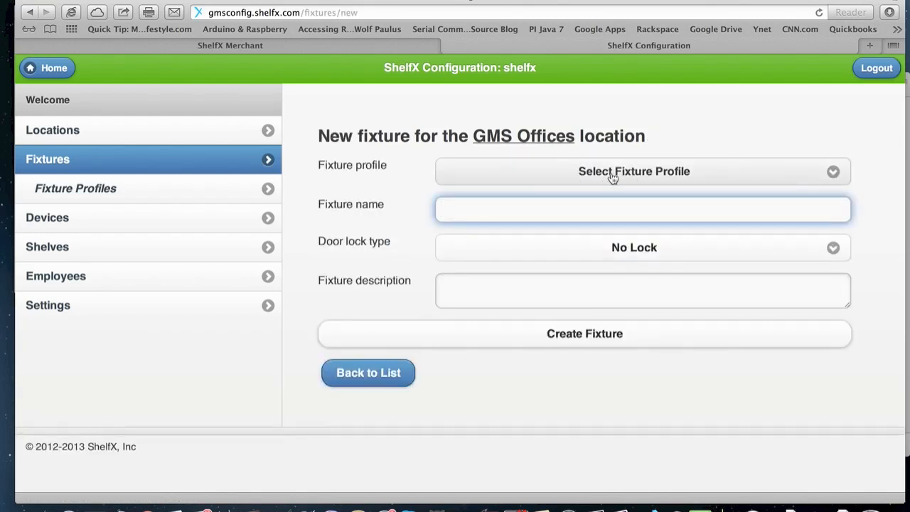
Choose the Beverage Fridge fixture profile and review Door lock type options, keeping no lock
left_click(634, 171)
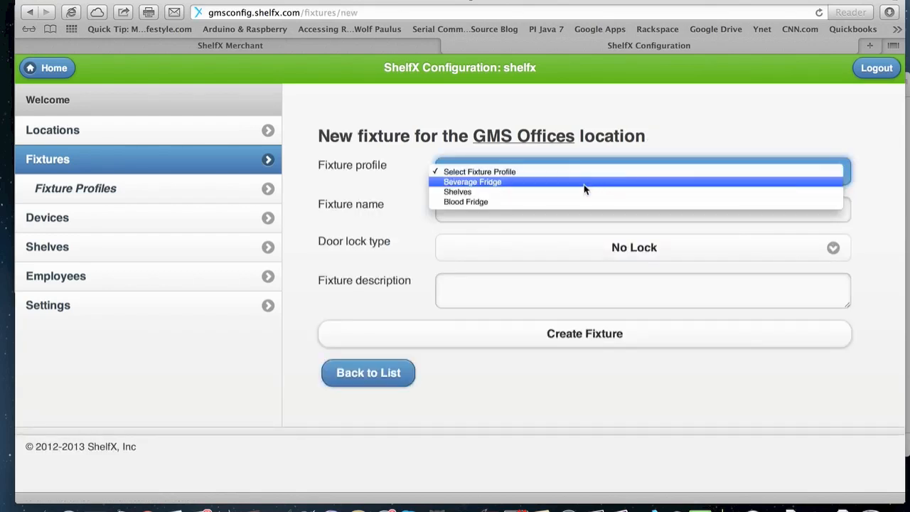
left_click(471, 182)
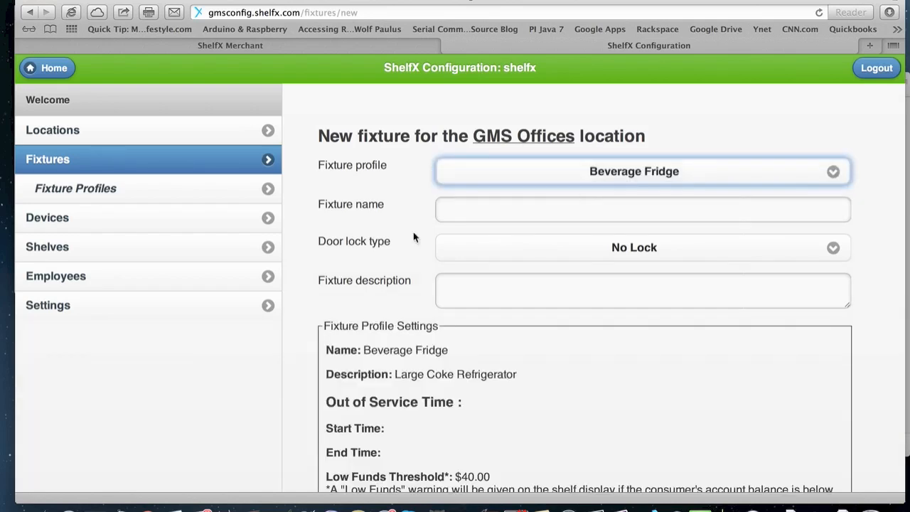
scroll("down", 3)
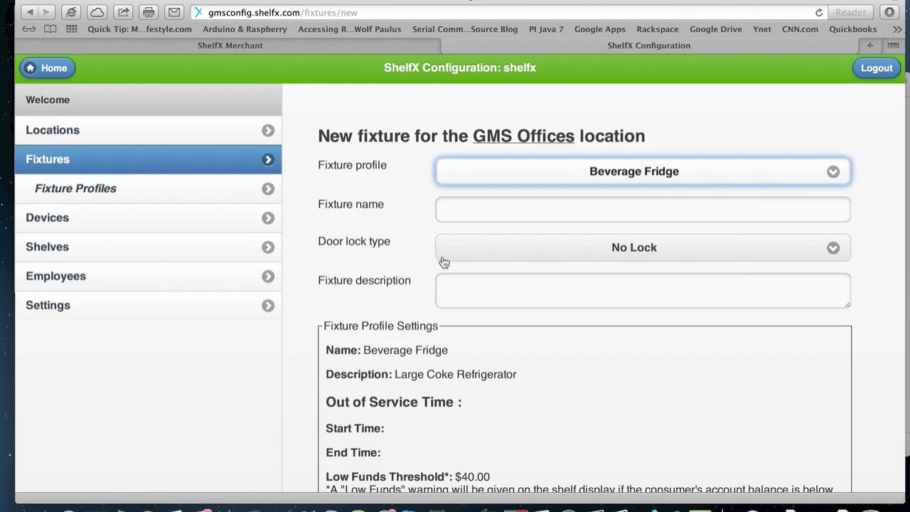
left_click(643, 209)
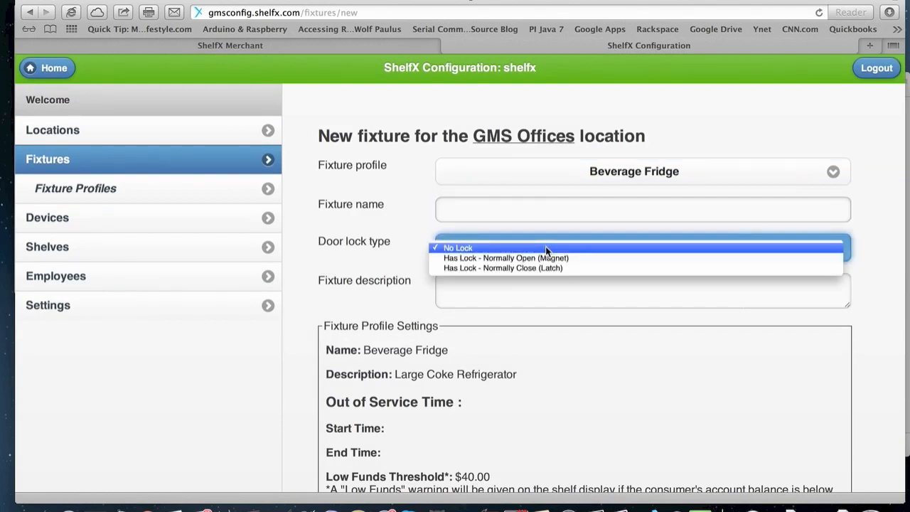
mouse_move(578, 259)
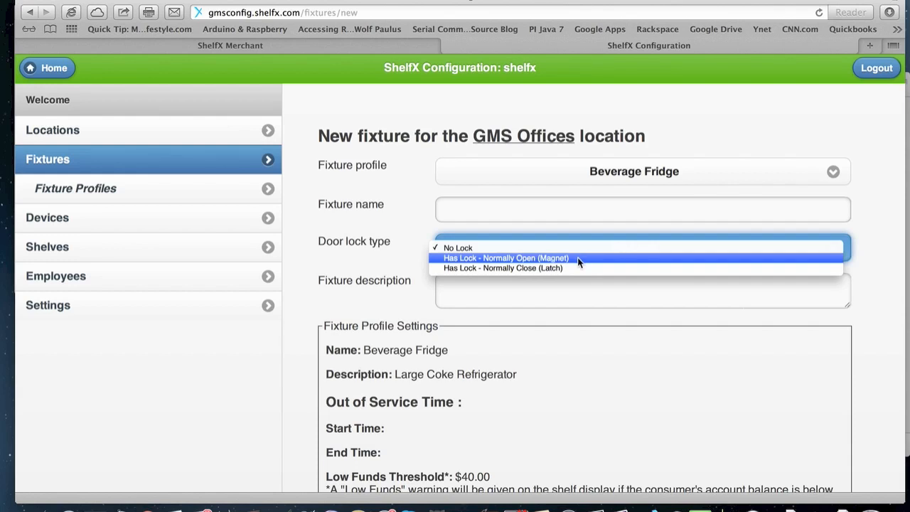
left_click(458, 247)
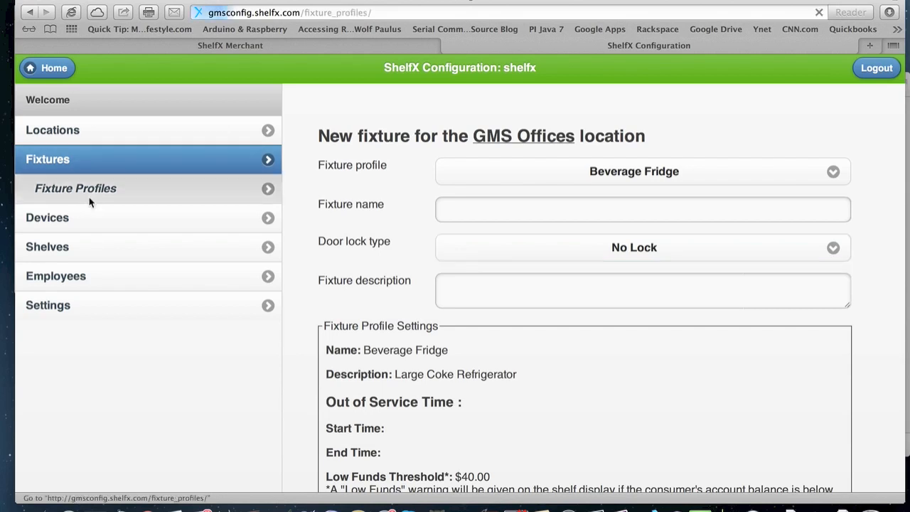
From Listing Fixture Profiles, start a New Fixture Profile showing the blank form with low funds threshold 5.0
left_click(76, 187)
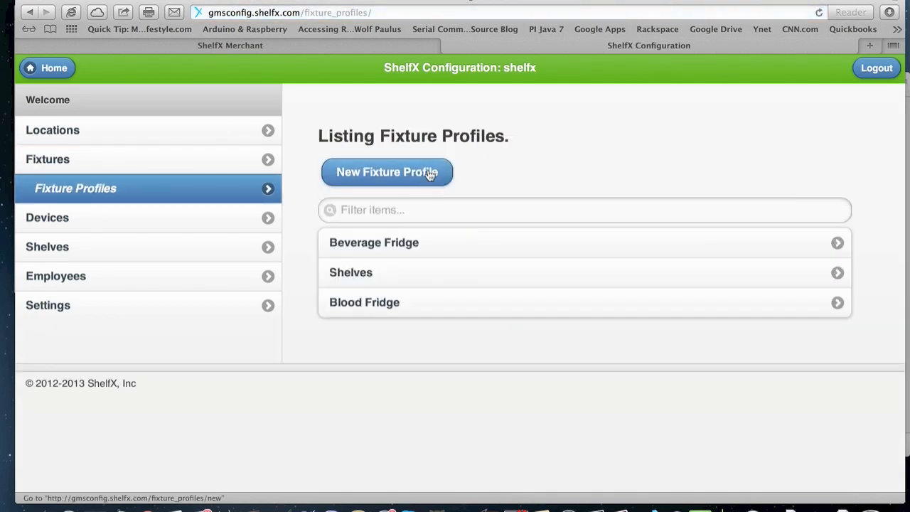
left_click(386, 172)
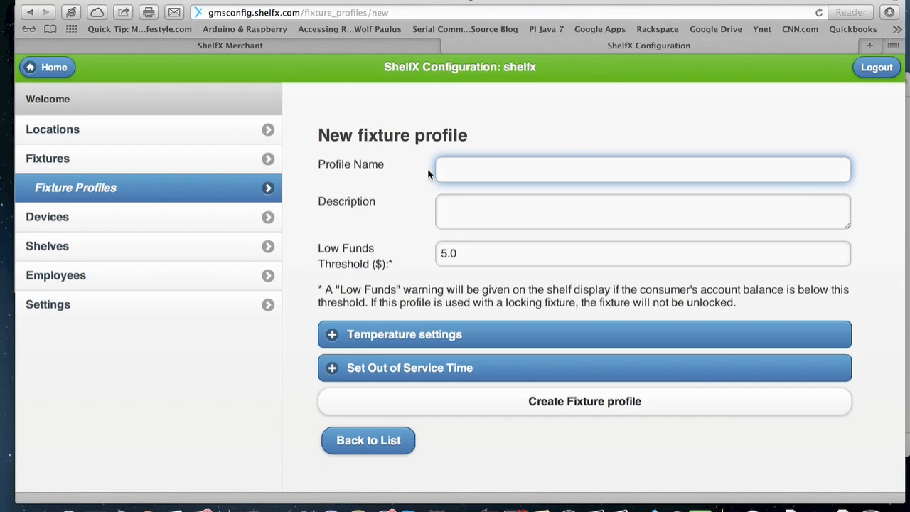
left_click(642, 253)
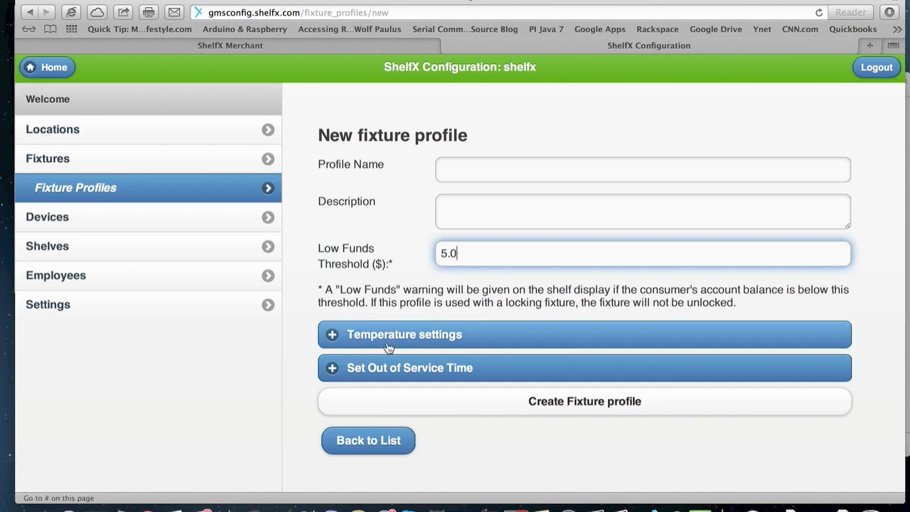
Expand Temperature settings and Set Out of Service Time, setting Start Time to 11:42 PM
left_click(404, 334)
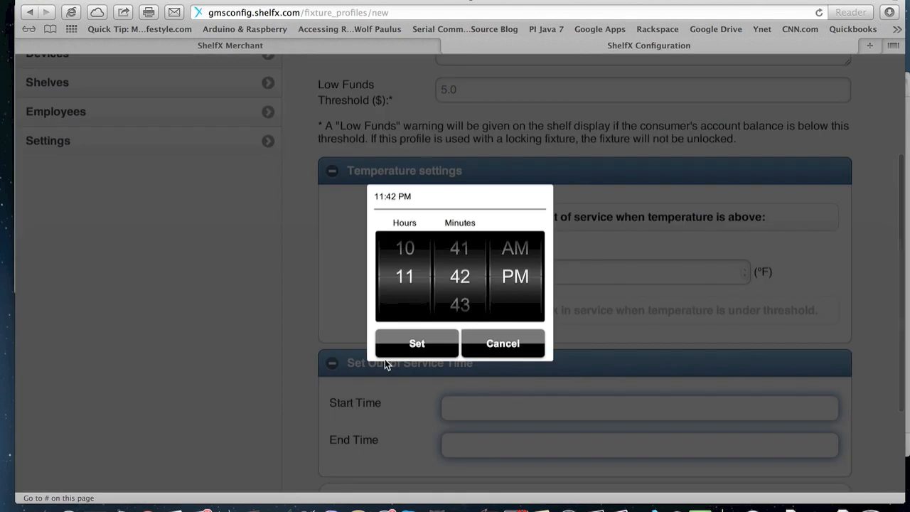
mouse_move(422, 343)
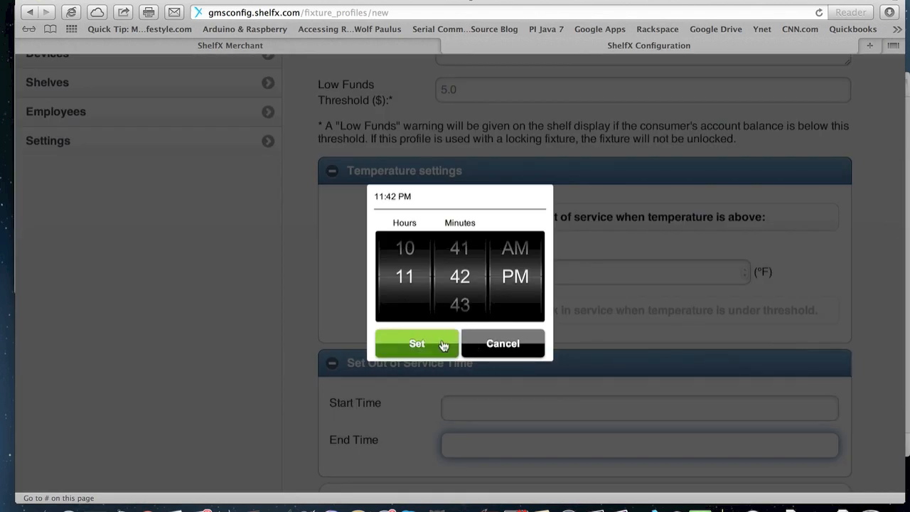
left_click(416, 343)
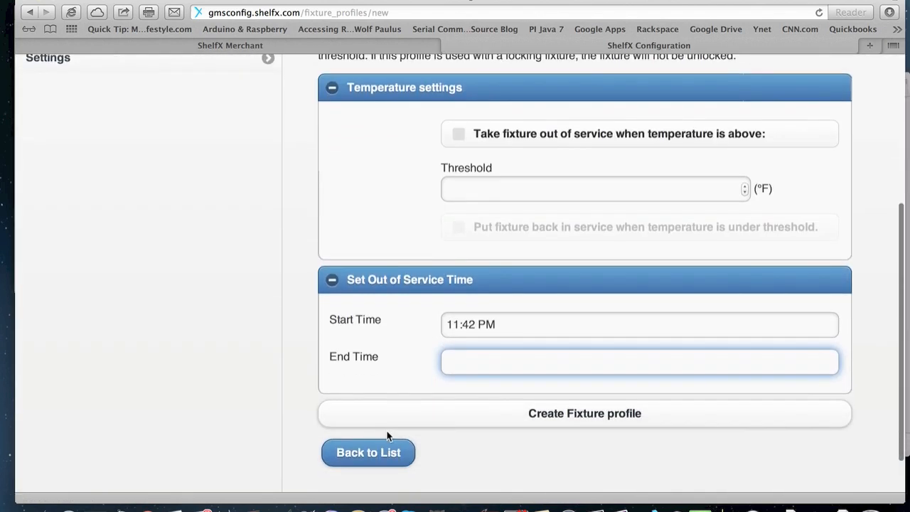
mouse_move(543, 364)
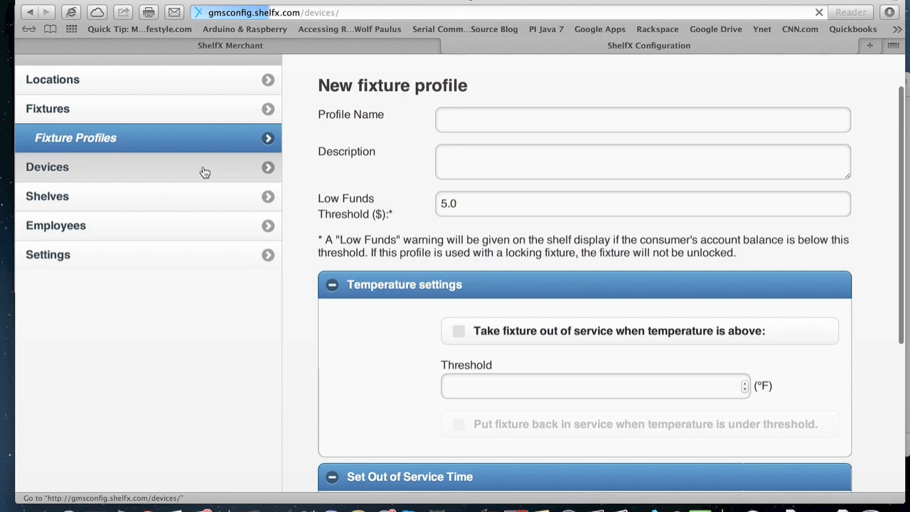
View the Listing devices page for GMS Offices: a Reader/Display and two Shelf Connectors under Fridge
left_click(47, 167)
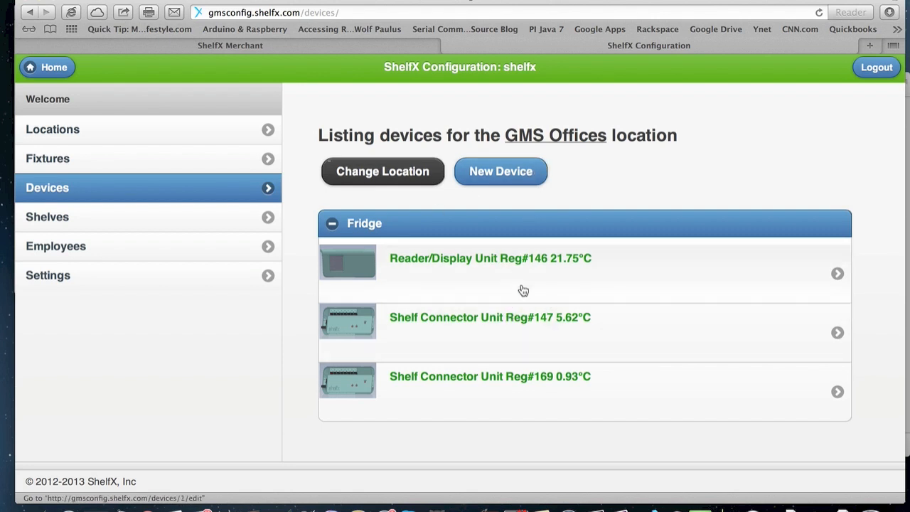
mouse_move(524, 305)
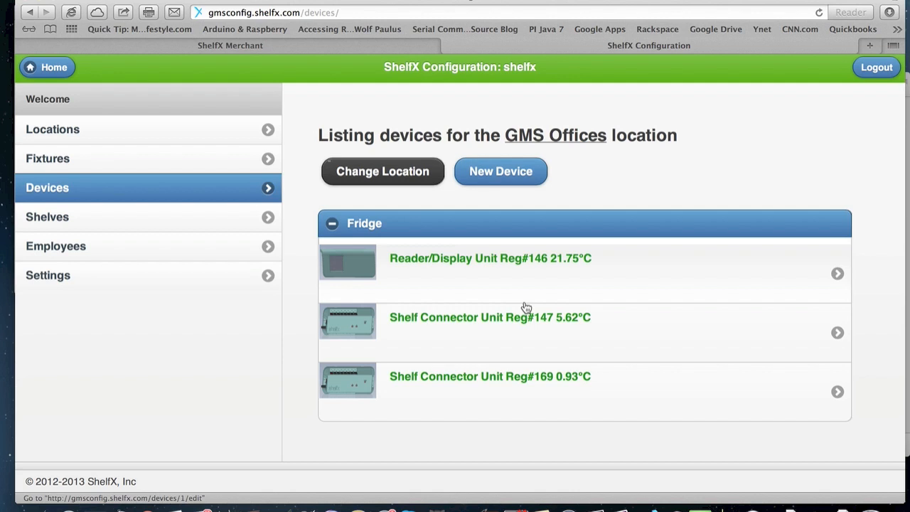
mouse_move(505, 284)
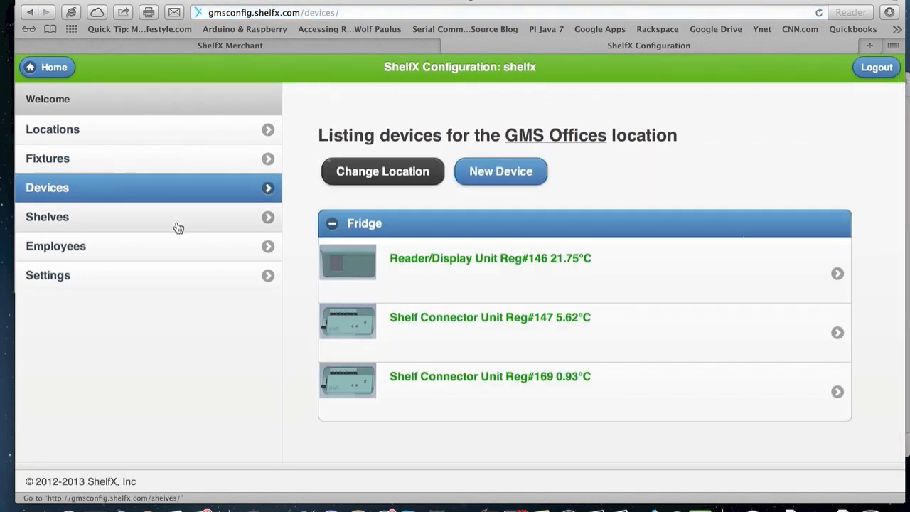
Bring up the new shelf form for GMS Offices from the shelf list
left_click(47, 216)
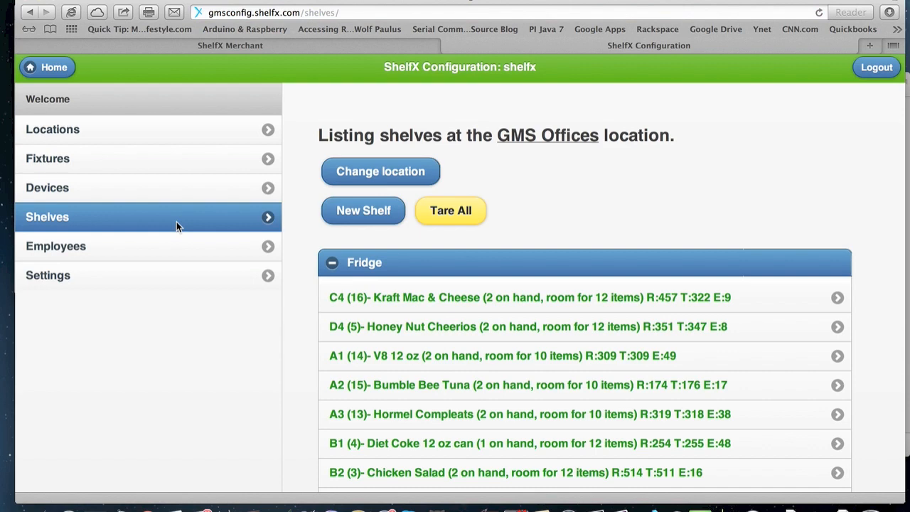
scroll("down", 3)
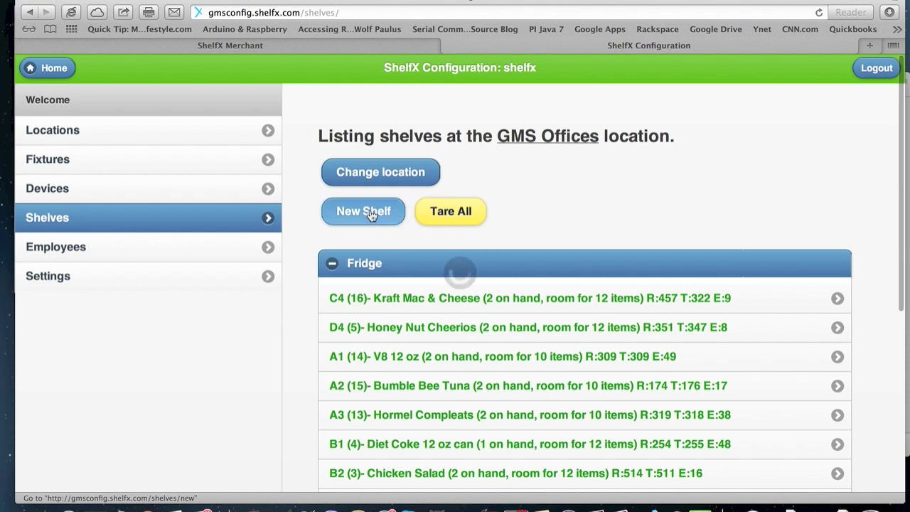
left_click(363, 210)
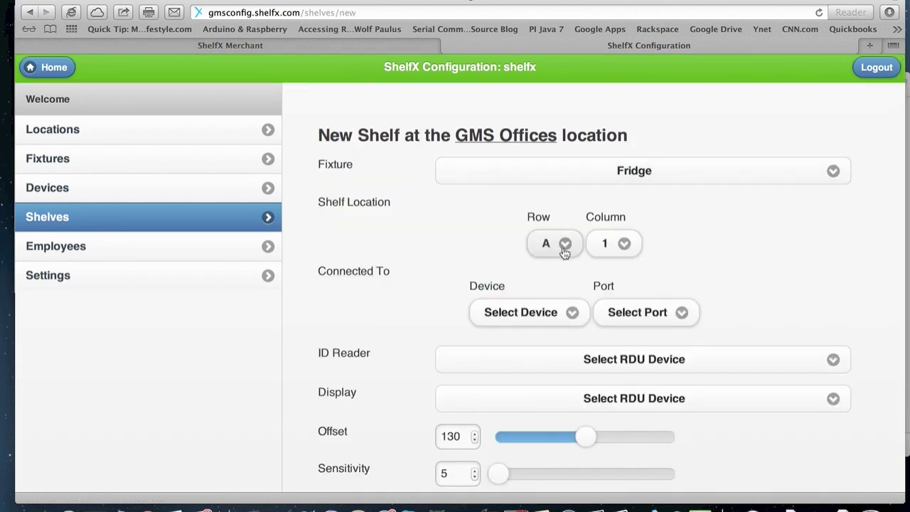
Review the Row, Port, ID Reader and Display choices, keeping row A and no port chosen
left_click(563, 243)
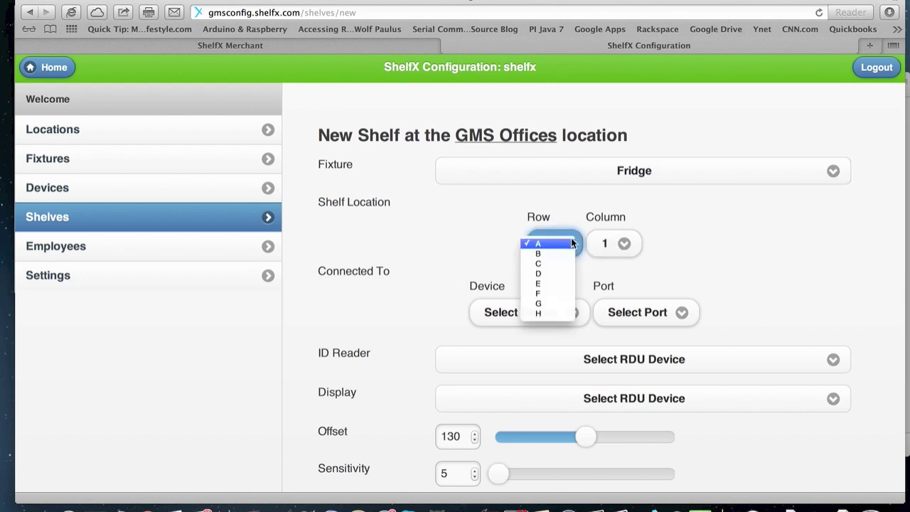
left_click(537, 243)
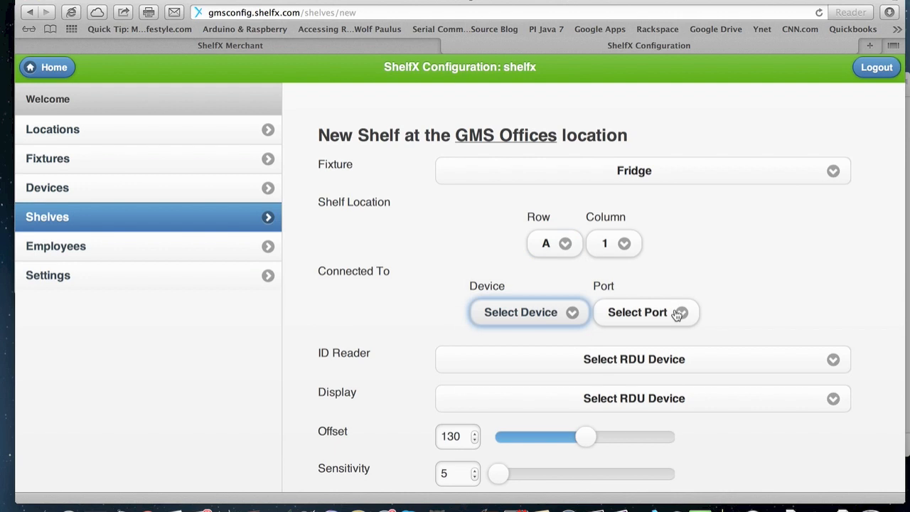
left_click(645, 313)
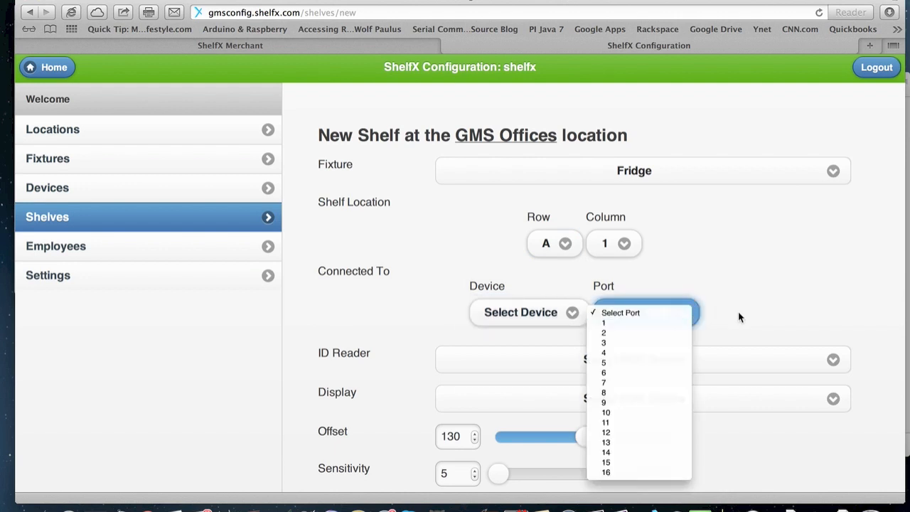
left_click(621, 313)
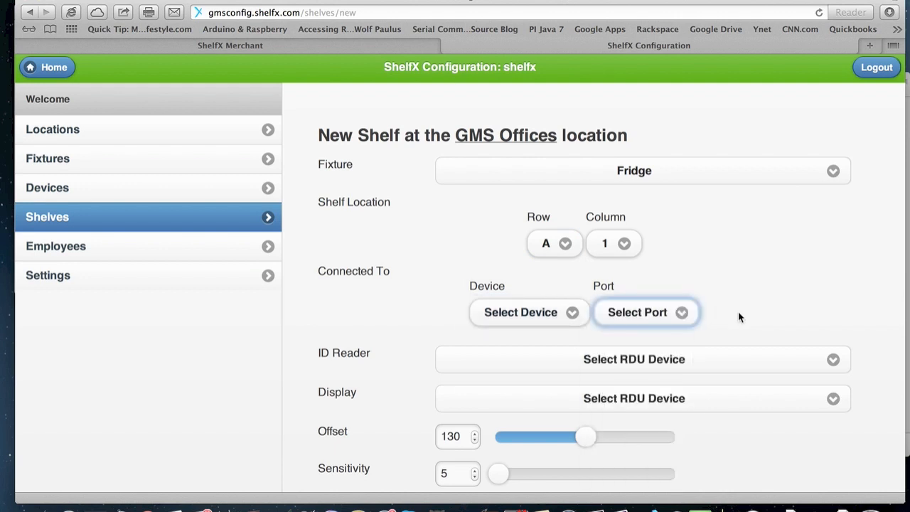
left_click(642, 358)
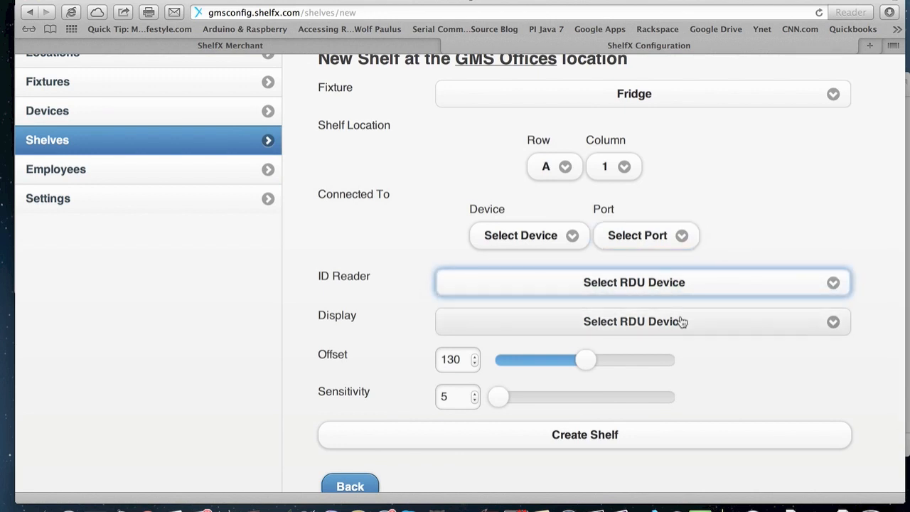
left_click(643, 321)
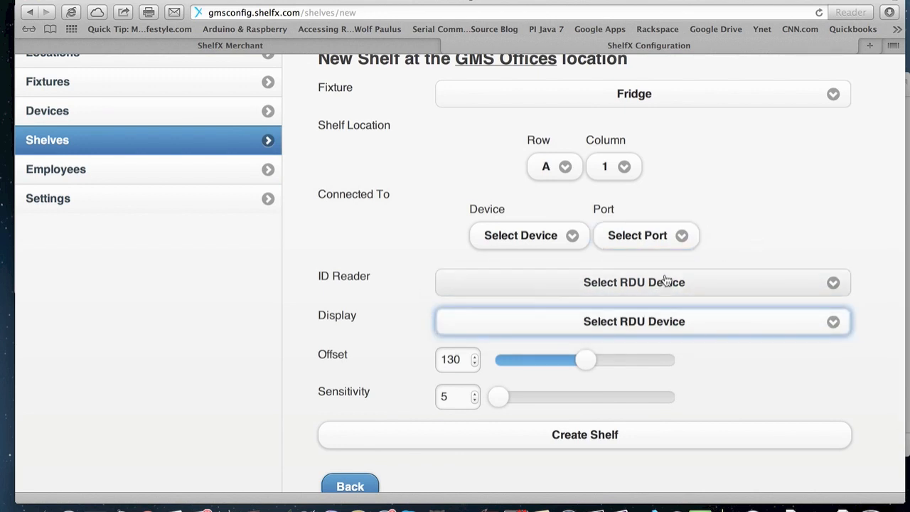
scroll("down", 3)
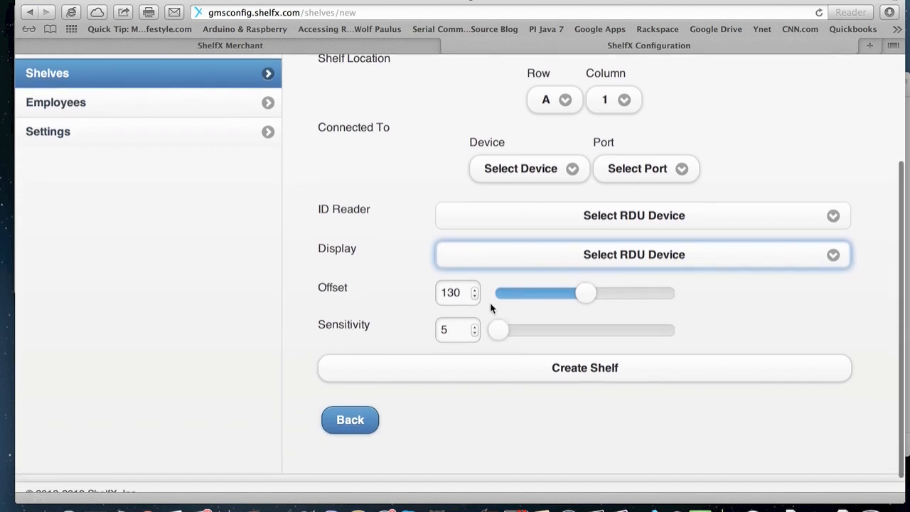
mouse_move(500, 342)
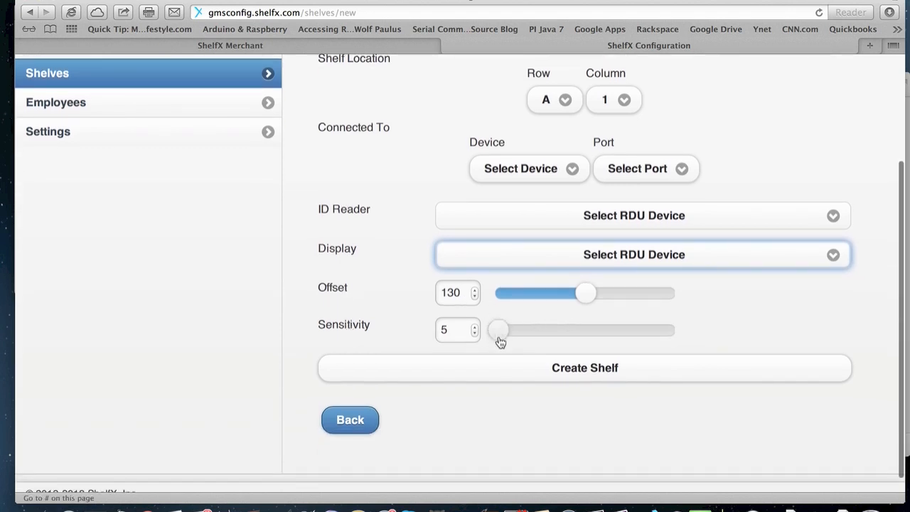
mouse_move(628, 334)
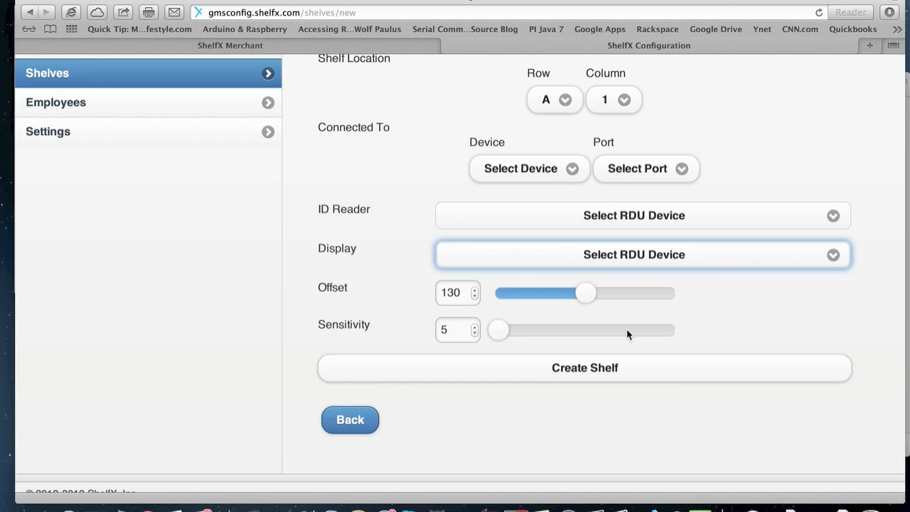
mouse_move(585, 315)
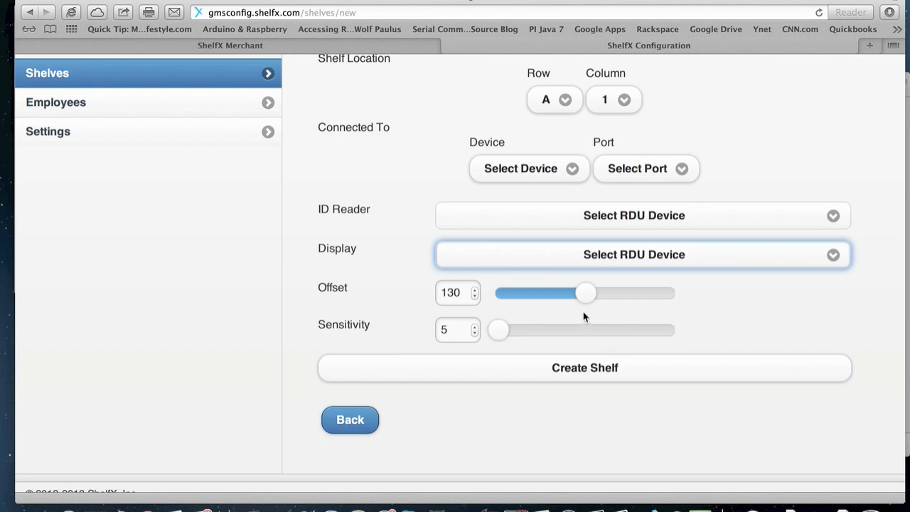
mouse_move(657, 353)
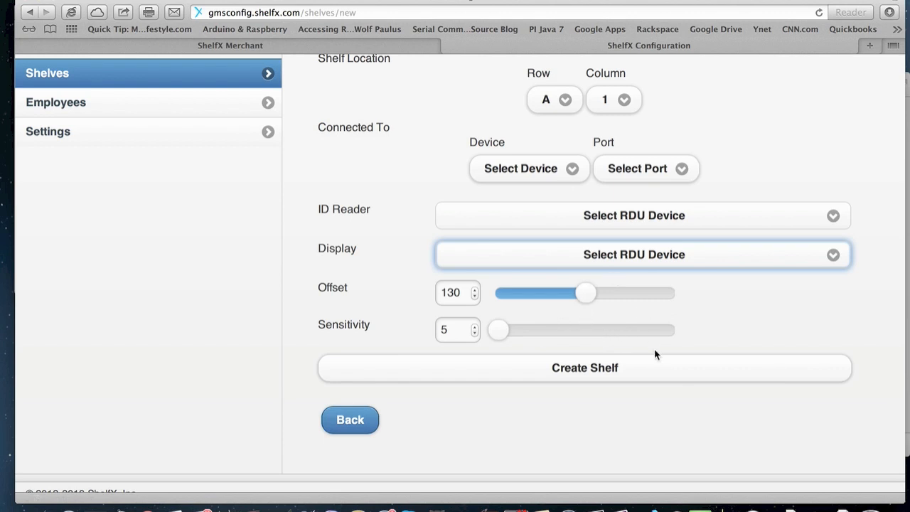
mouse_move(554, 334)
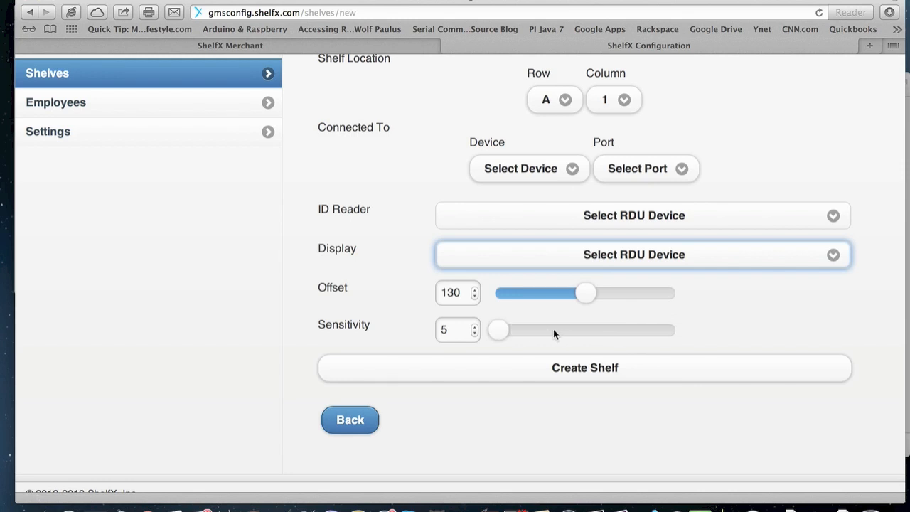
mouse_move(629, 352)
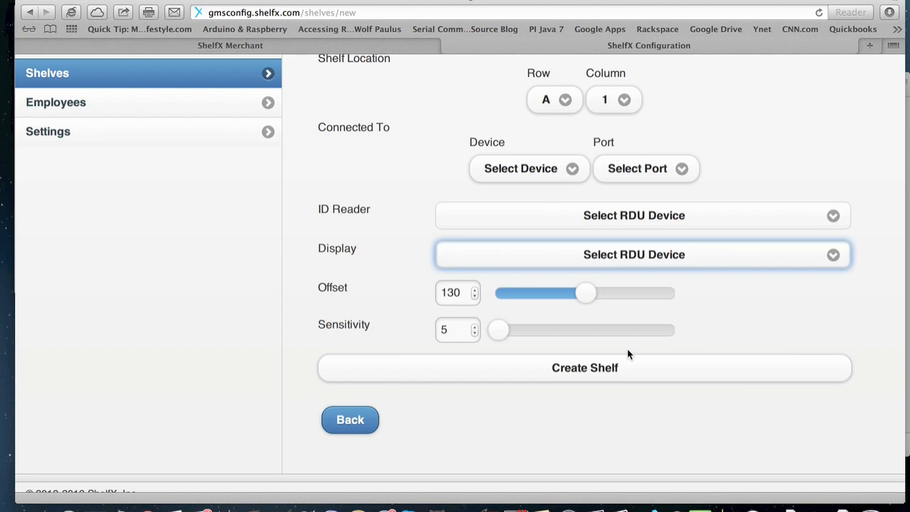
mouse_move(432, 310)
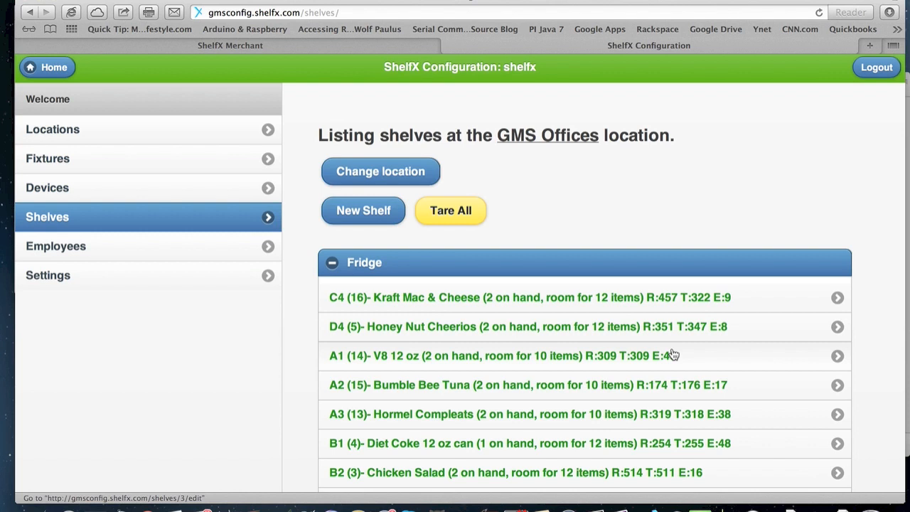
scroll("down", 3)
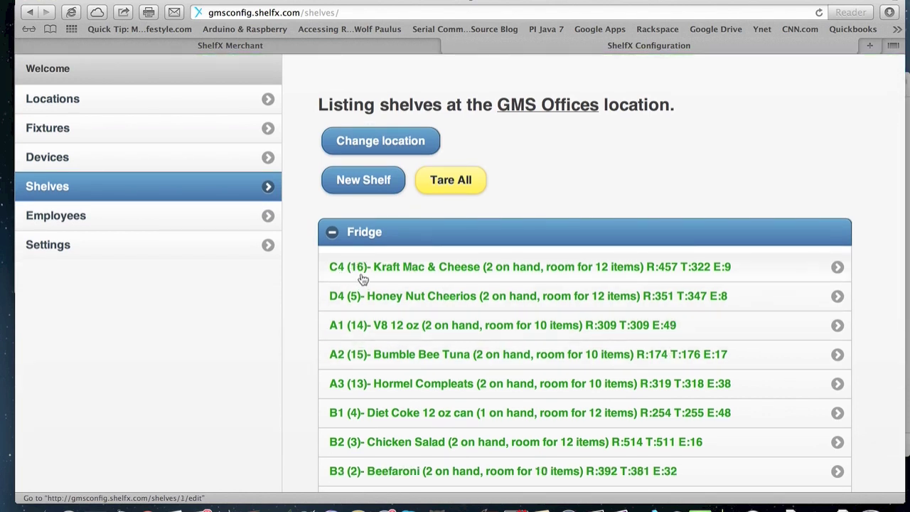
mouse_move(429, 279)
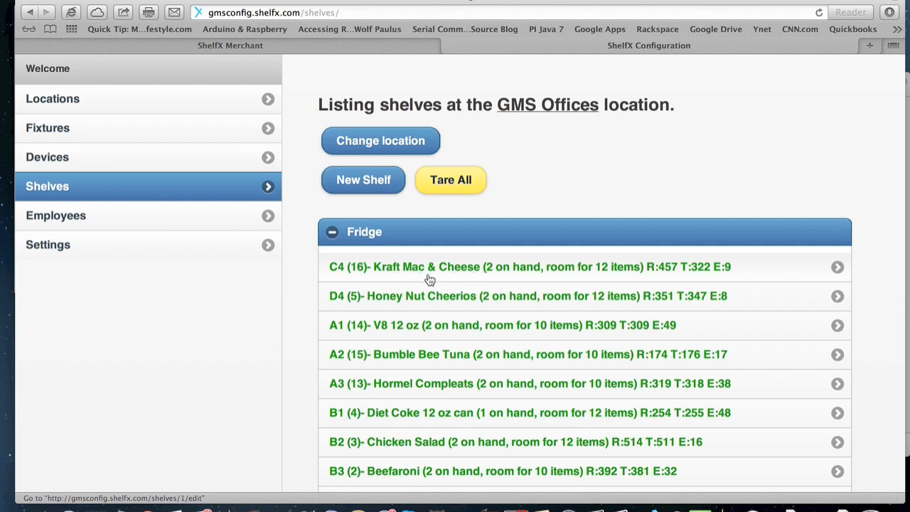
mouse_move(515, 279)
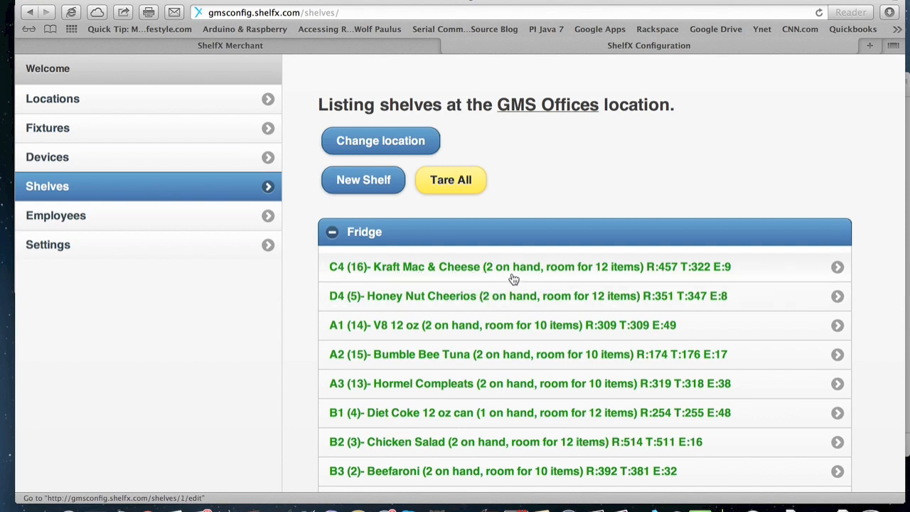
mouse_move(569, 281)
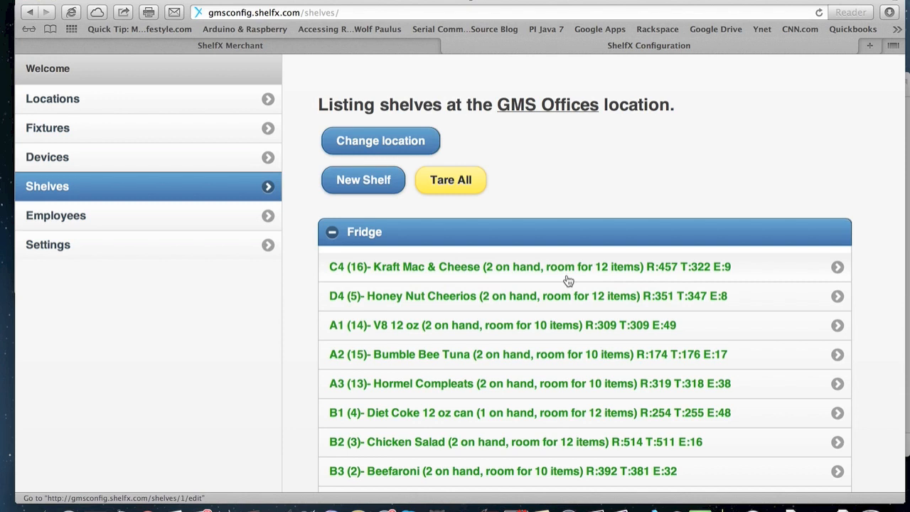
mouse_move(595, 284)
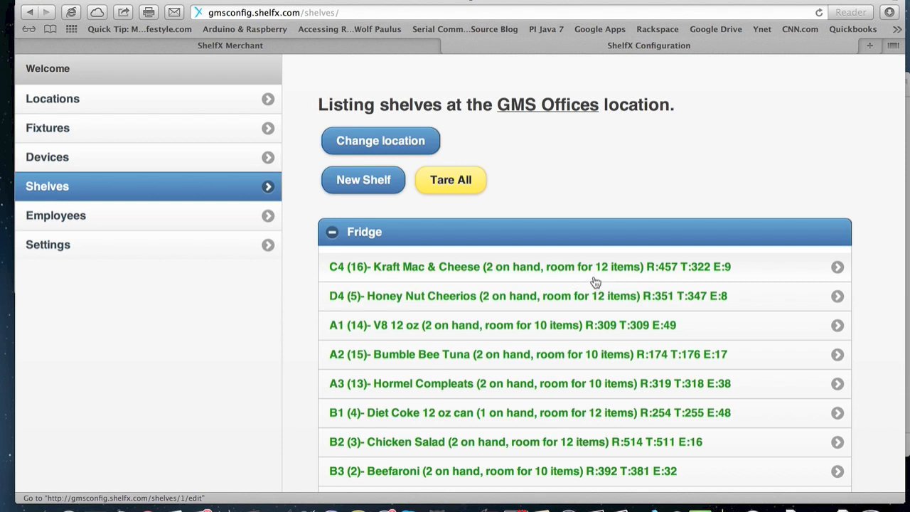
mouse_move(665, 287)
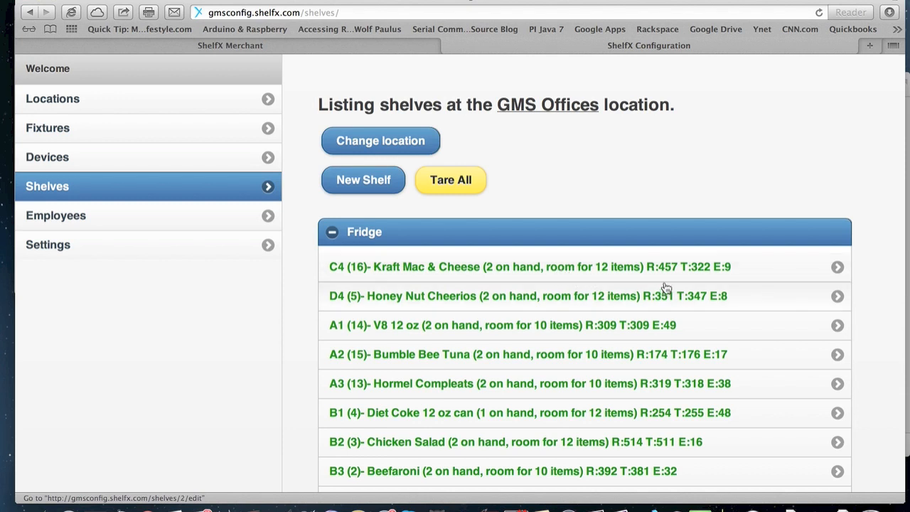
mouse_move(668, 273)
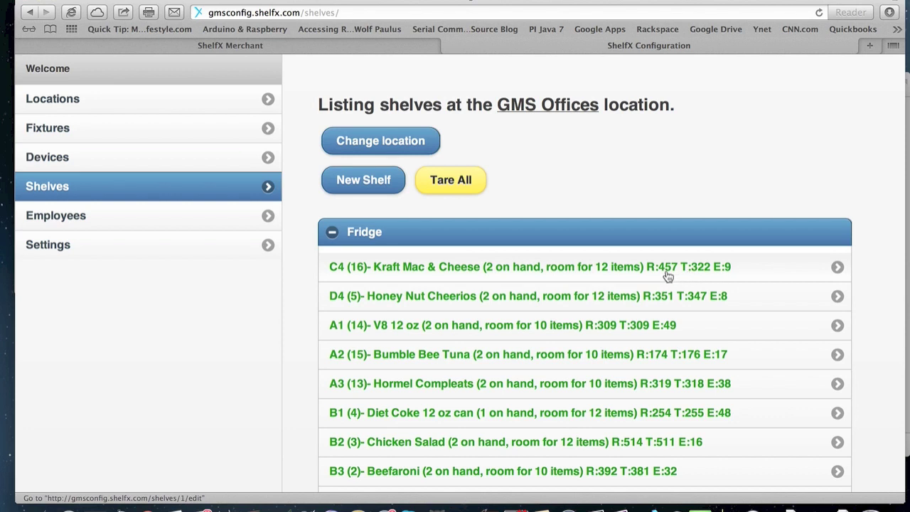
mouse_move(665, 277)
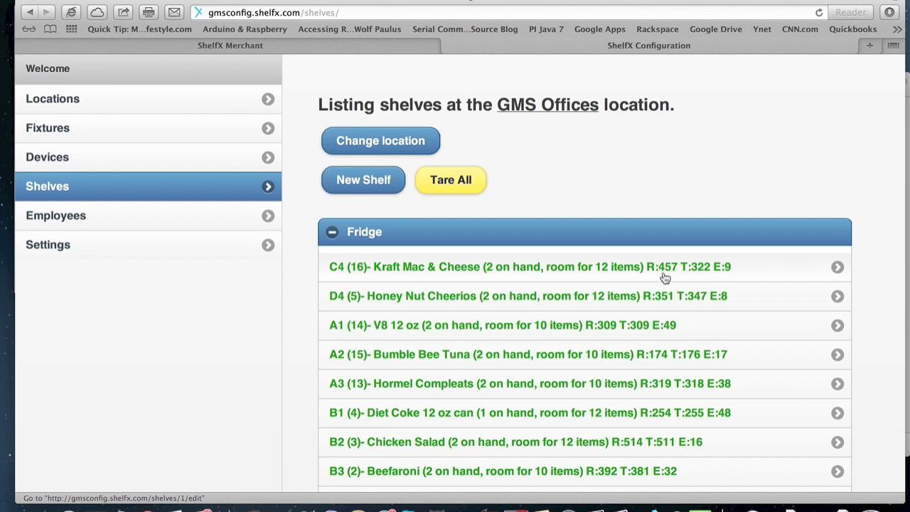
mouse_move(677, 281)
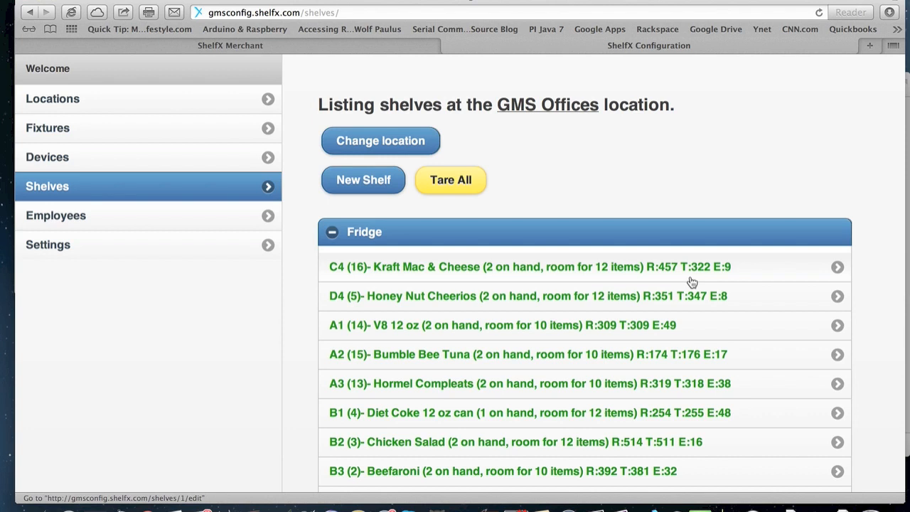
mouse_move(685, 275)
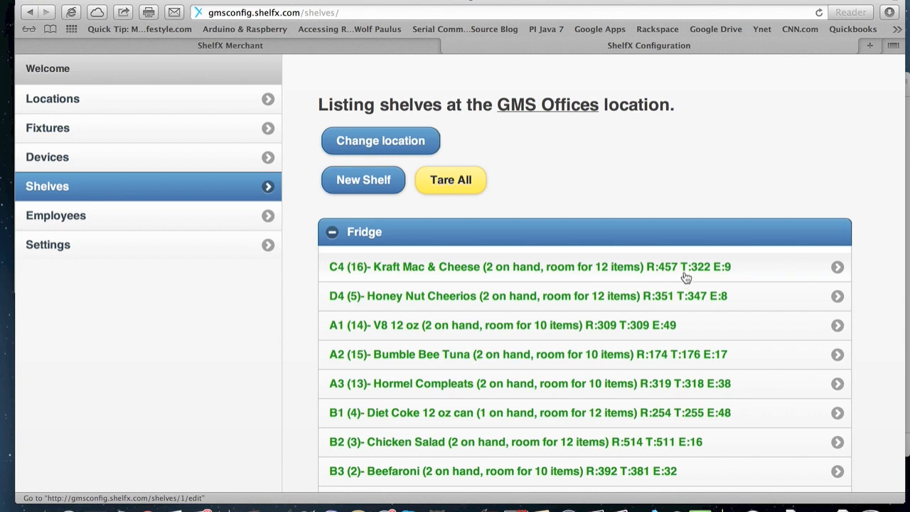
mouse_move(705, 279)
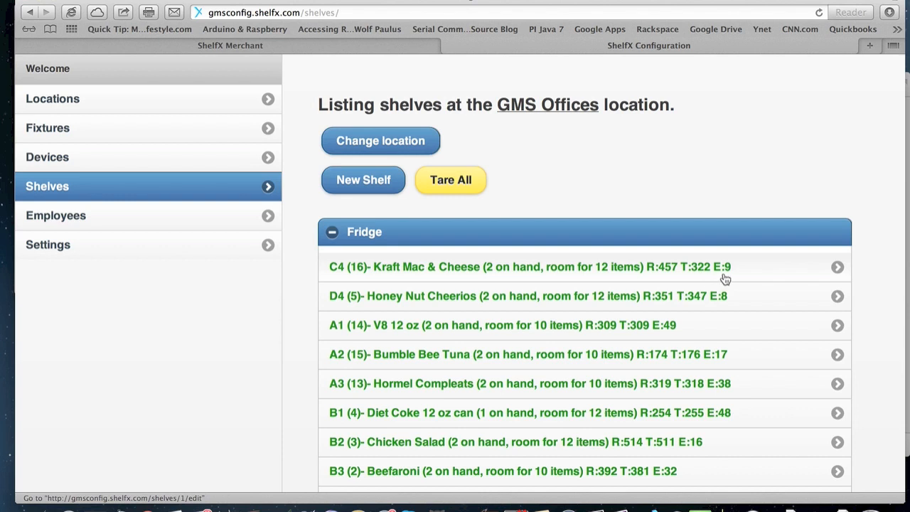
mouse_move(680, 271)
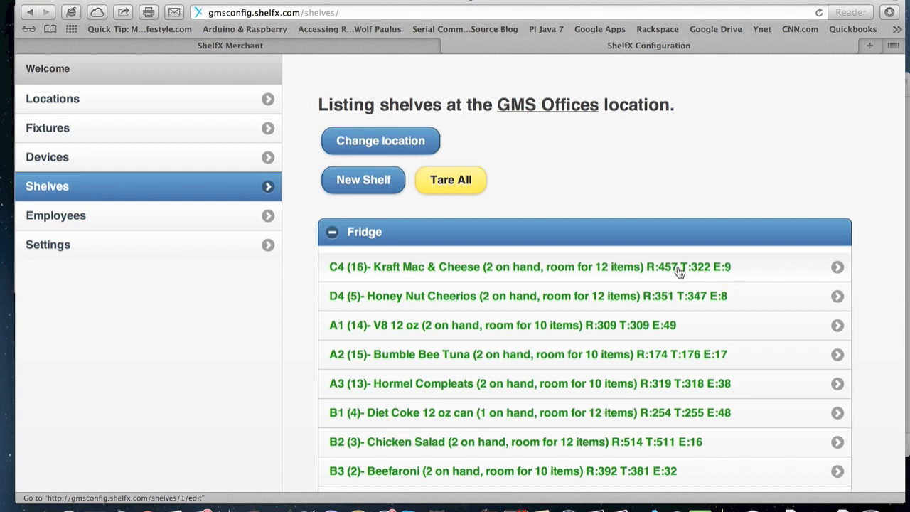
mouse_move(591, 279)
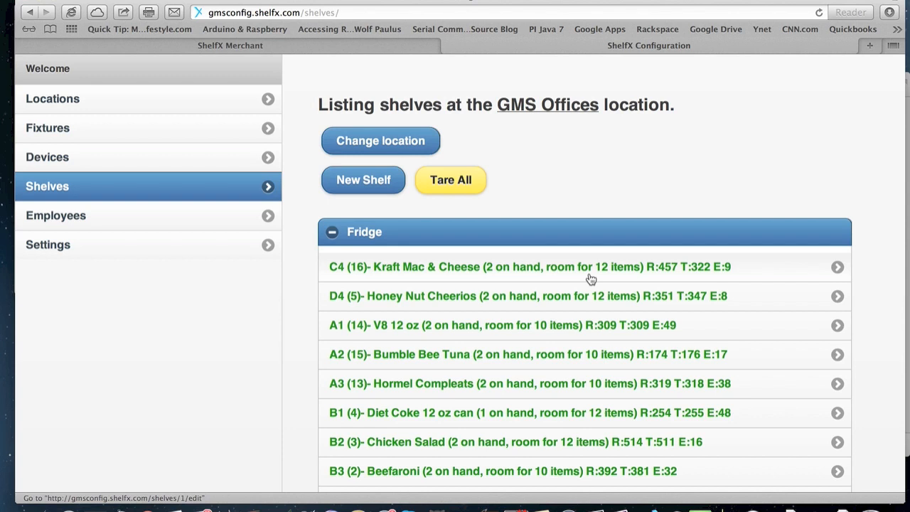
mouse_move(732, 387)
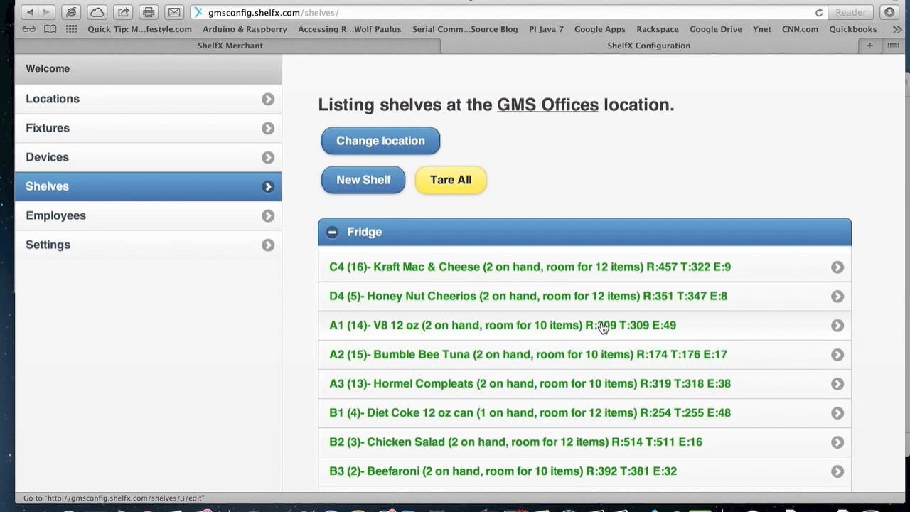
left_click(55, 216)
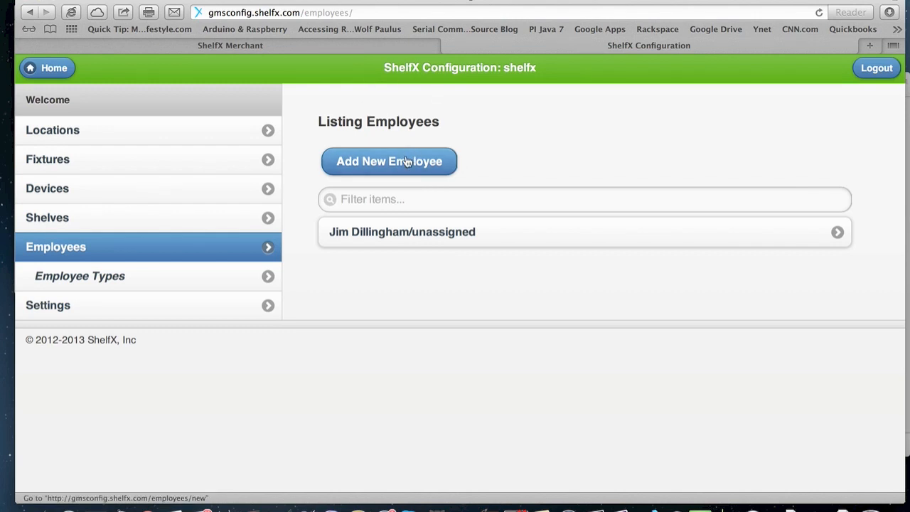
Look at the Add New Employee form, then move to the account Settings page
left_click(389, 162)
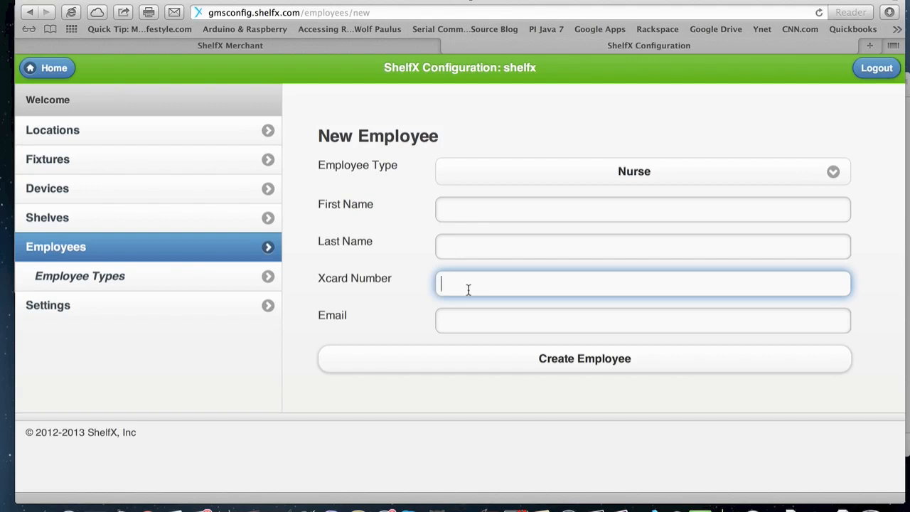
mouse_move(245, 269)
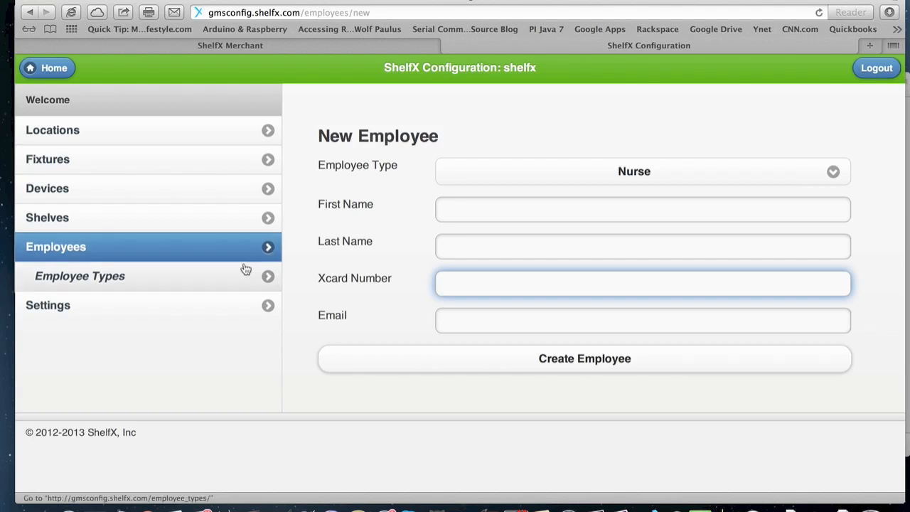
left_click(49, 305)
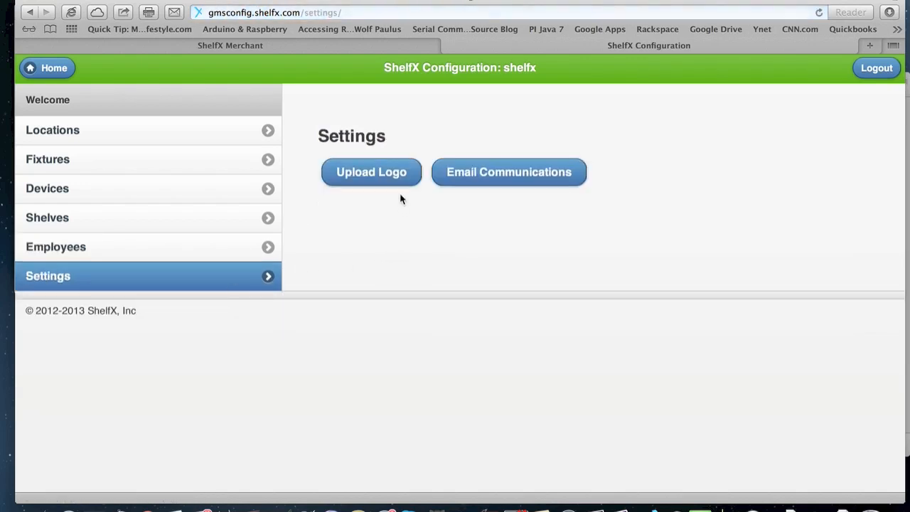
mouse_move(506, 213)
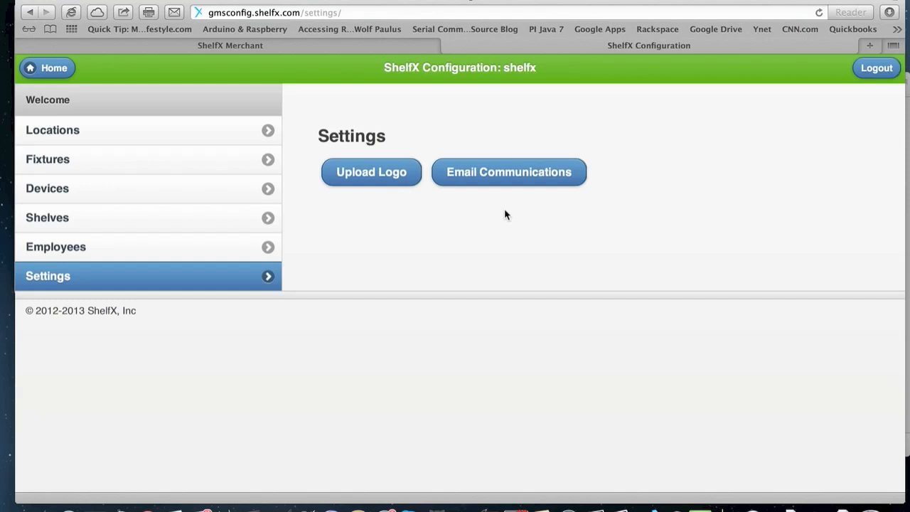
Review Email Communications and the welcome message, ending on the Upload Logo page
left_click(509, 171)
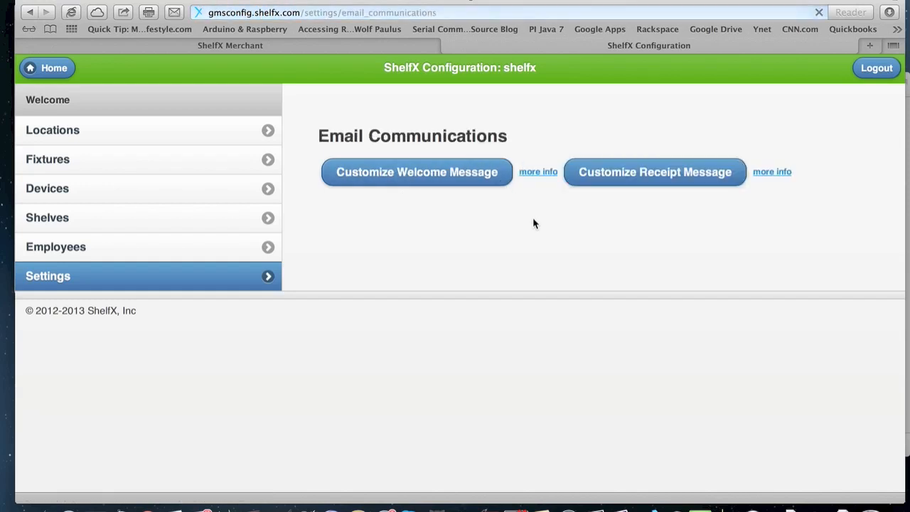
left_click(415, 172)
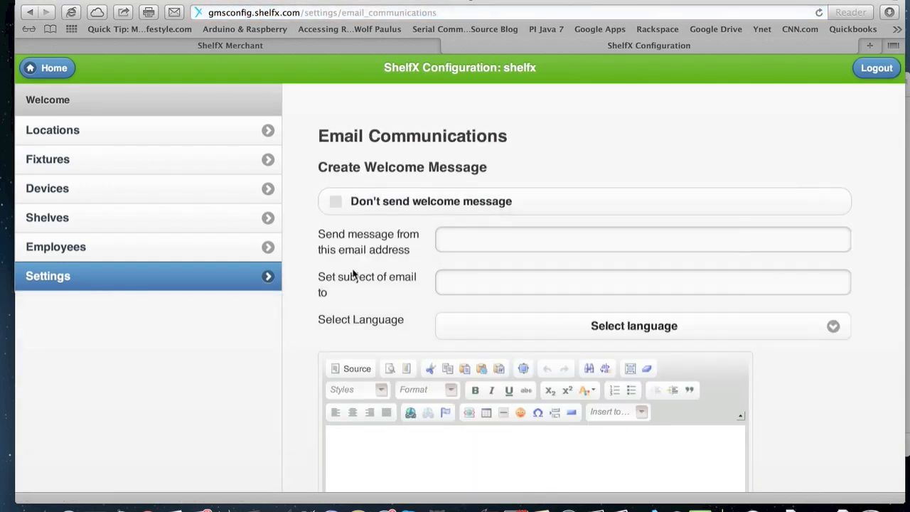
mouse_move(303, 289)
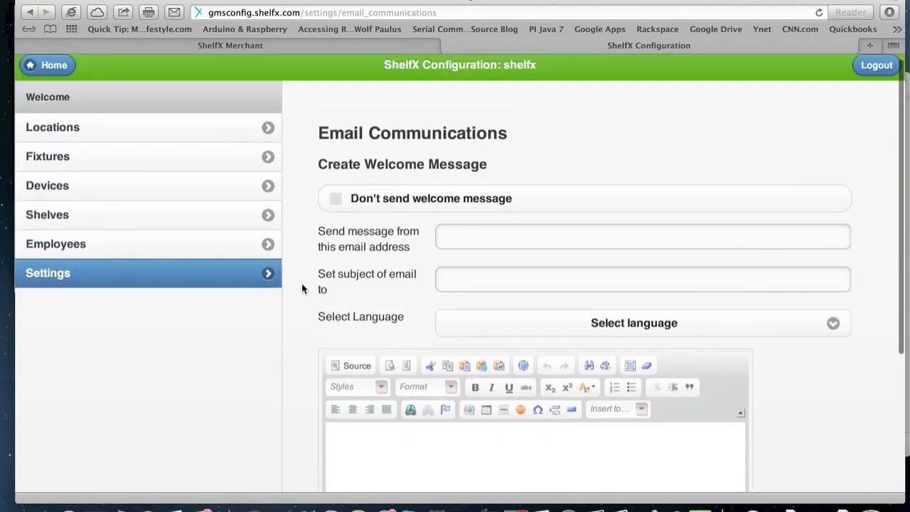
mouse_move(242, 297)
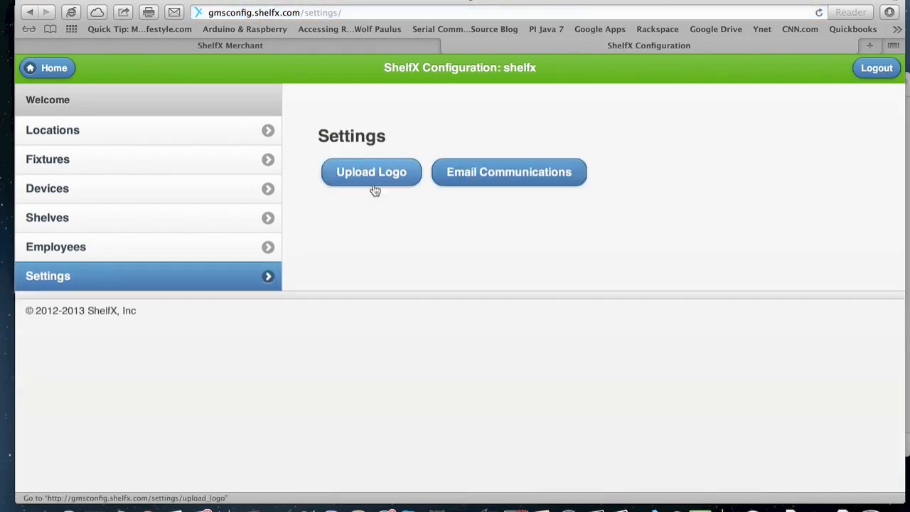
left_click(370, 170)
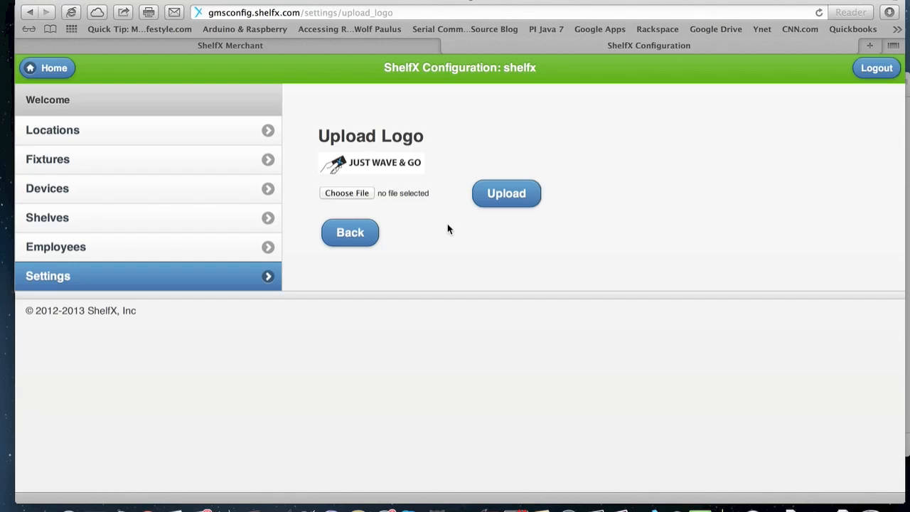
mouse_move(105, 452)
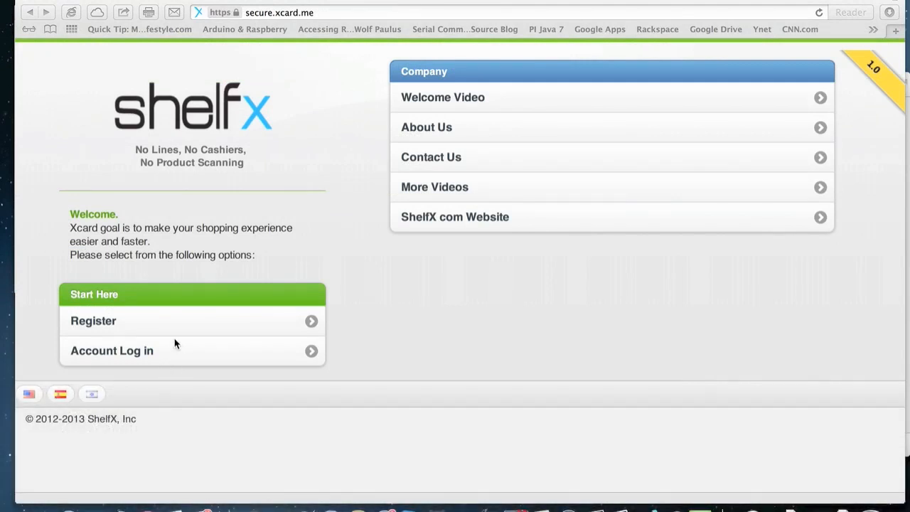
mouse_move(115, 321)
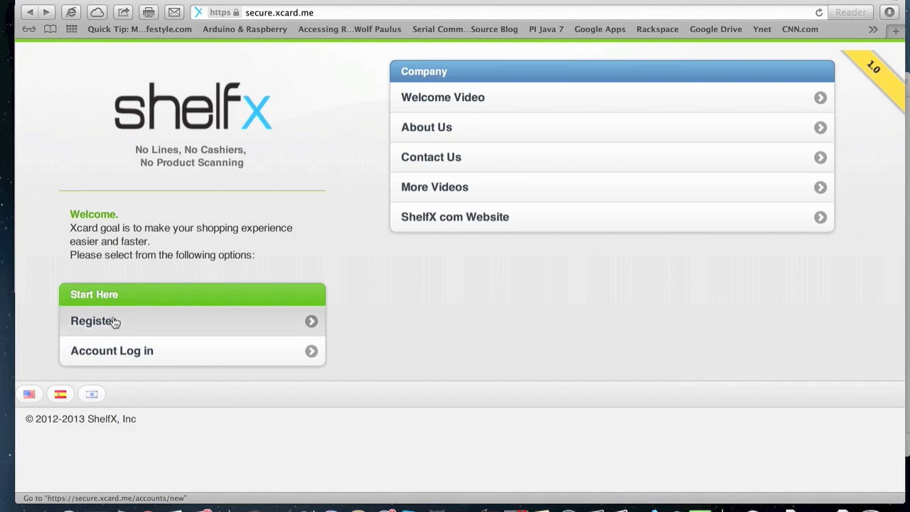
left_click(92, 322)
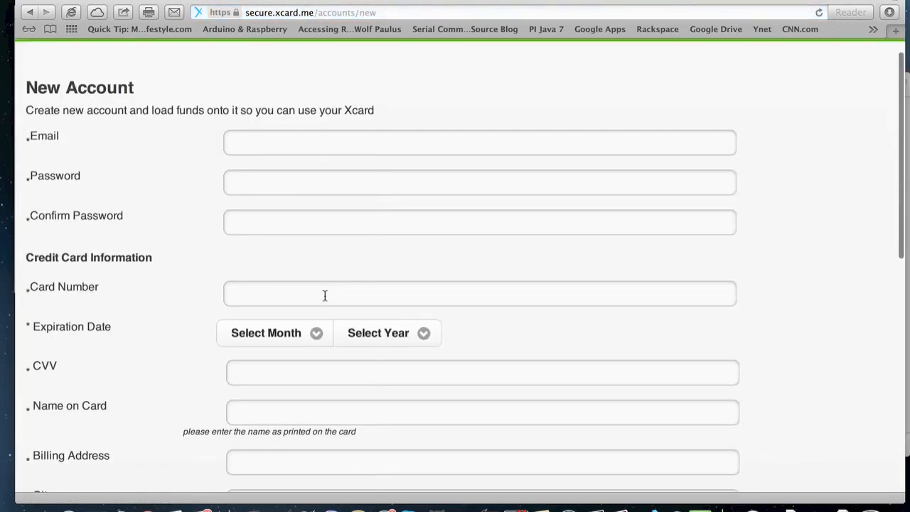
scroll("down", 3)
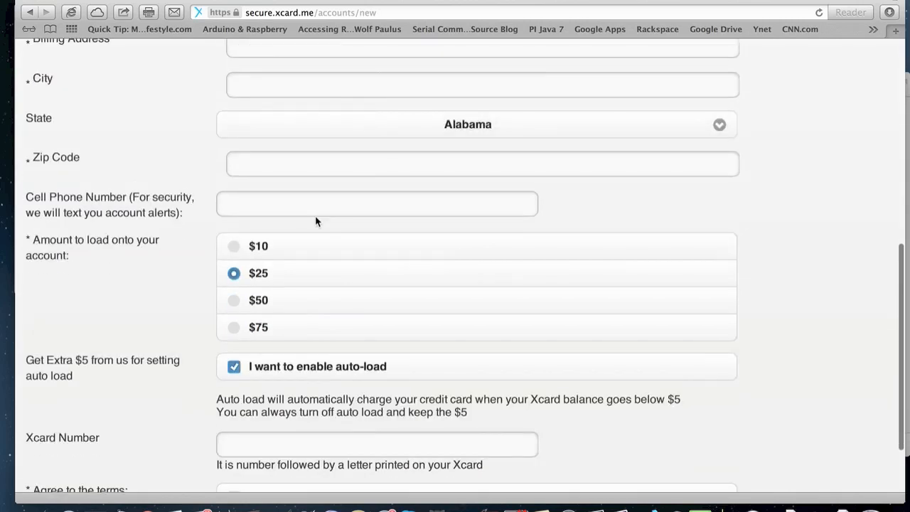
scroll("down", 3)
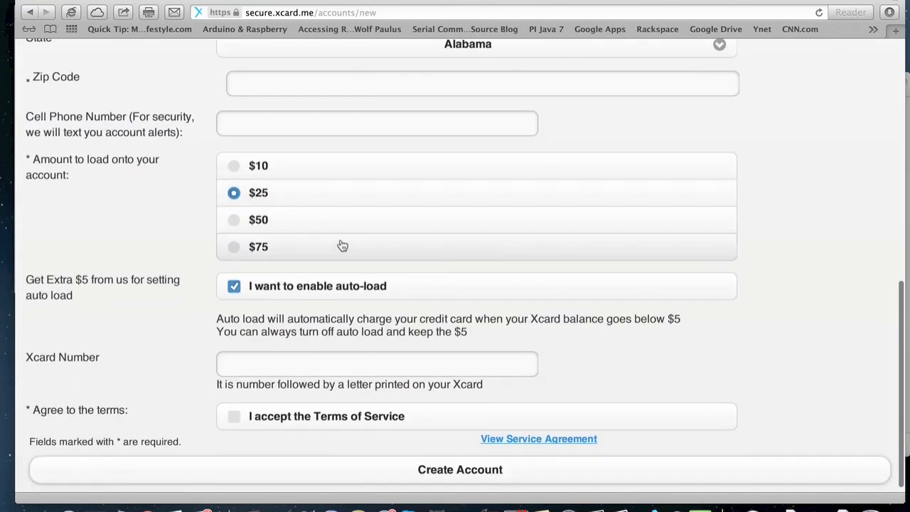
scroll("down", 3)
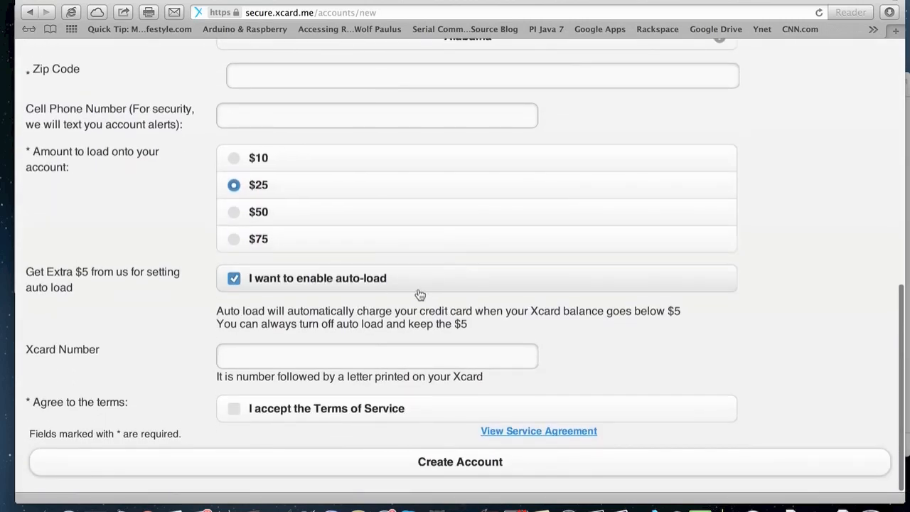
mouse_move(415, 287)
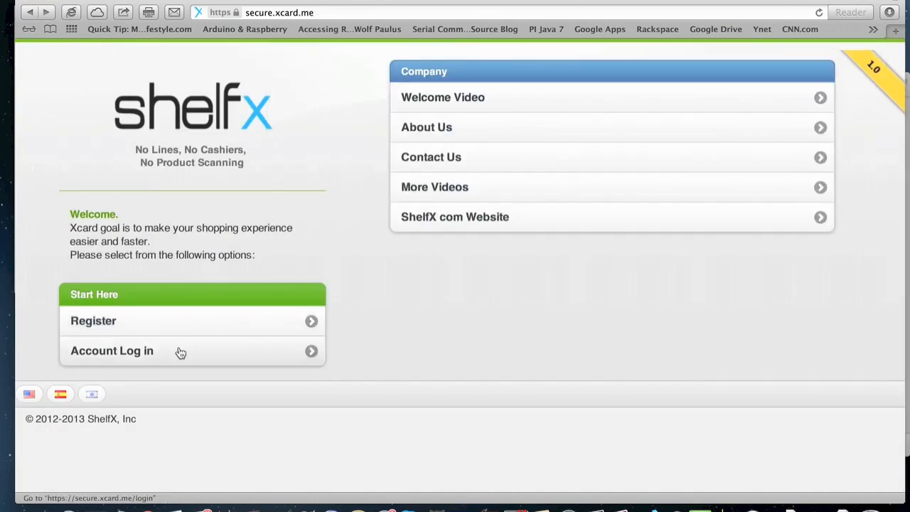
Reach the Xcard account management home and review the Account Info details
left_click(110, 350)
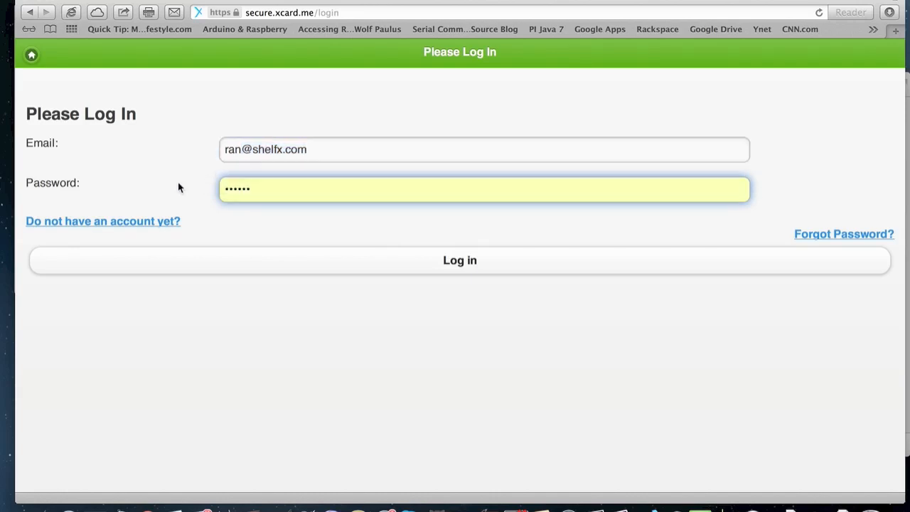
mouse_move(258, 259)
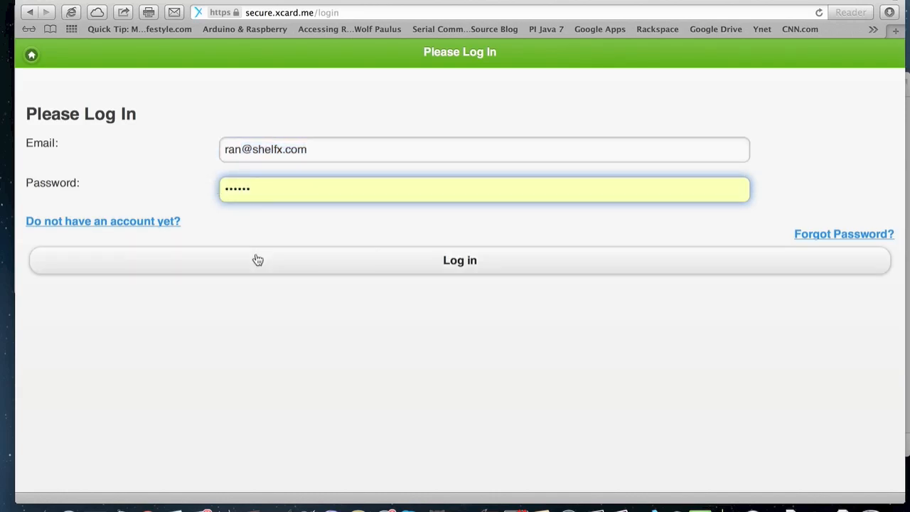
left_click(459, 260)
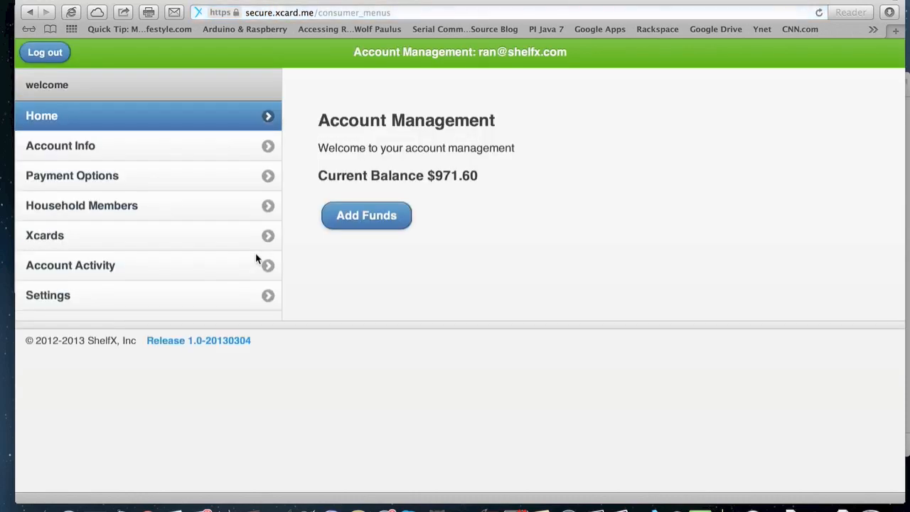
mouse_move(480, 201)
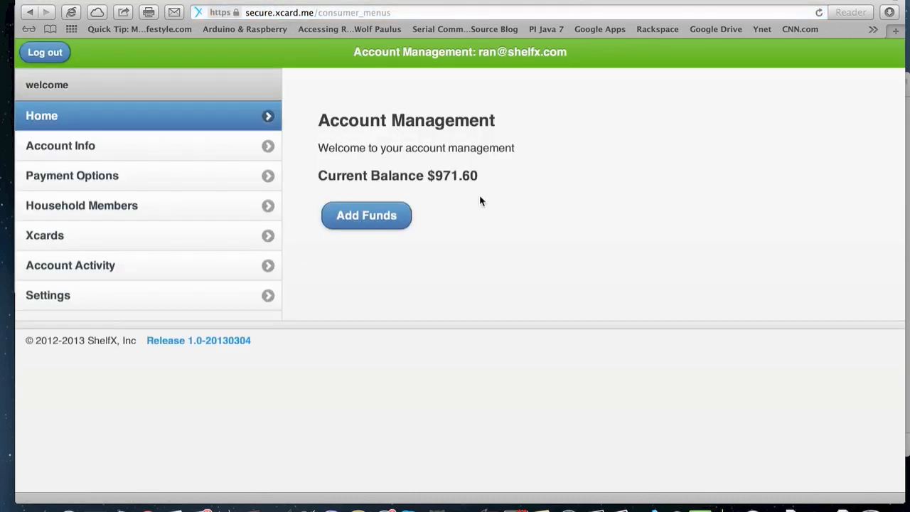
left_click(60, 145)
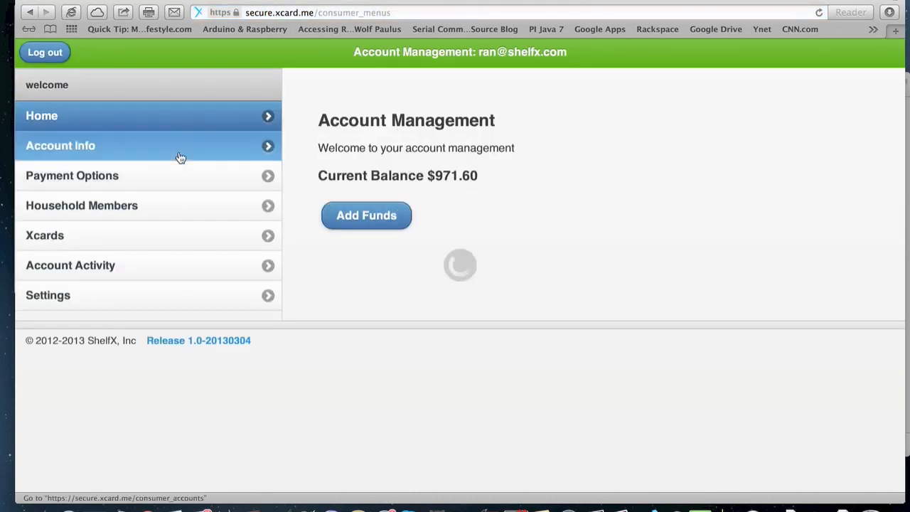
left_click(59, 145)
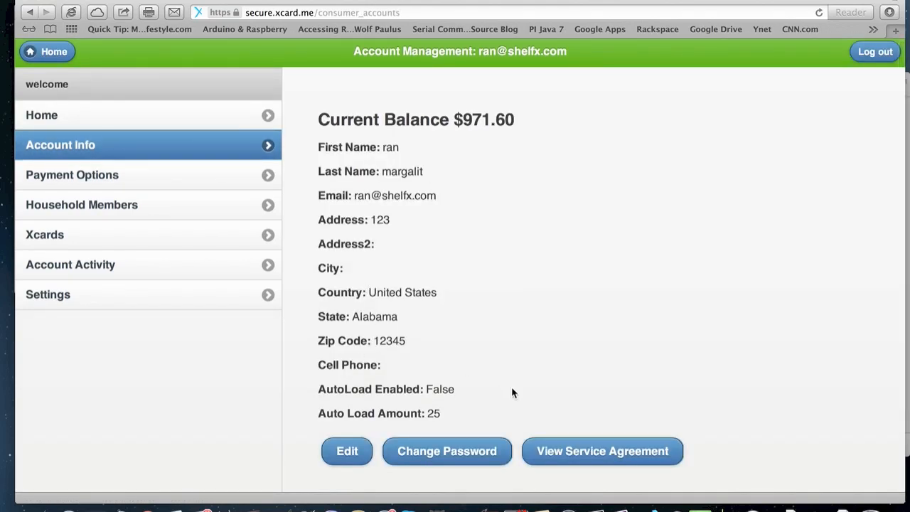
mouse_move(437, 294)
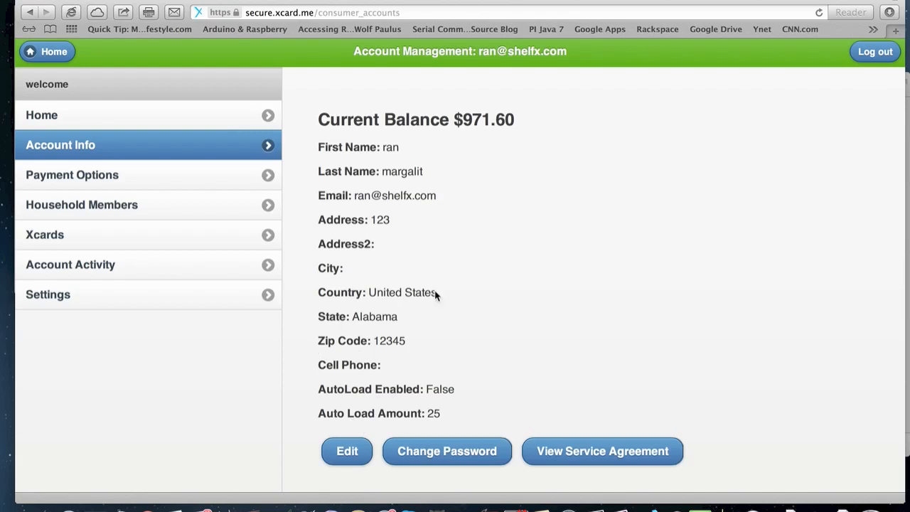
mouse_move(349, 244)
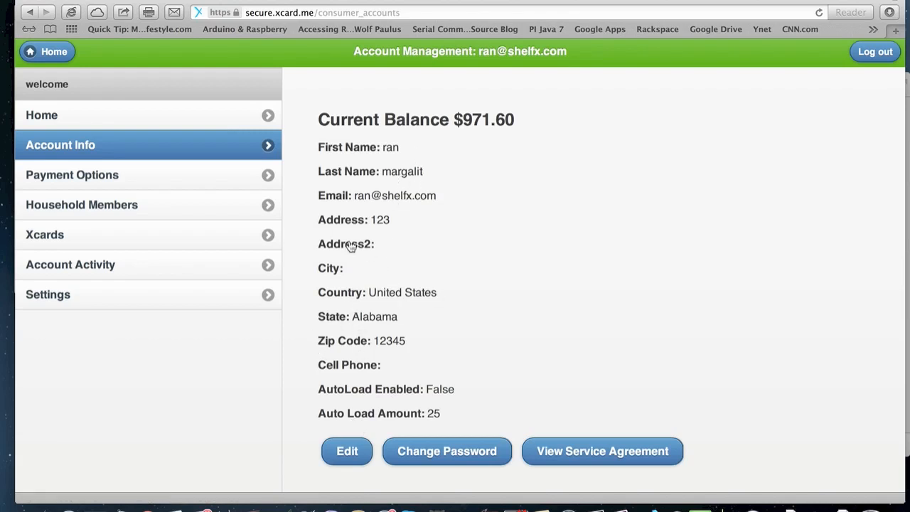
Bring up the Add Funds form showing the $971.60 balance
left_click(41, 116)
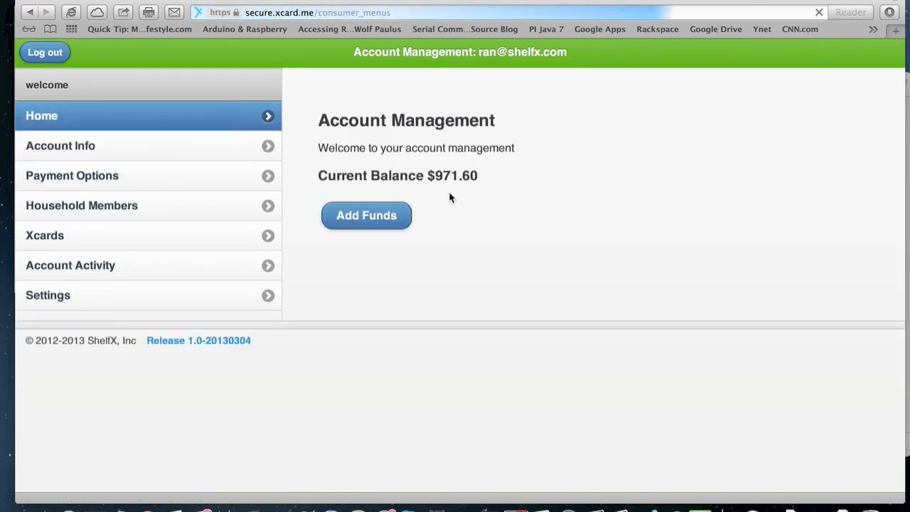
left_click(366, 214)
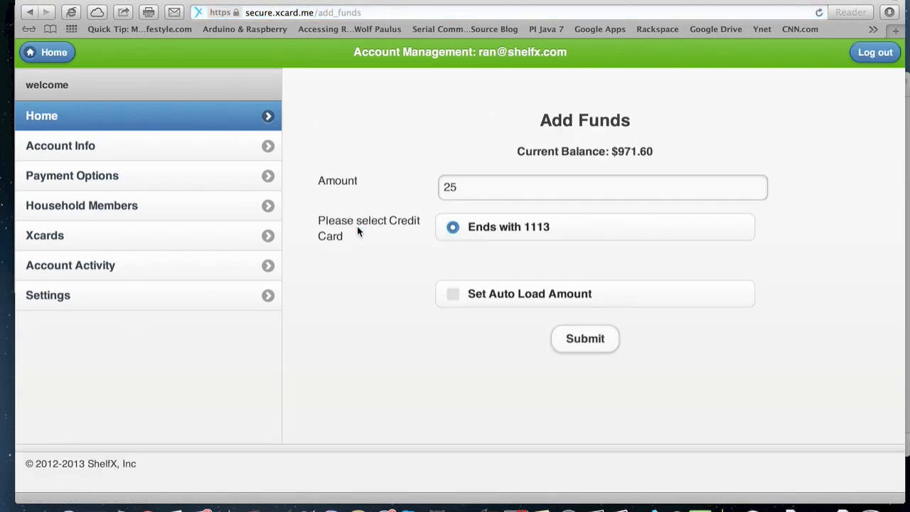
mouse_move(514, 160)
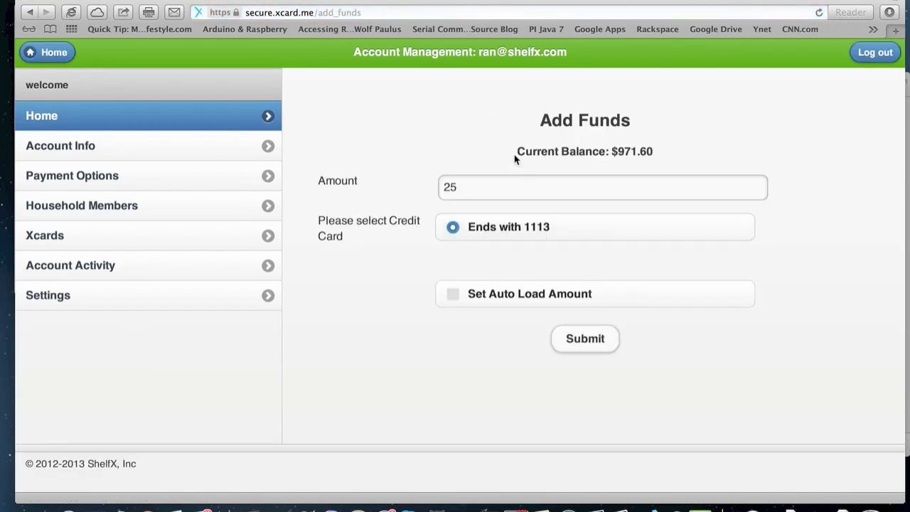
mouse_move(557, 321)
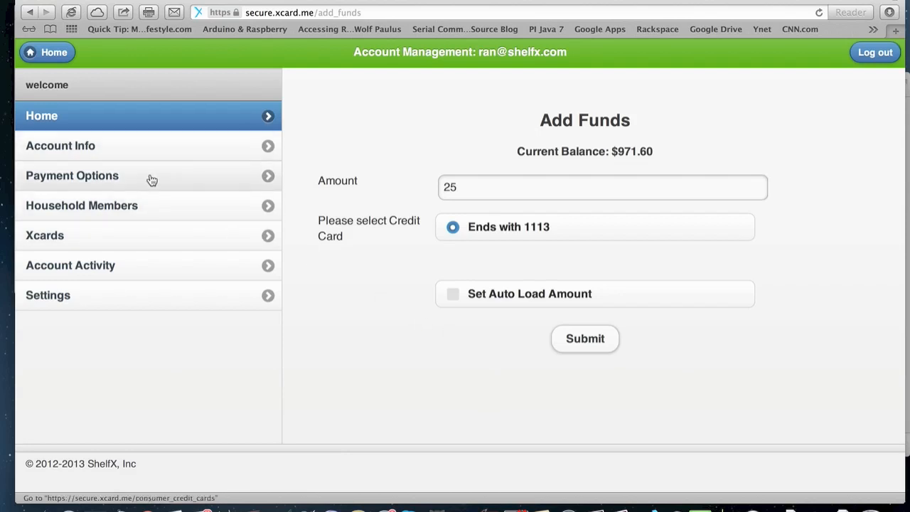
Tour Payment Options with New Card, then Household Members and the first member's details
left_click(71, 176)
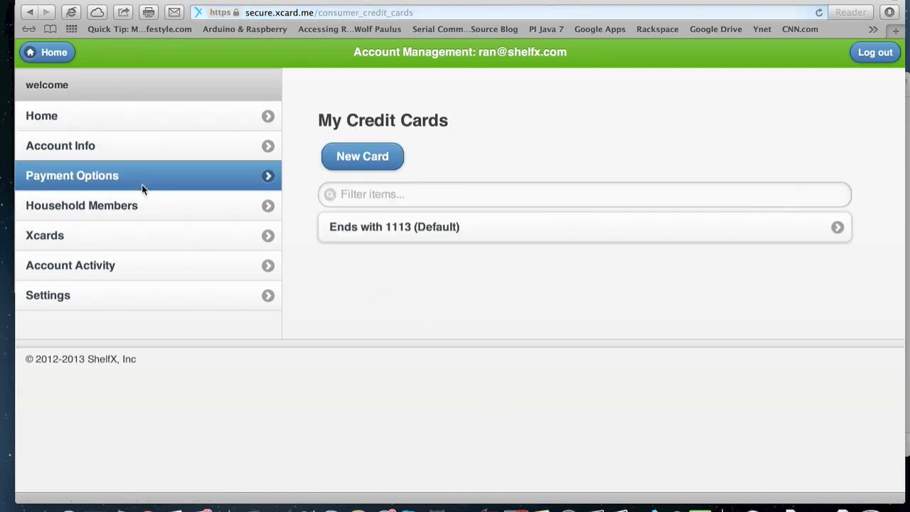
left_click(362, 155)
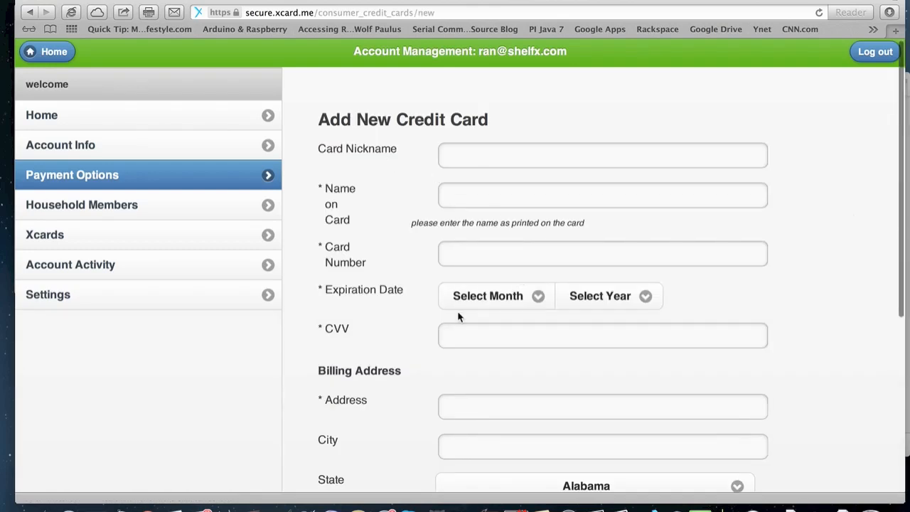
mouse_move(208, 256)
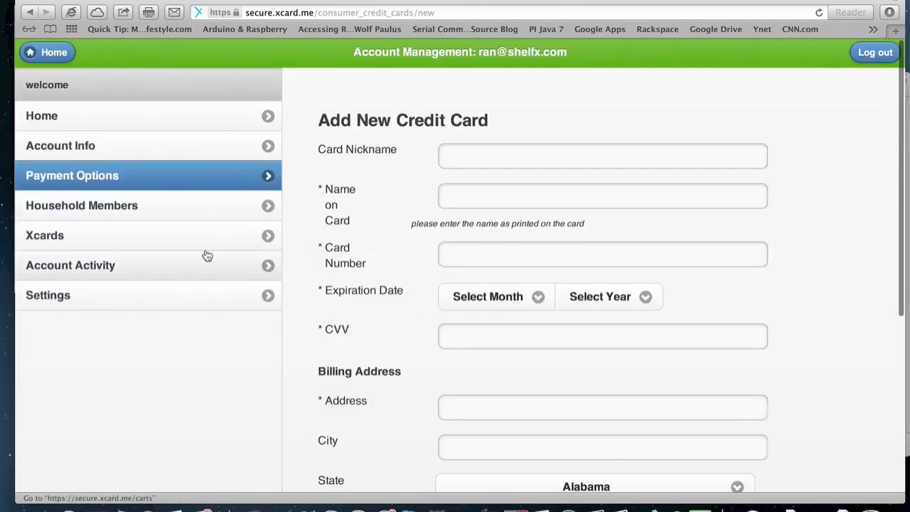
left_click(81, 205)
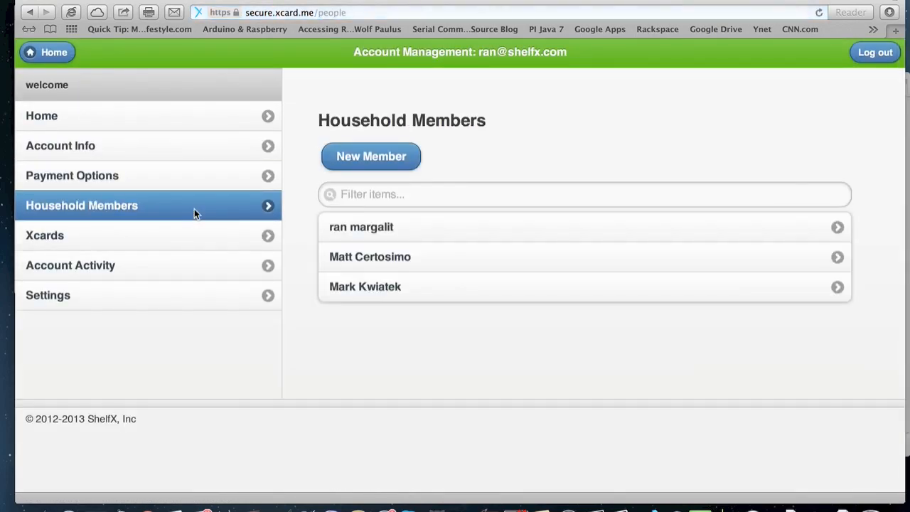
mouse_move(344, 236)
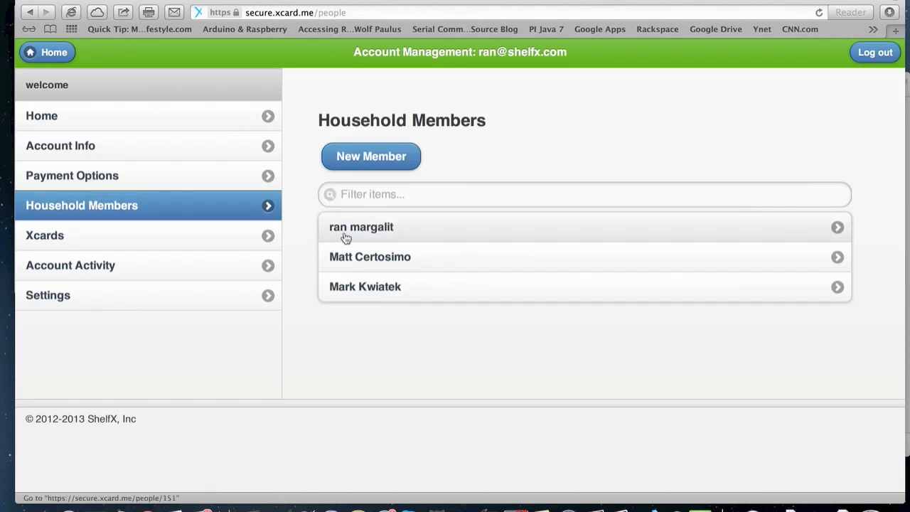
left_click(361, 227)
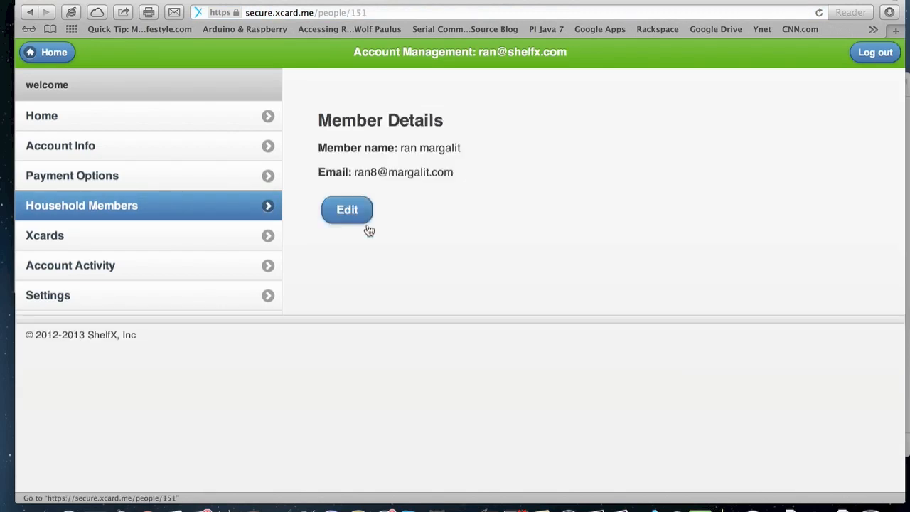
mouse_move(114, 236)
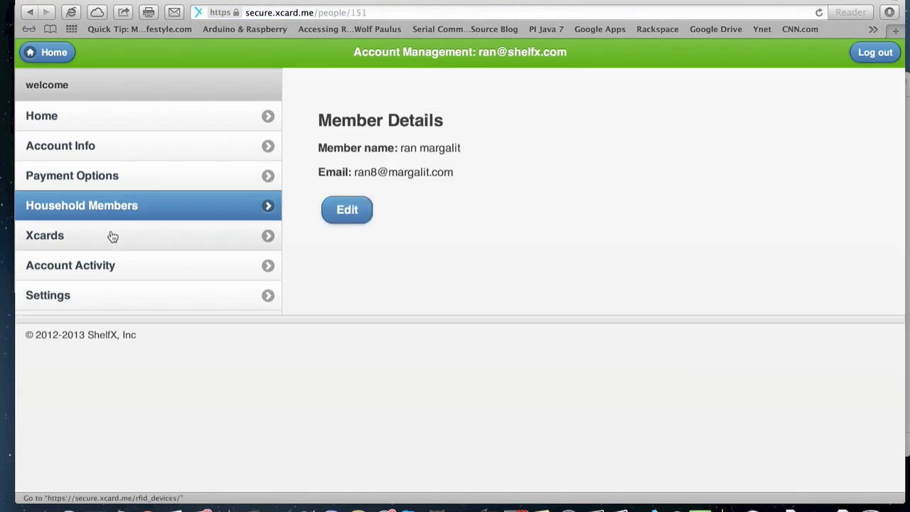
From the Xcards list, bring up the Add Xcard form ready for a card number
left_click(44, 236)
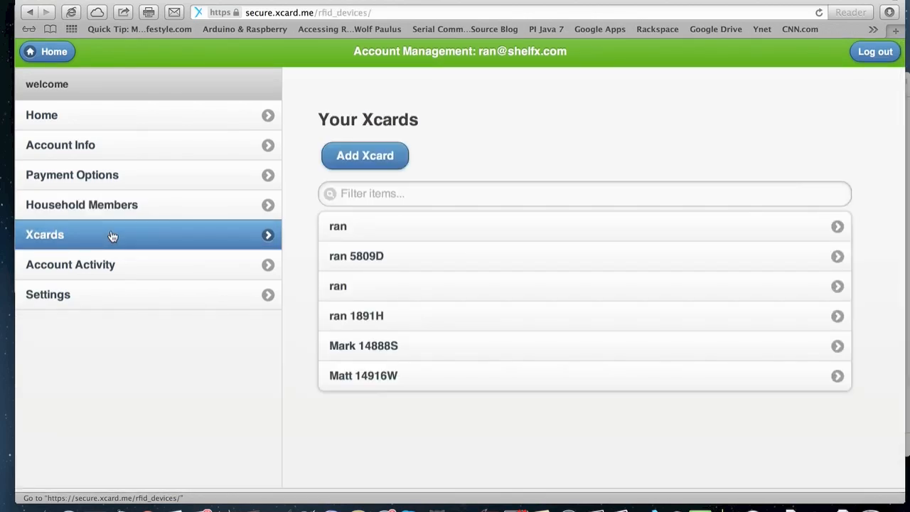
left_click(364, 155)
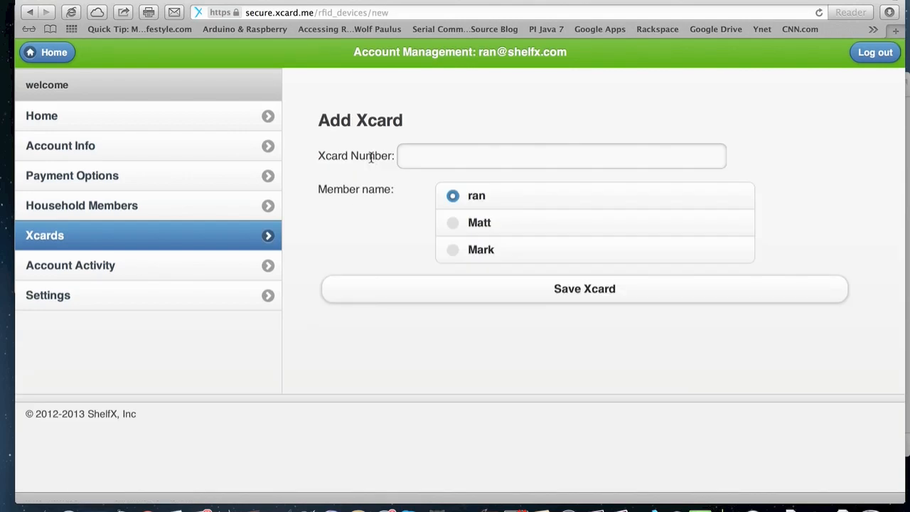
left_click(562, 155)
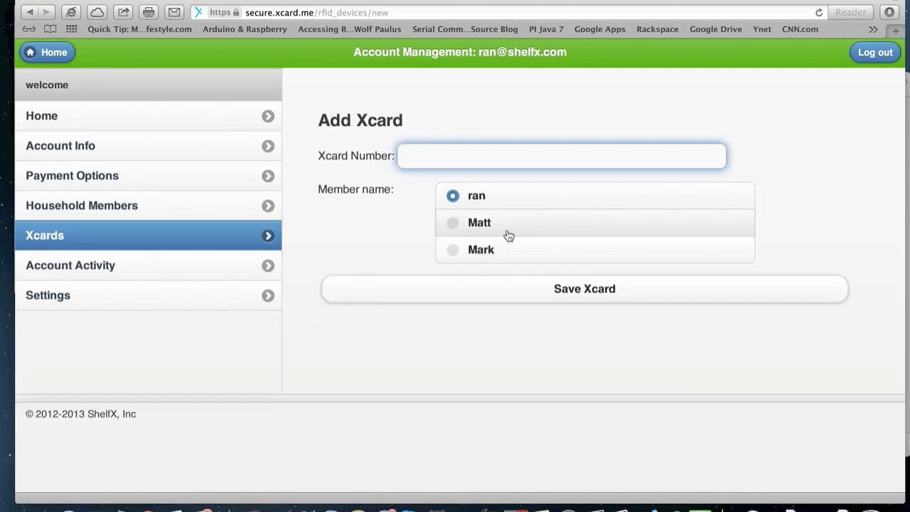
mouse_move(540, 233)
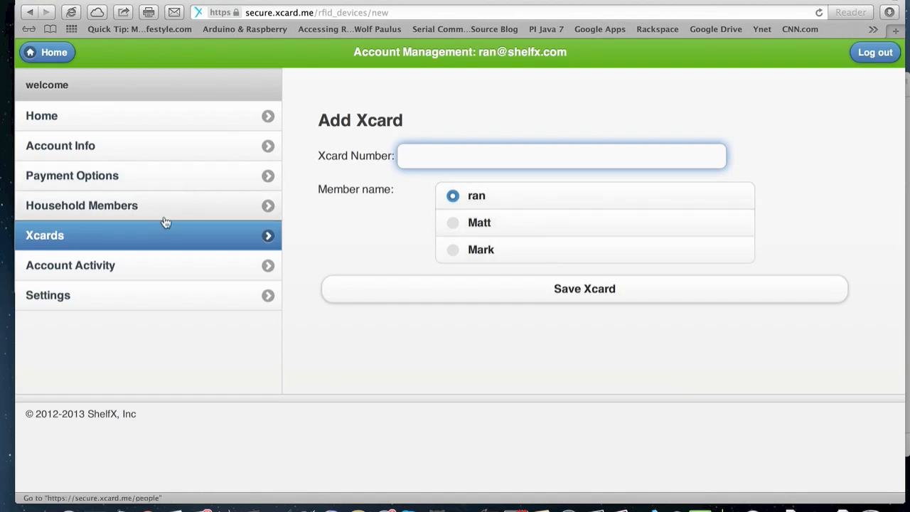
left_click(81, 205)
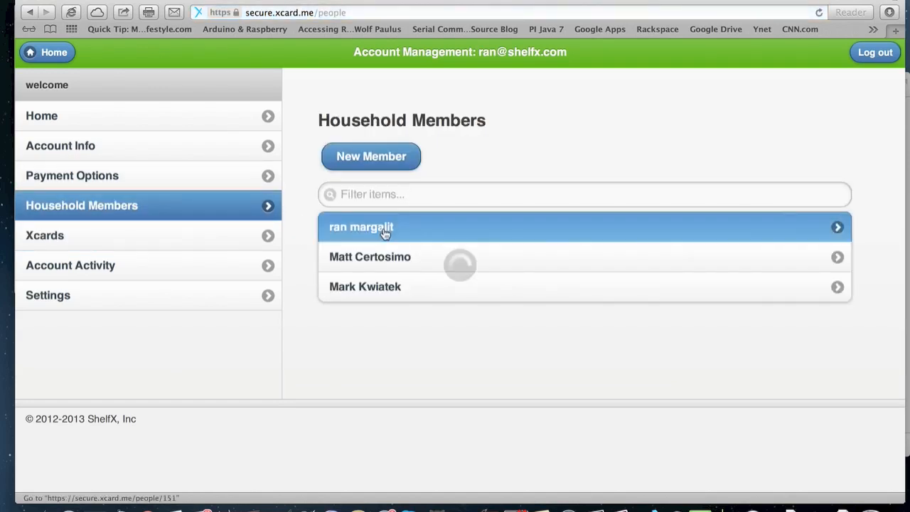
left_click(360, 228)
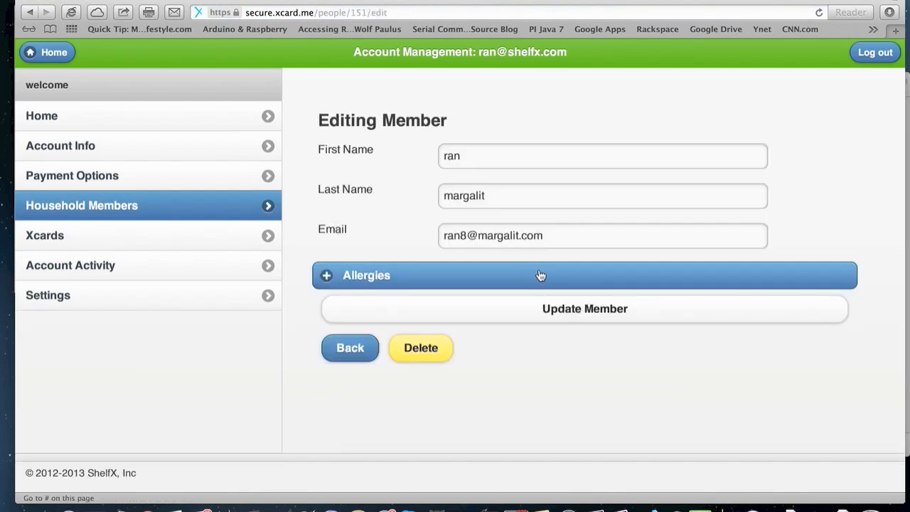
mouse_move(405, 278)
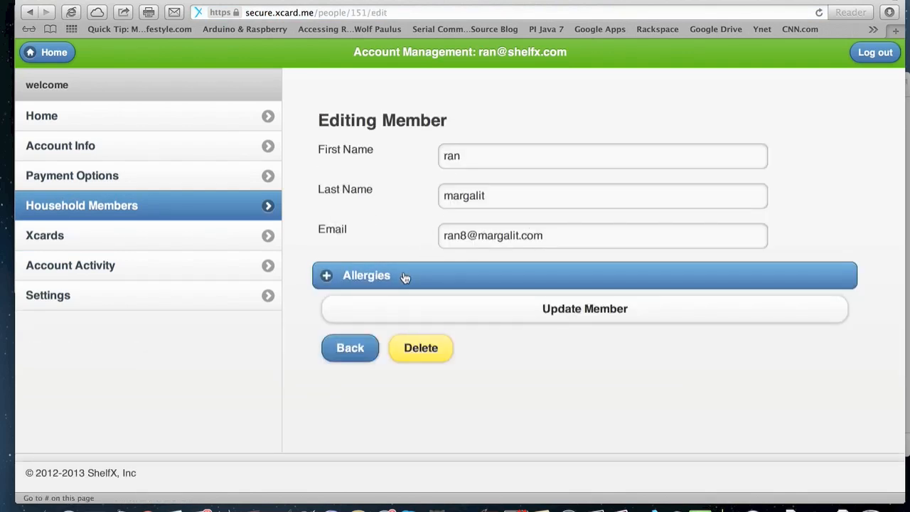
left_click(365, 276)
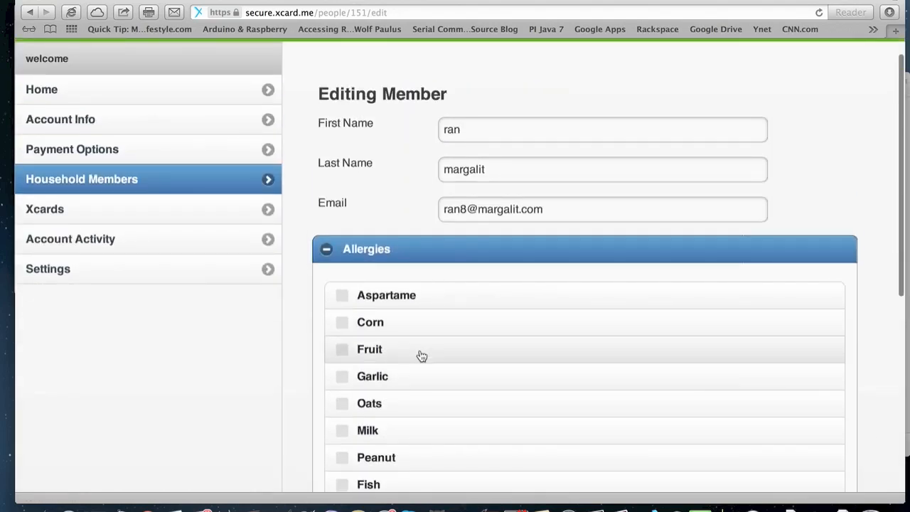
scroll("down", 3)
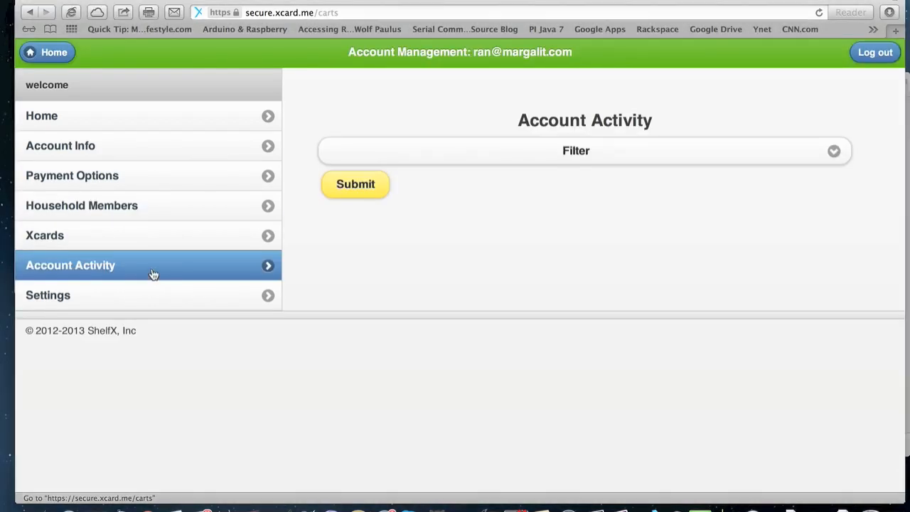
mouse_move(143, 274)
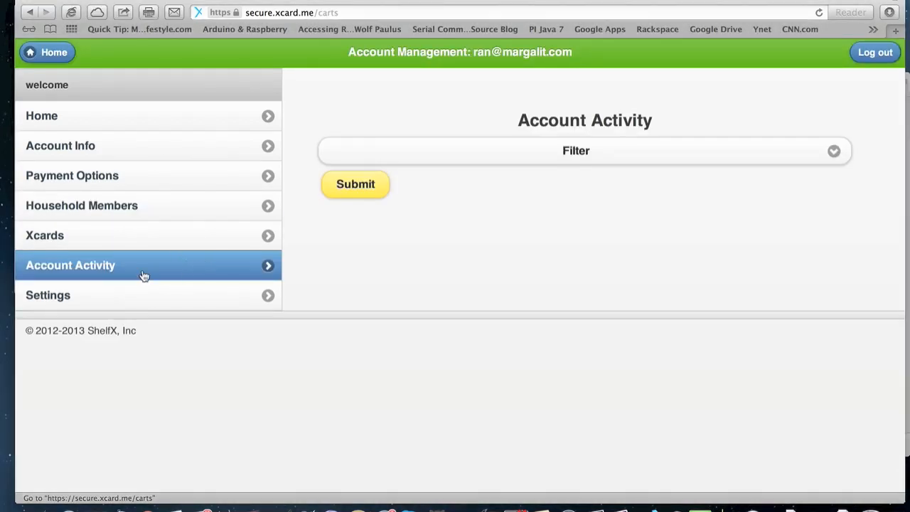
Filter Account Activity to the past 7 days and list the transactions
left_click(576, 151)
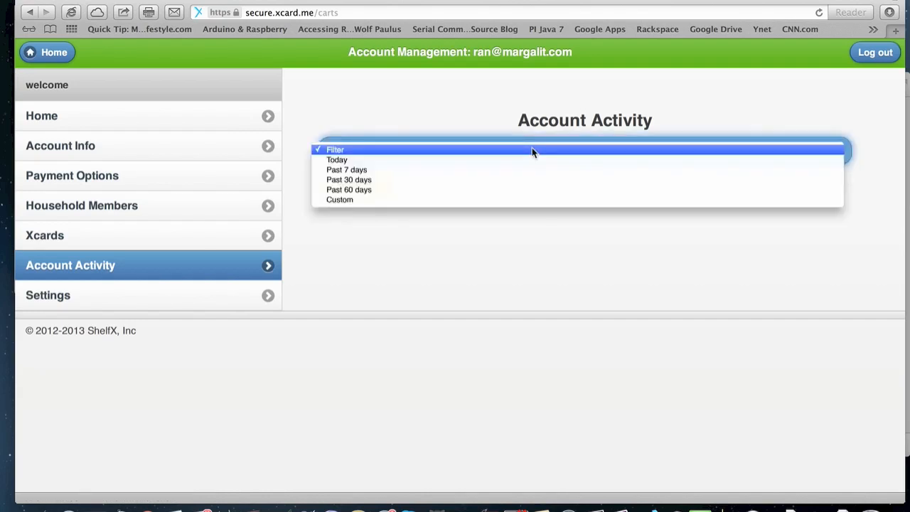
left_click(347, 169)
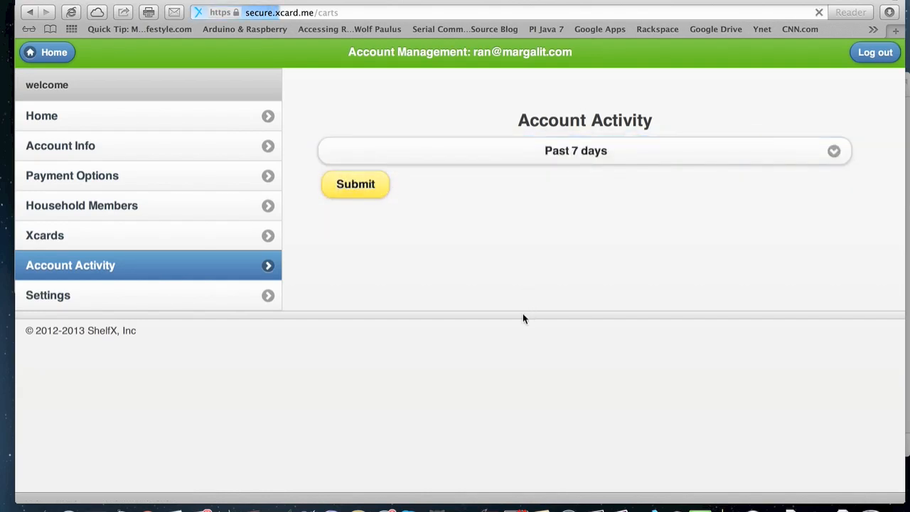
left_click(355, 185)
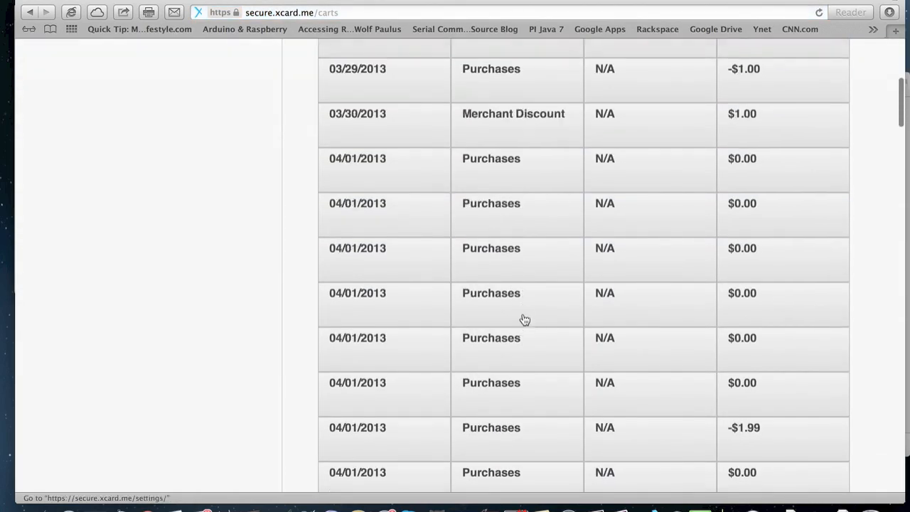